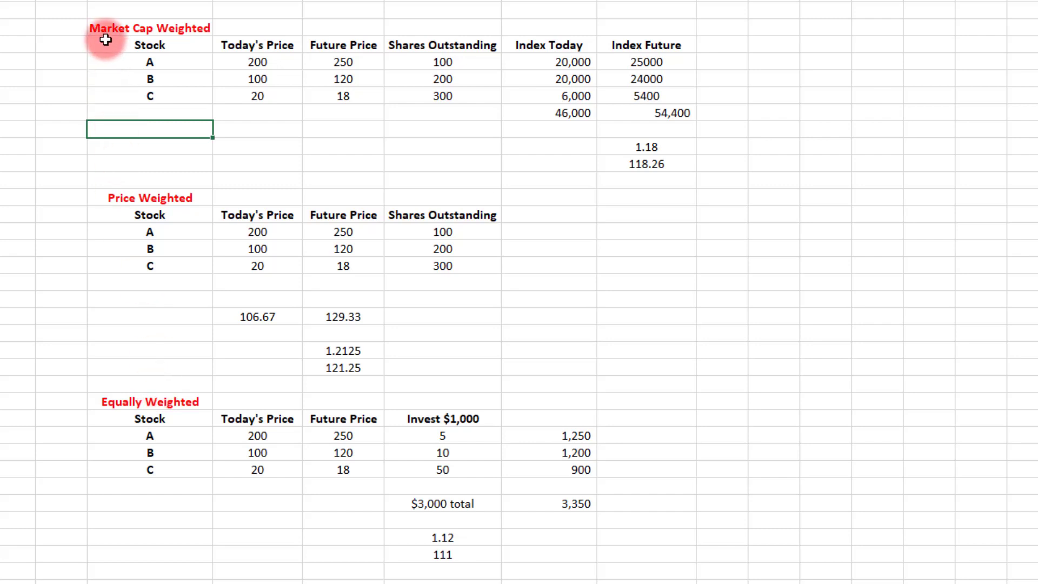
pyautogui.moveTo(125, 65)
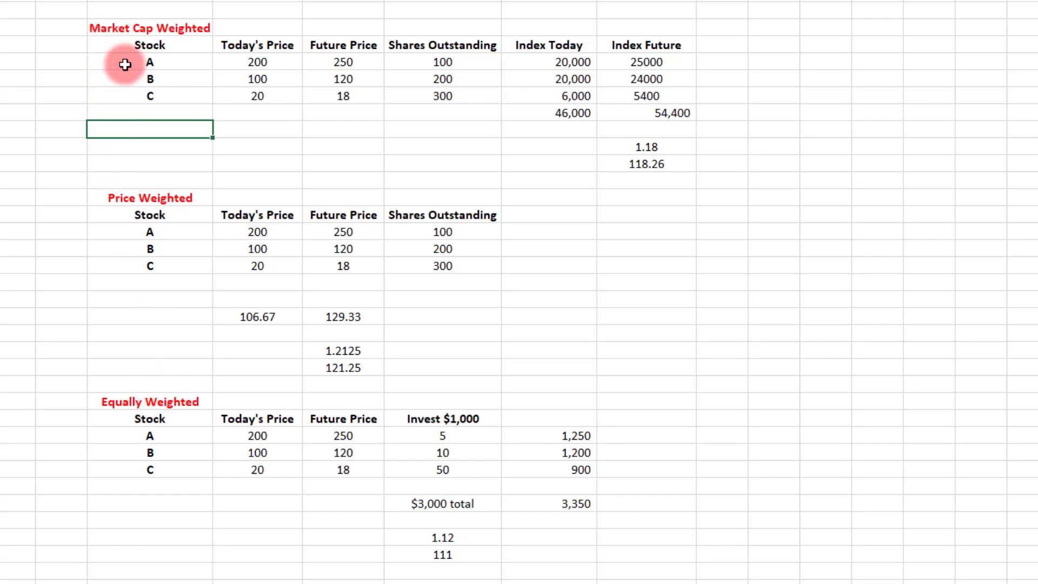
pyautogui.moveTo(124, 96)
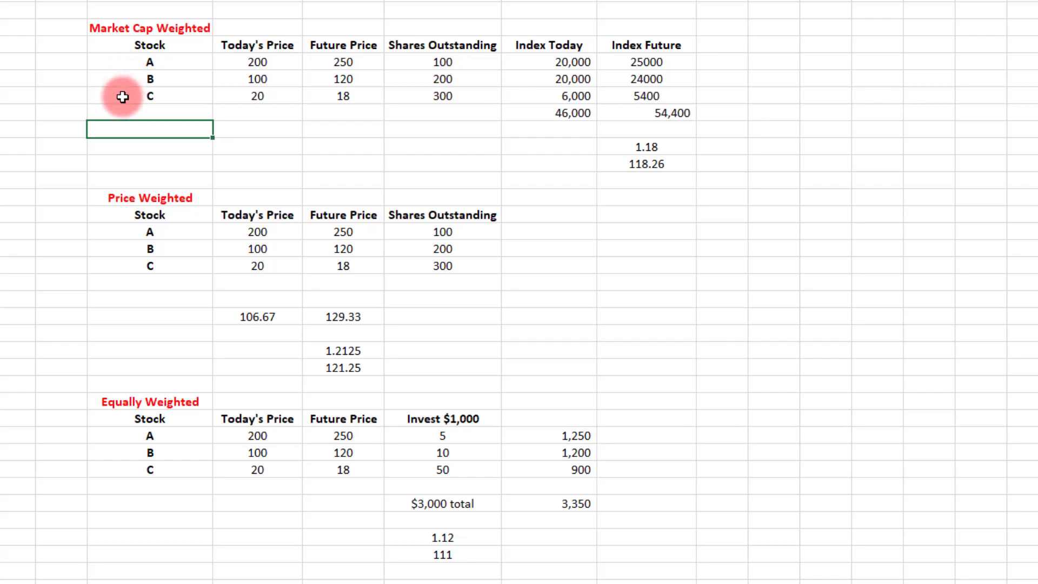
pyautogui.moveTo(121, 60)
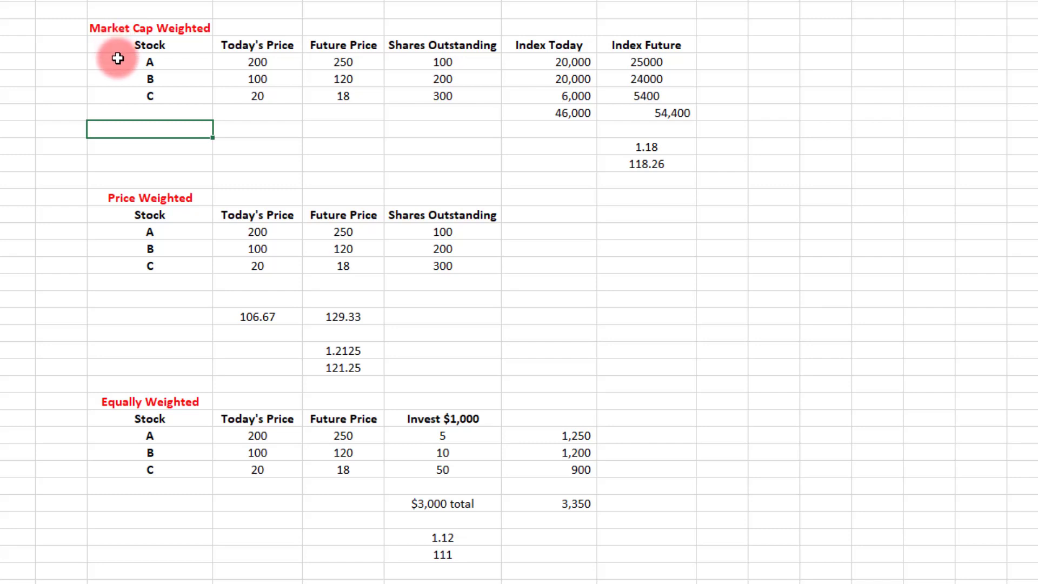
pyautogui.moveTo(107, 284)
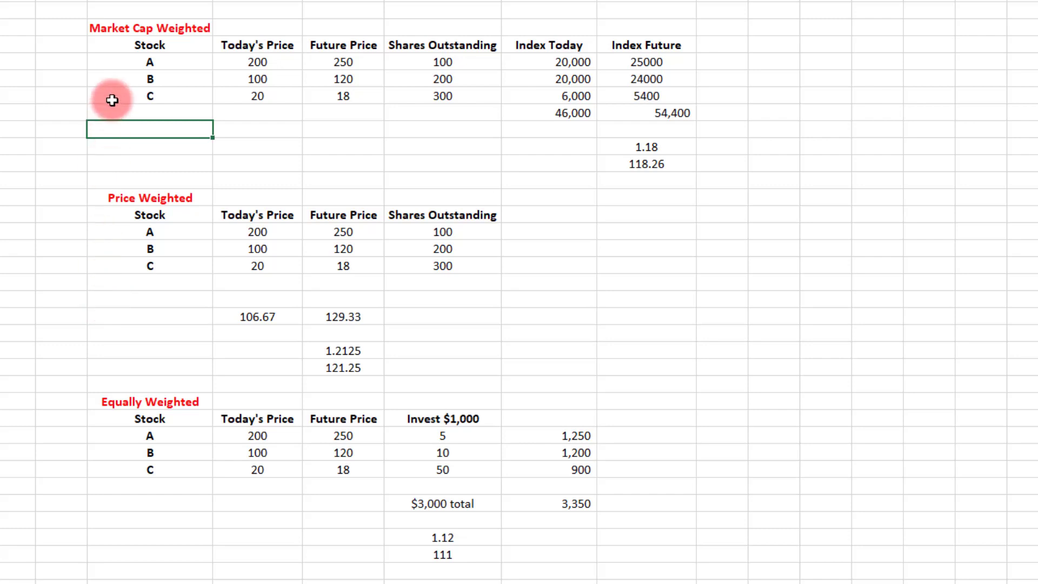
pyautogui.moveTo(113, 80)
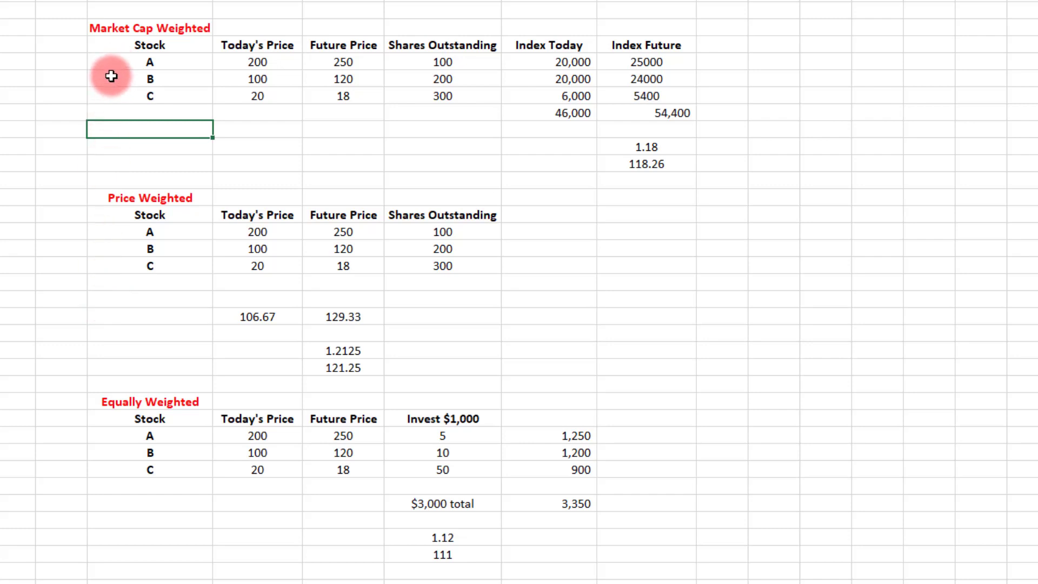
pyautogui.moveTo(114, 100)
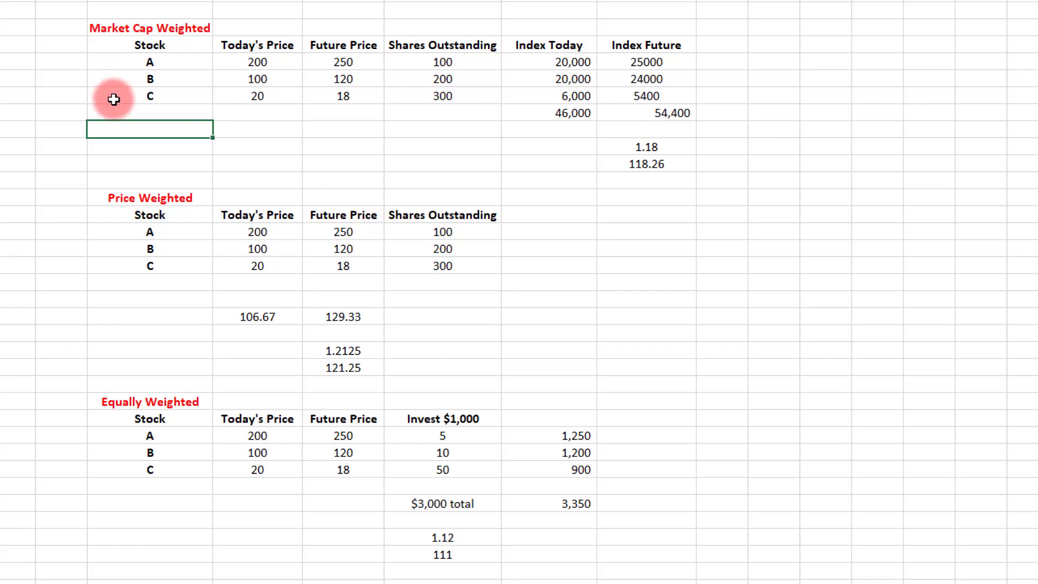
pyautogui.moveTo(121, 198)
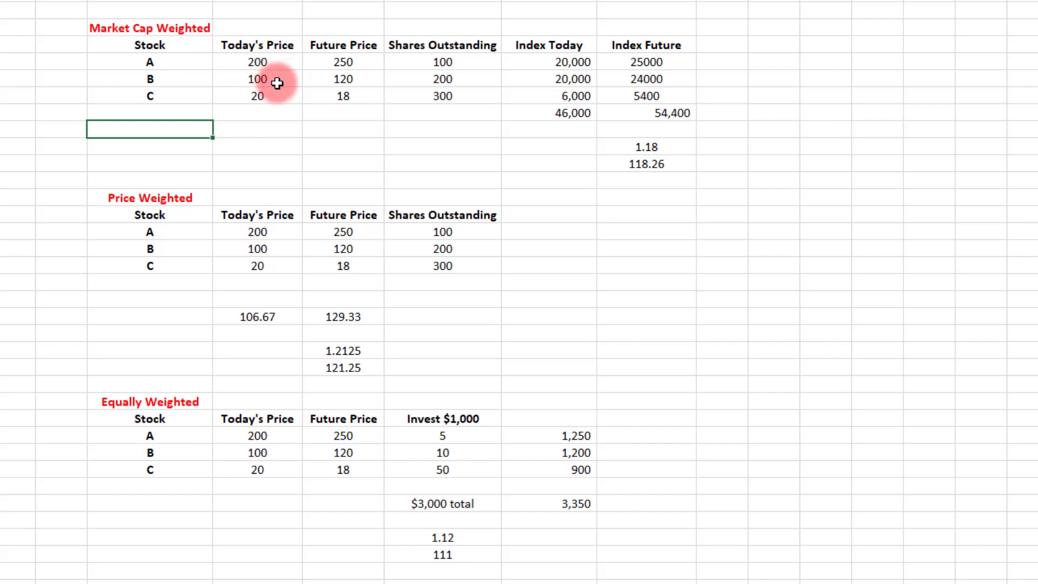
pyautogui.moveTo(280, 95)
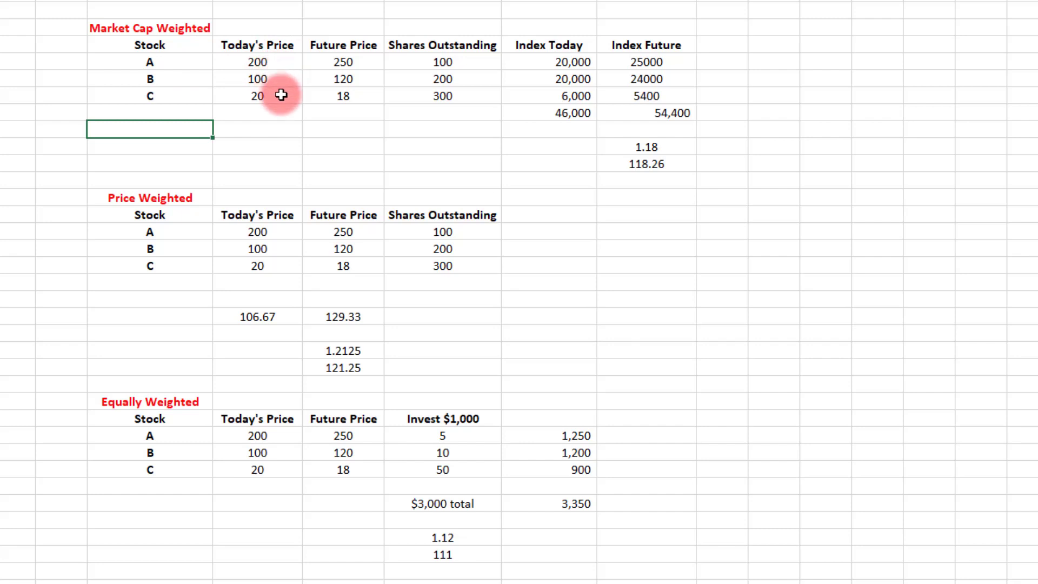
pyautogui.moveTo(318, 103)
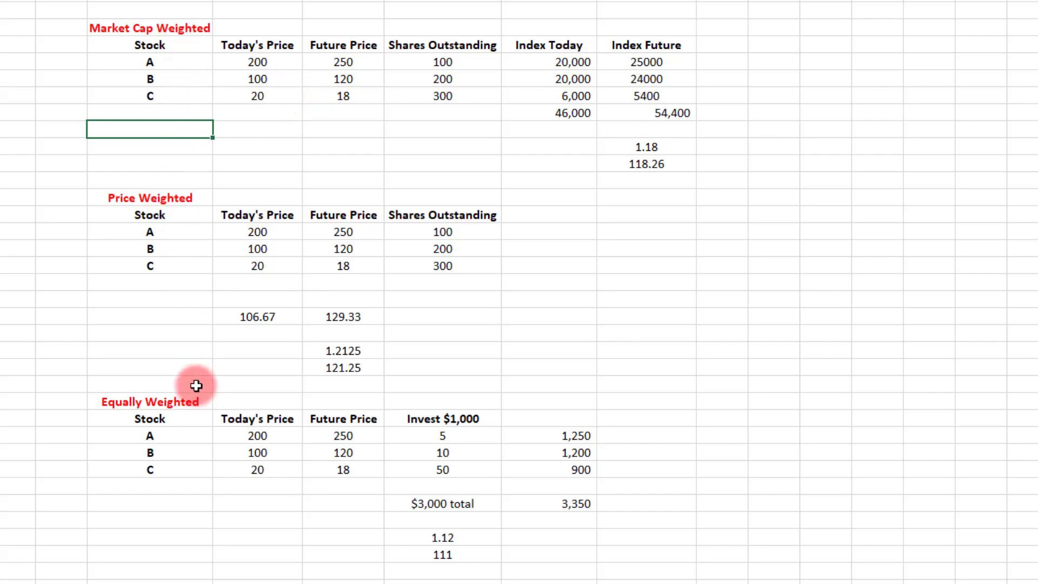
pyautogui.moveTo(371, 61)
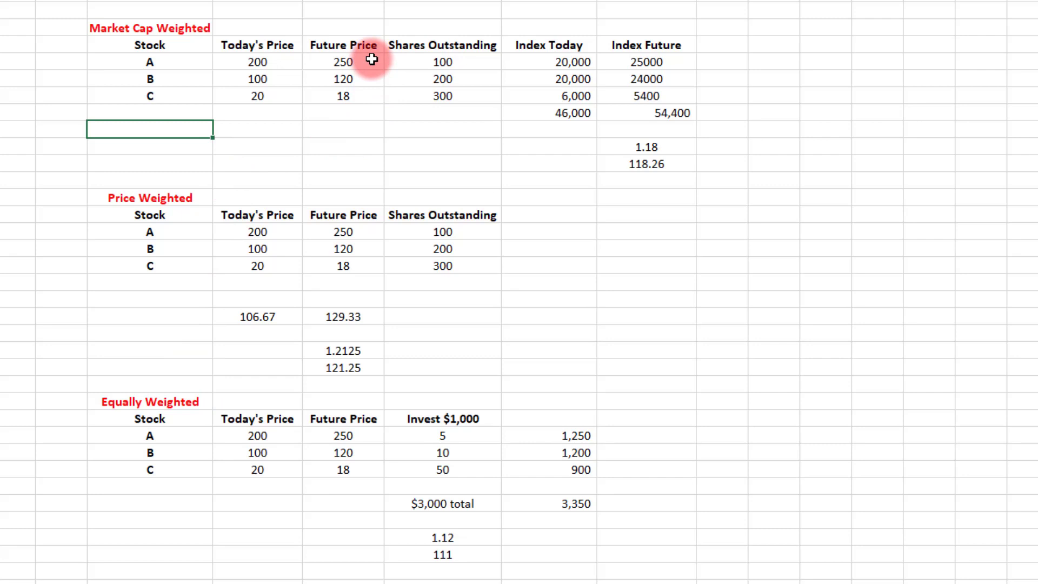
pyautogui.moveTo(366, 85)
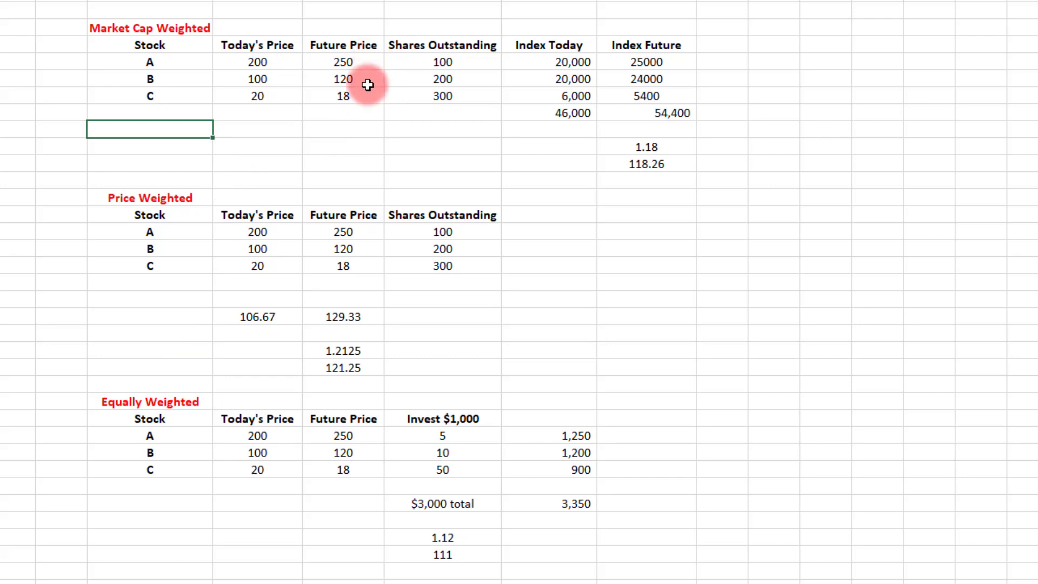
pyautogui.moveTo(367, 98)
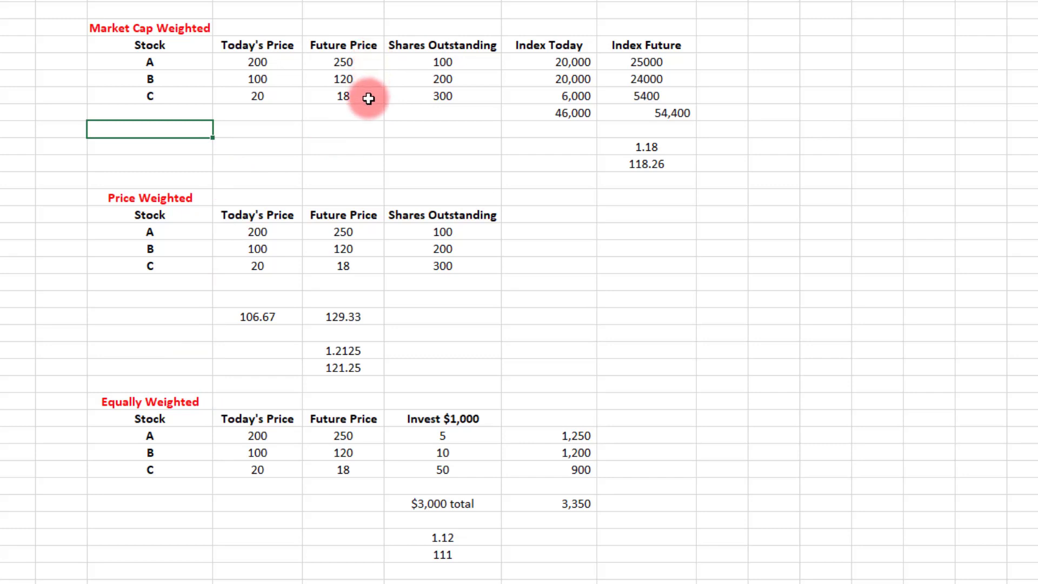
pyautogui.moveTo(364, 53)
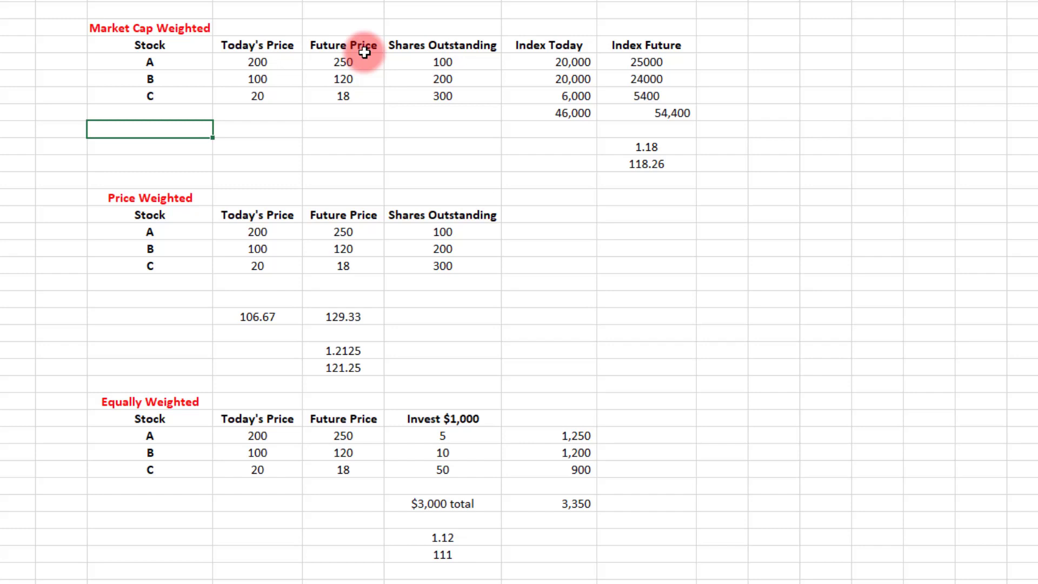
pyautogui.moveTo(367, 60)
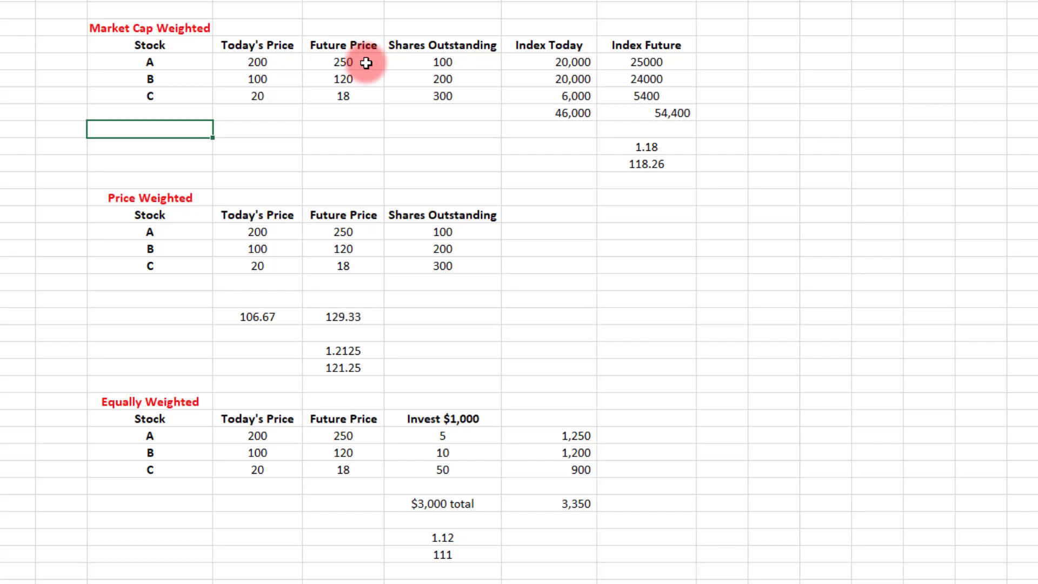
pyautogui.moveTo(482, 63)
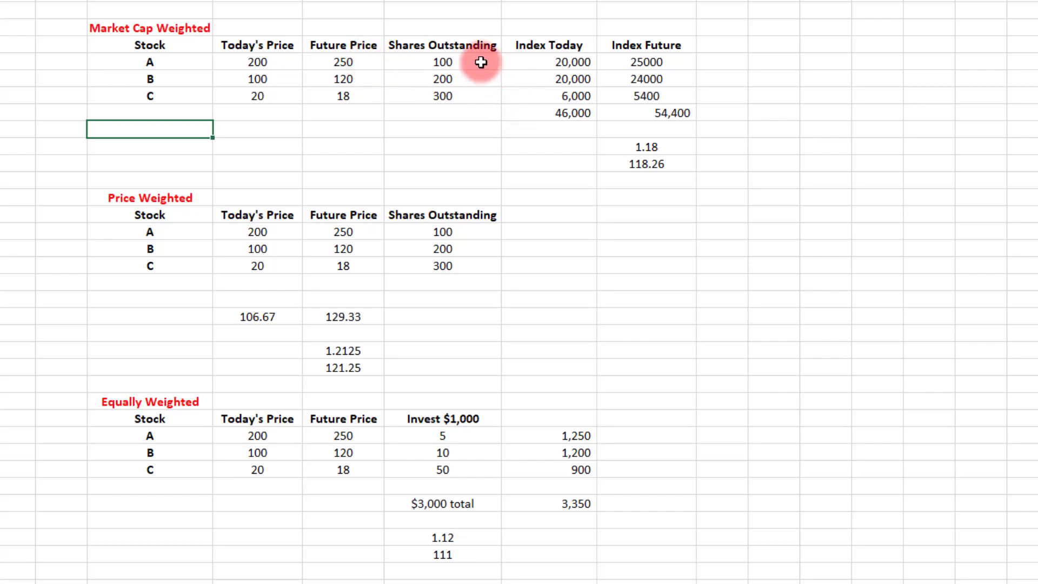
pyautogui.moveTo(481, 102)
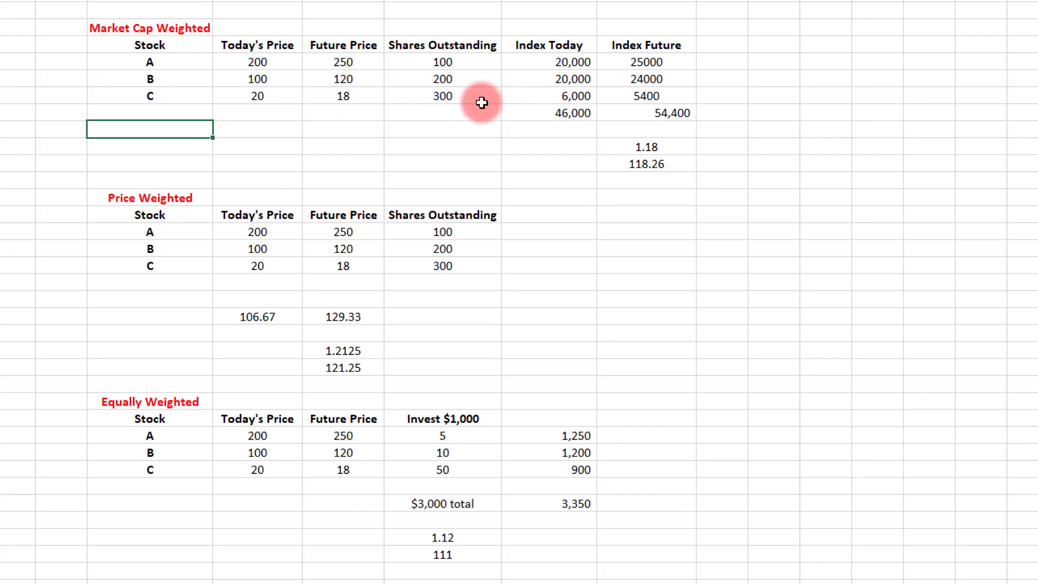
pyautogui.moveTo(471, 73)
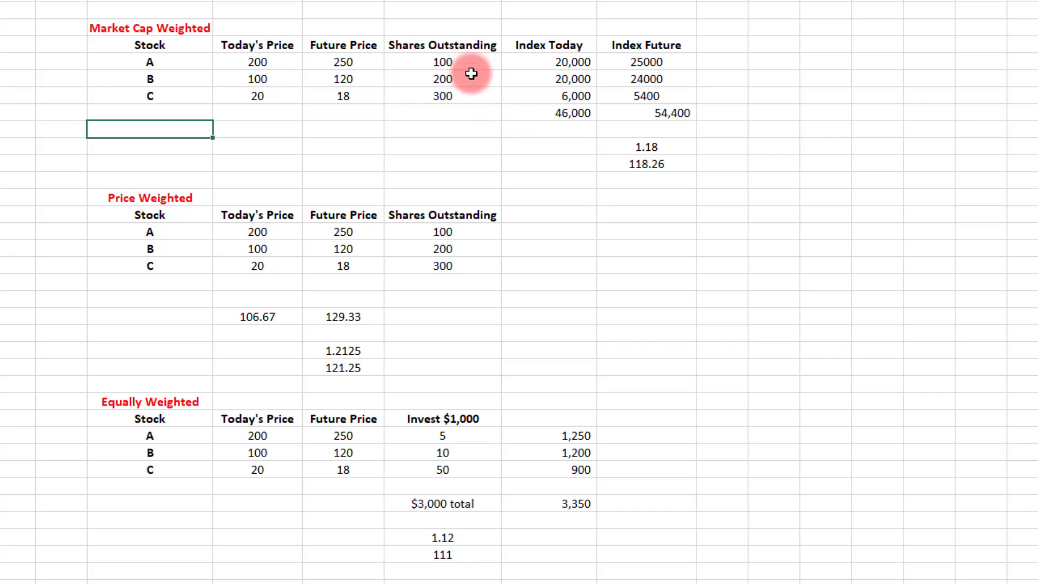
pyautogui.moveTo(468, 89)
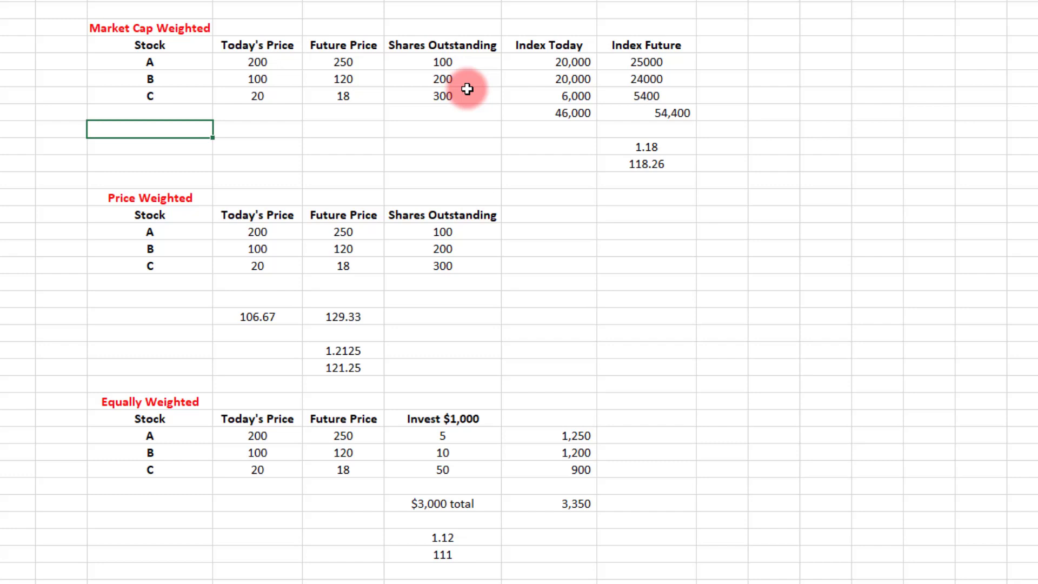
pyautogui.moveTo(465, 62)
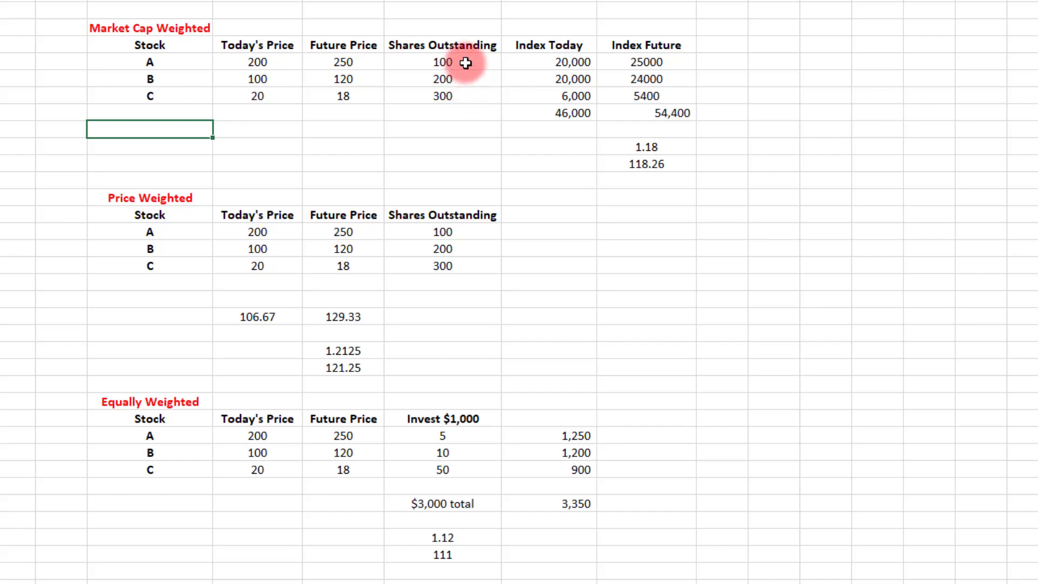
pyautogui.moveTo(467, 94)
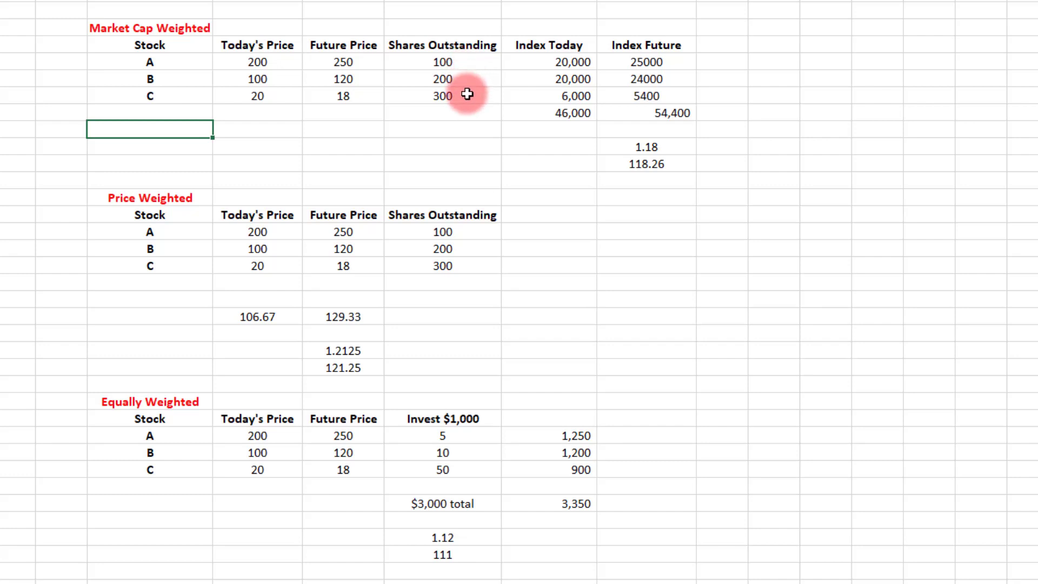
pyautogui.moveTo(477, 111)
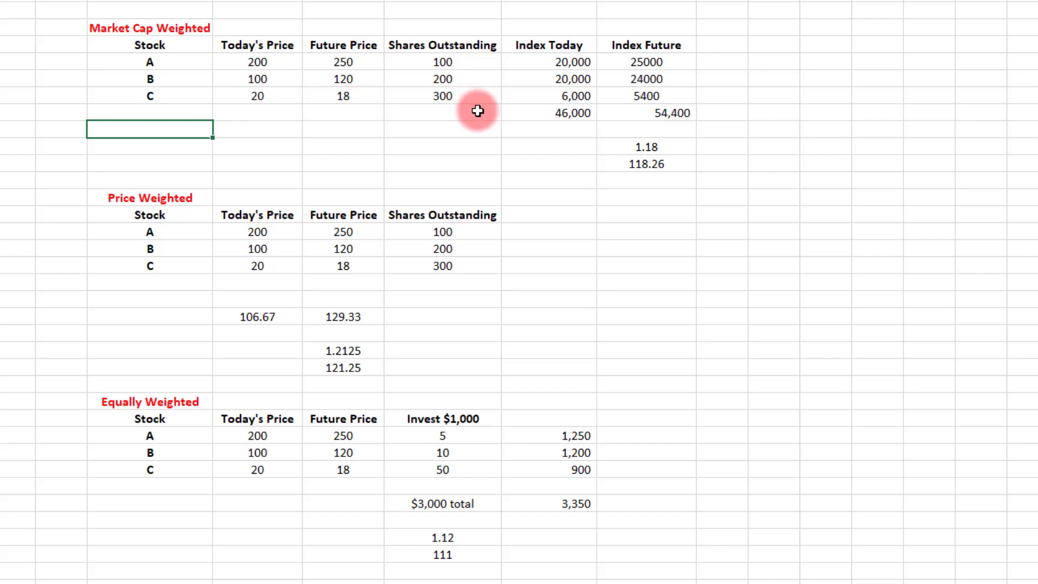
pyautogui.moveTo(589, 60)
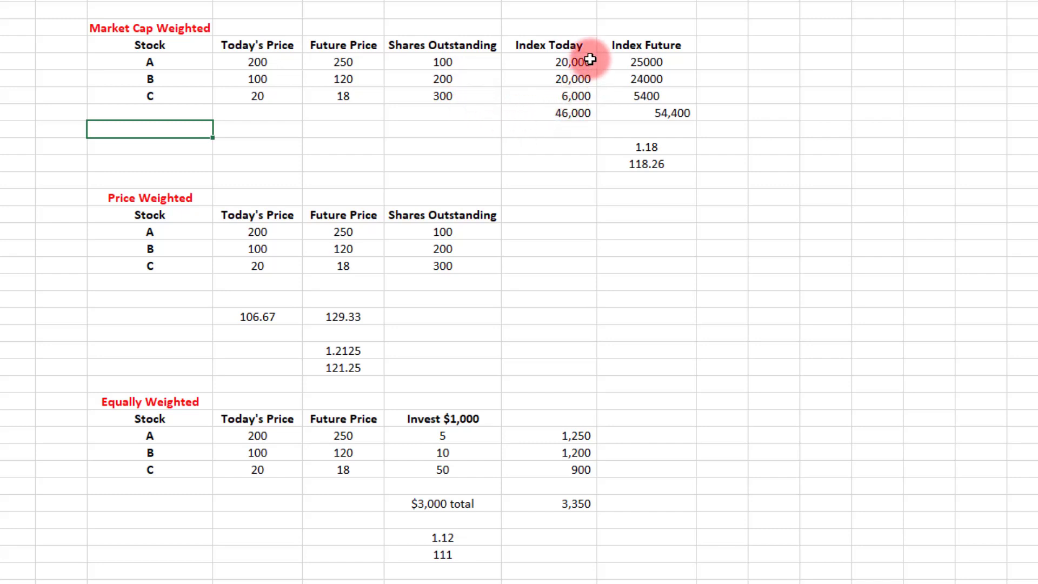
pyautogui.moveTo(283, 61)
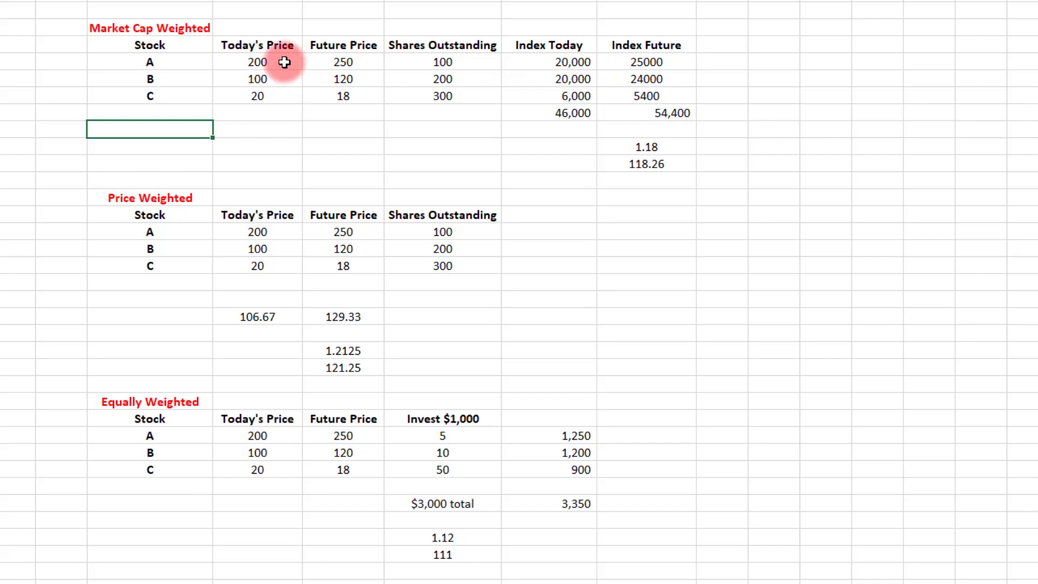
pyautogui.moveTo(473, 66)
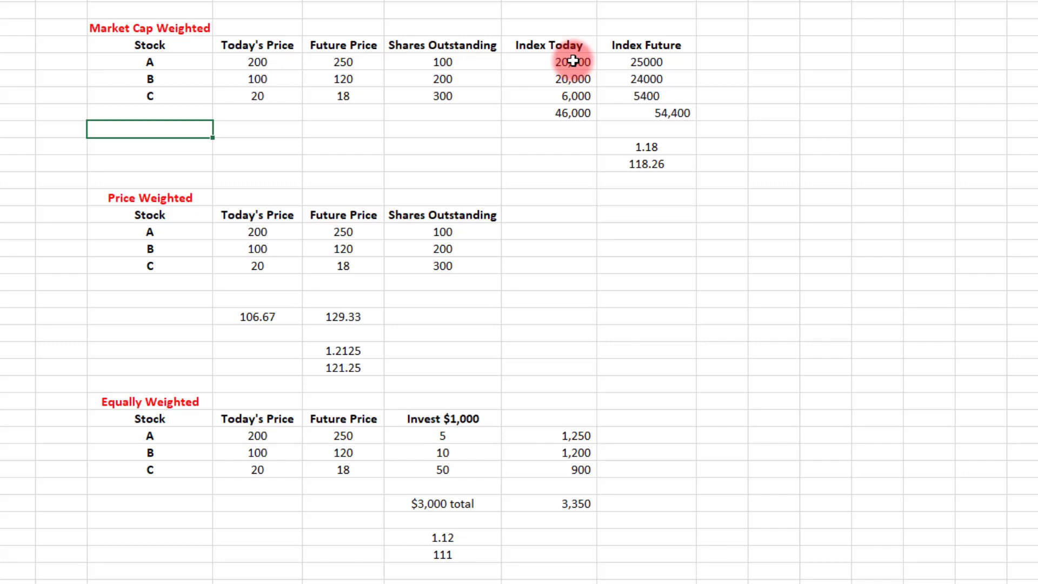
pyautogui.moveTo(548, 79)
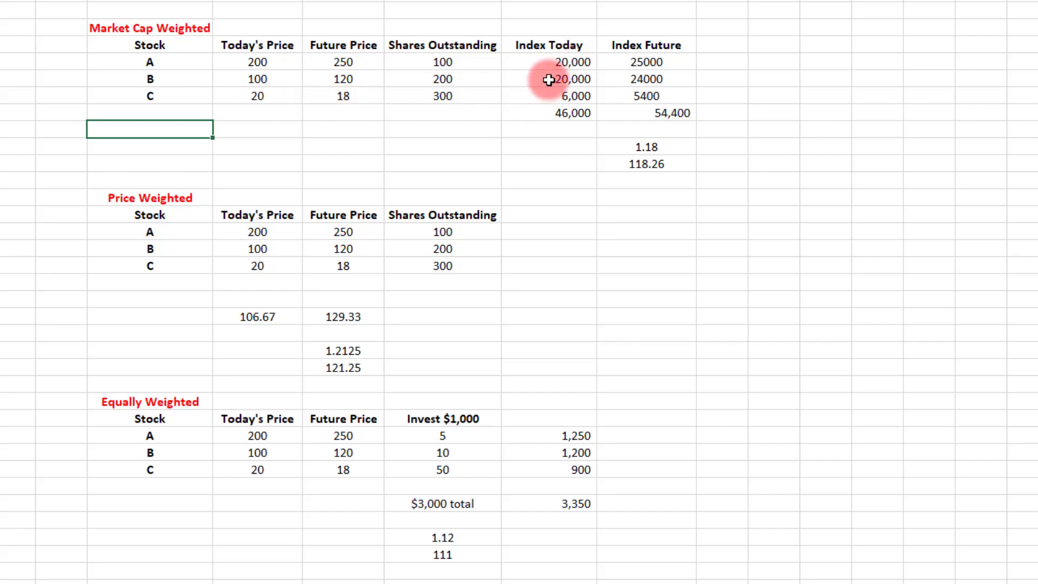
pyautogui.moveTo(350, 132)
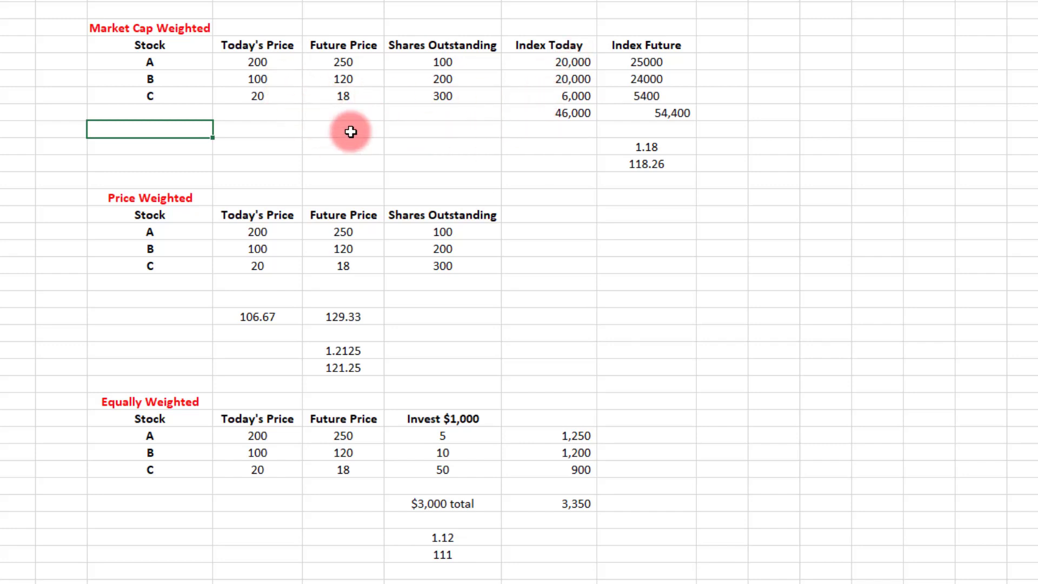
pyautogui.moveTo(544, 61)
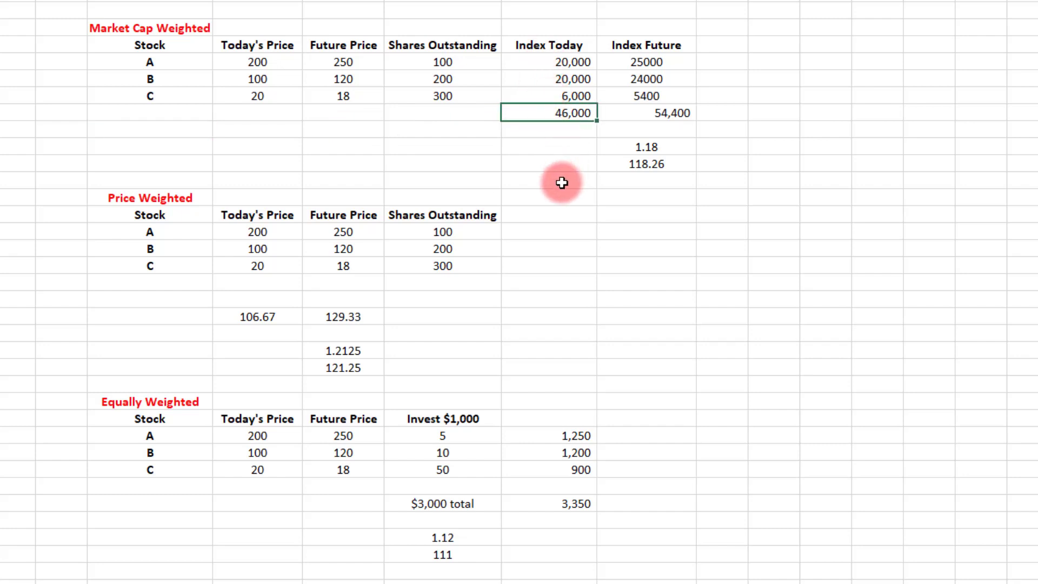
pyautogui.moveTo(678, 66)
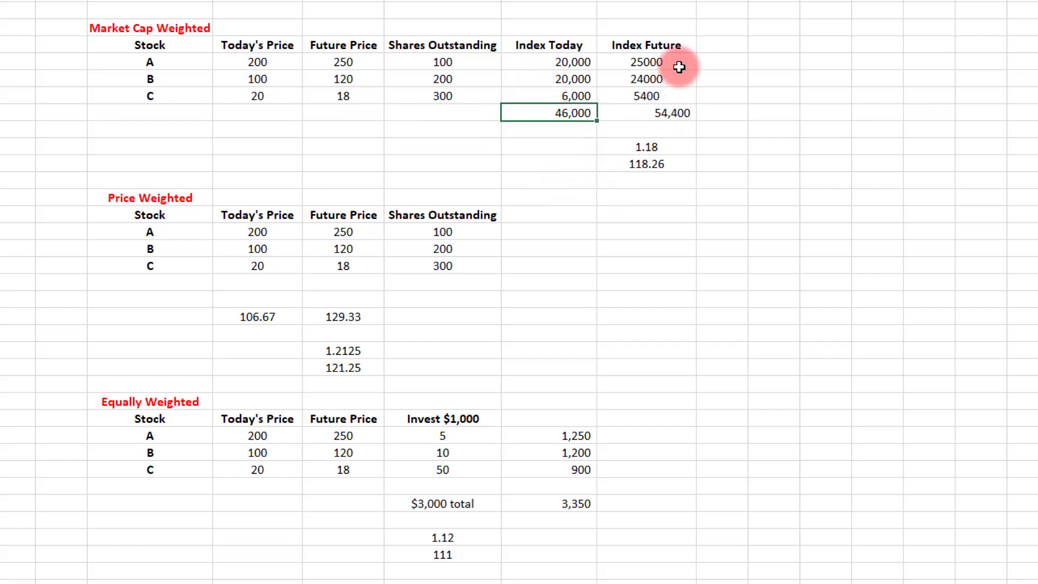
pyautogui.moveTo(680, 64)
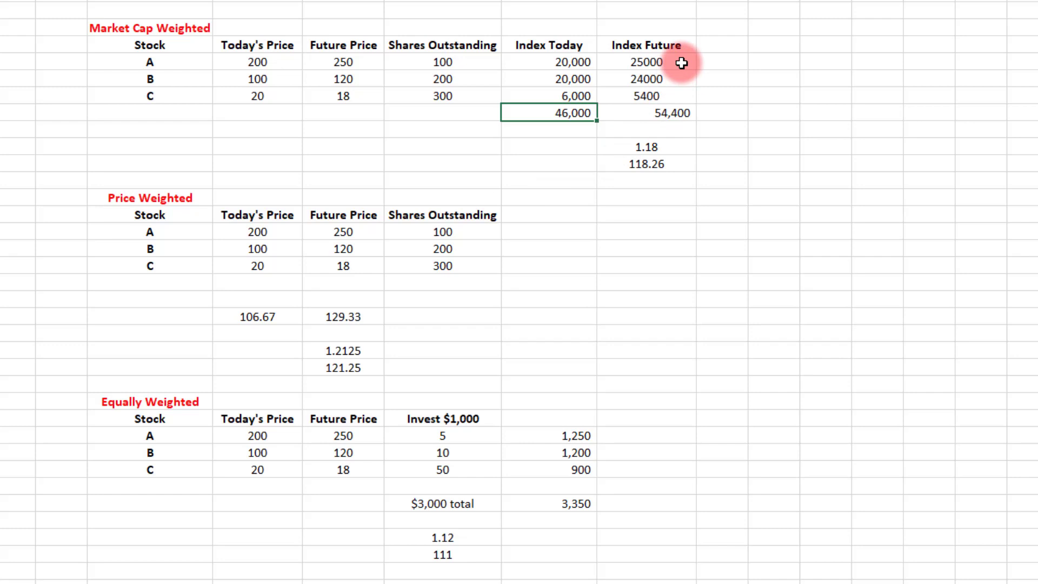
pyautogui.moveTo(358, 62)
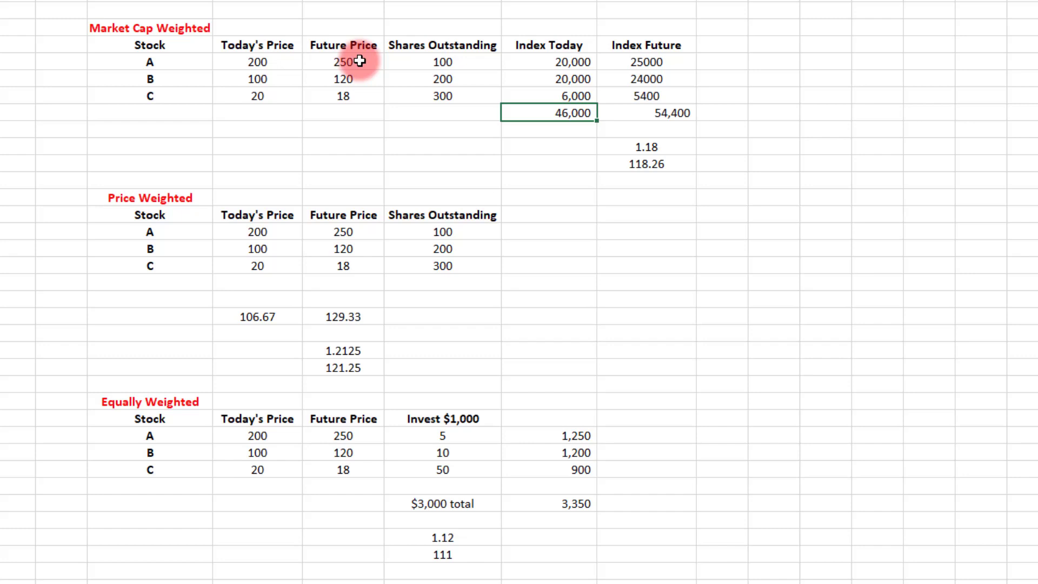
pyautogui.moveTo(678, 63)
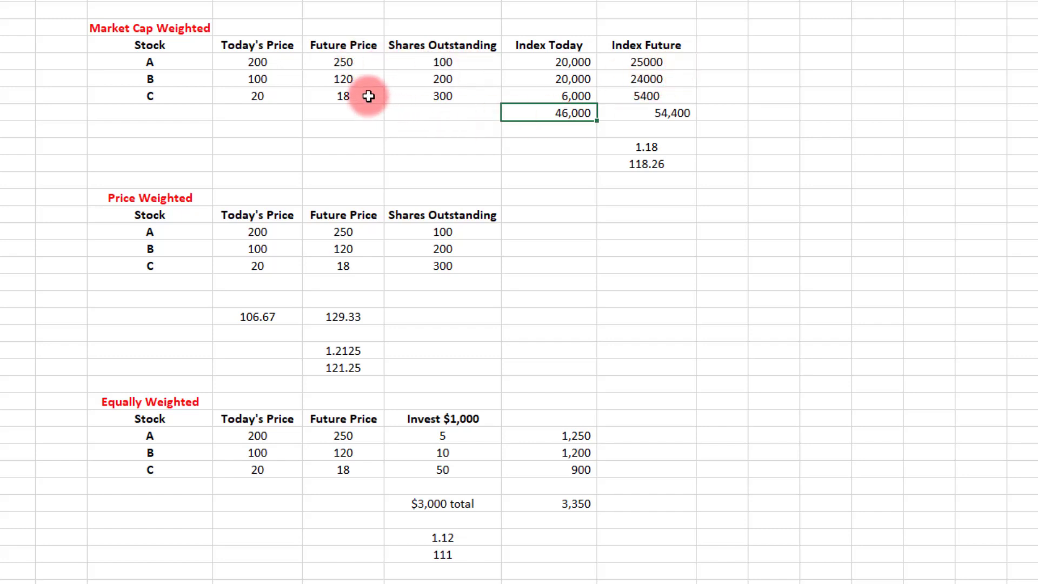
pyautogui.moveTo(486, 89)
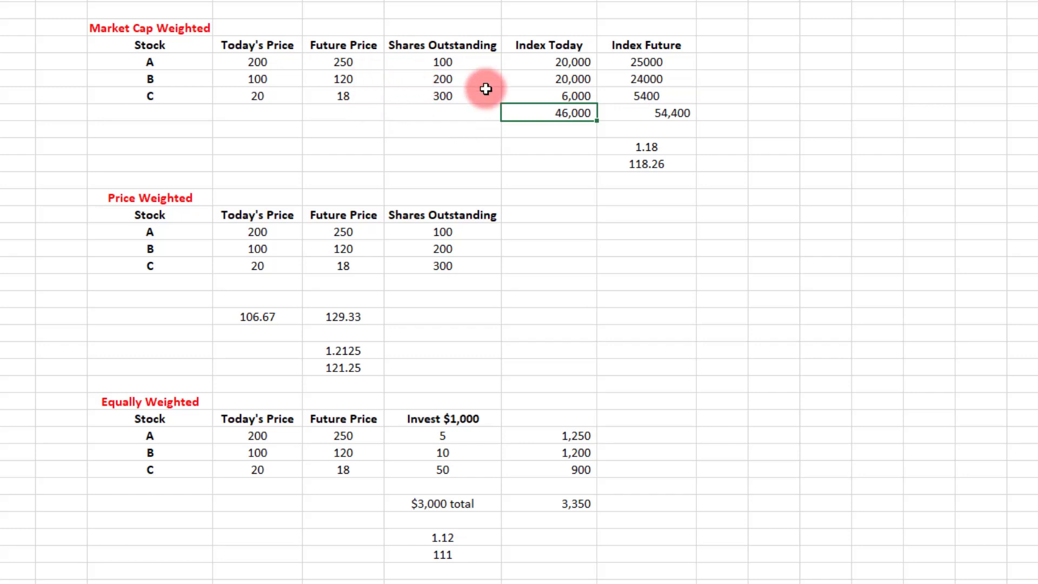
pyautogui.moveTo(367, 97)
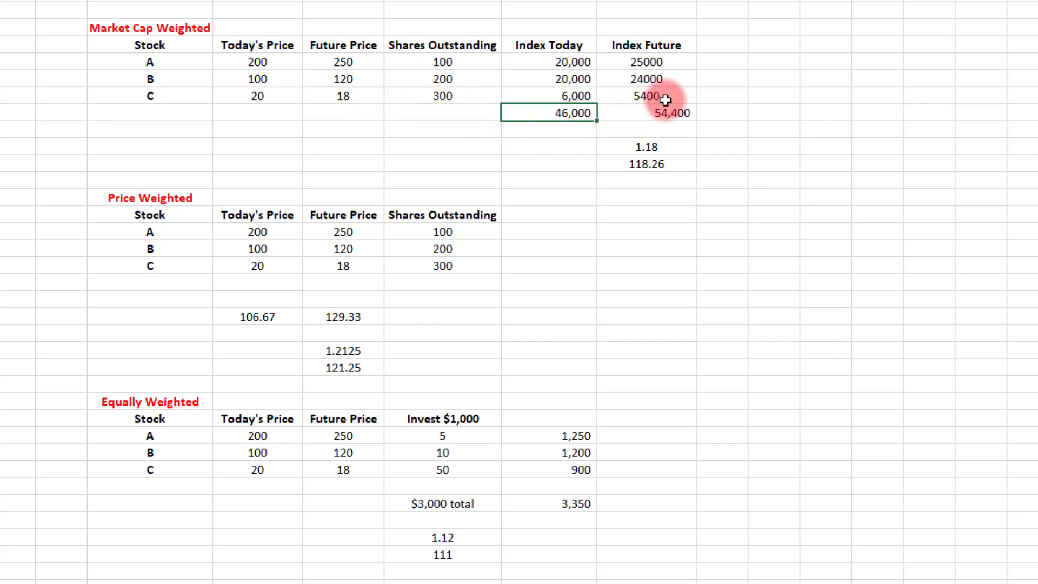
pyautogui.moveTo(667, 98)
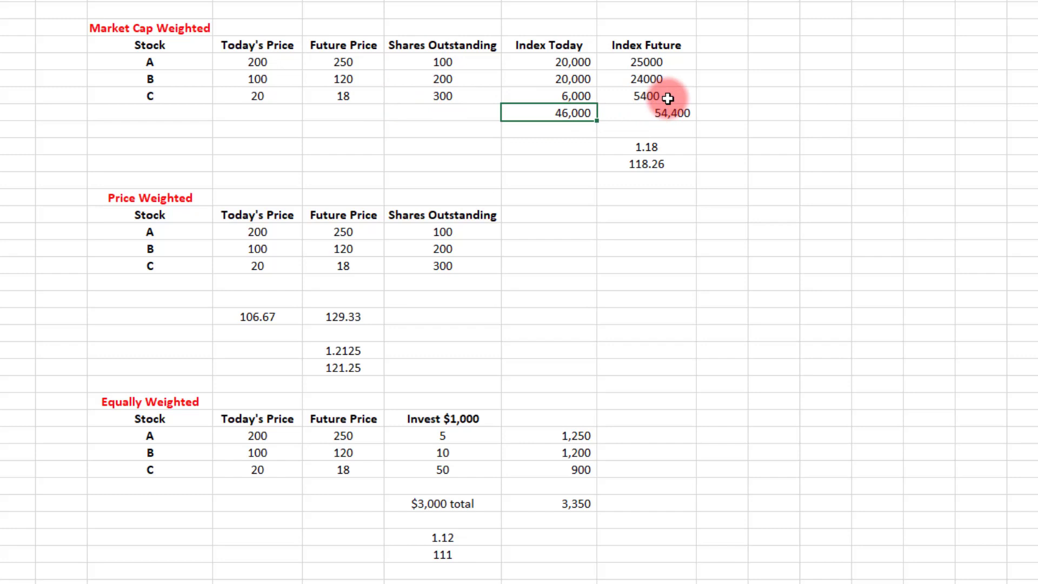
# Check the index and price values, then show the equally weighted ratio as 1.1167.
pyautogui.moveTo(646, 61); pyautogui.dragTo(645, 95)
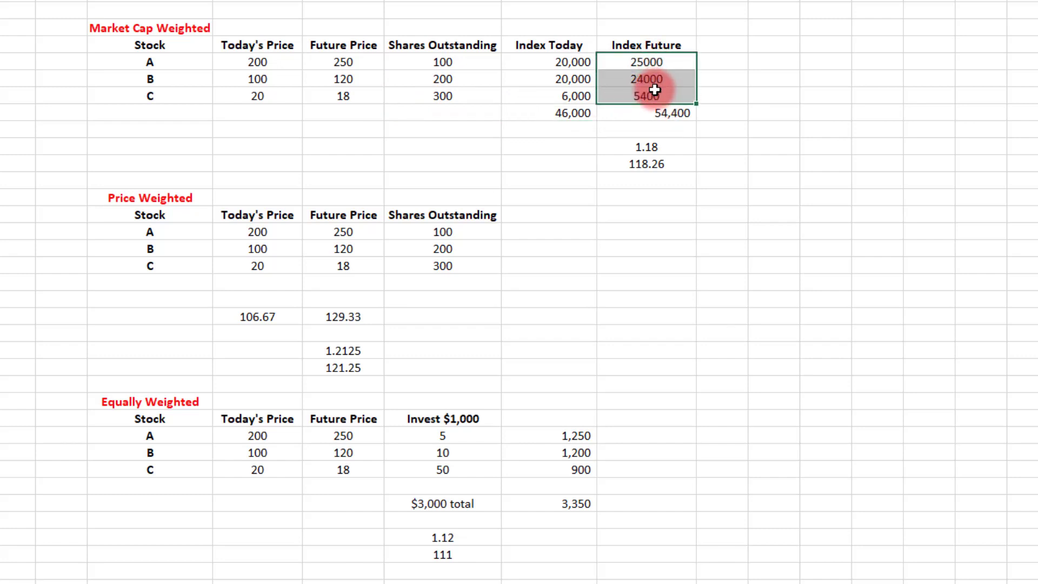
pyautogui.click(668, 112)
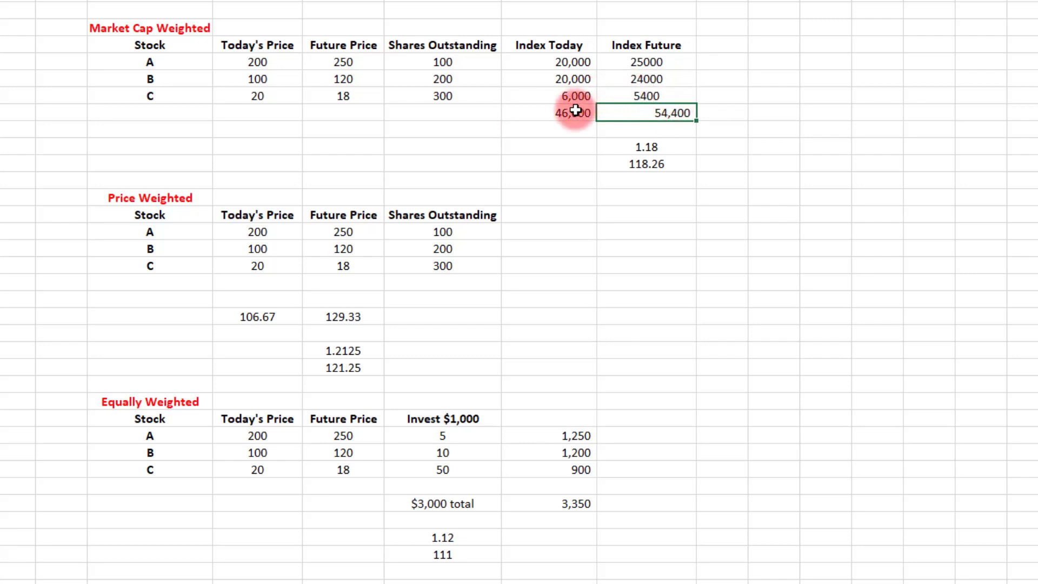
pyautogui.moveTo(676, 152)
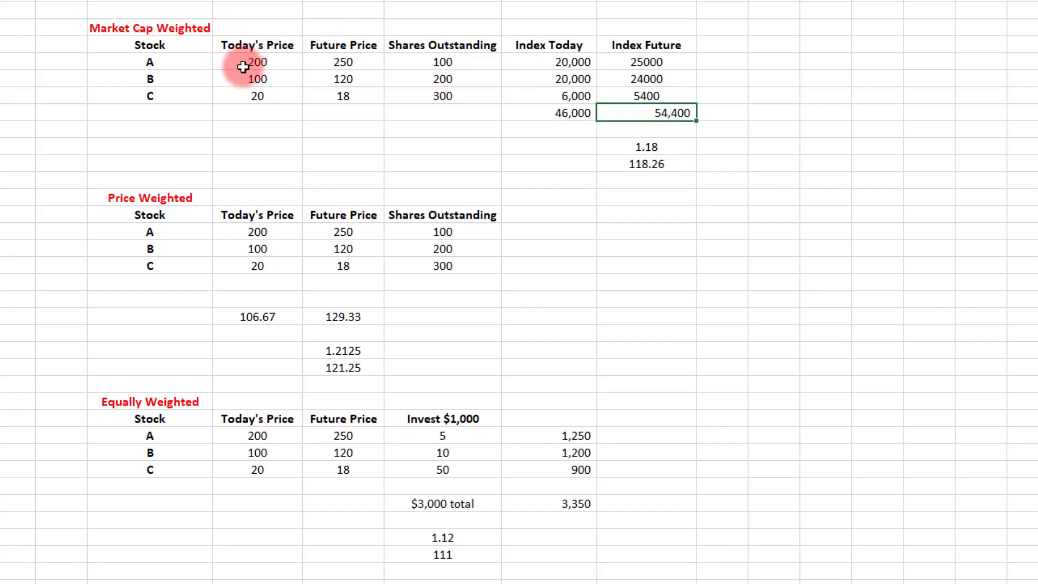
pyautogui.moveTo(353, 50)
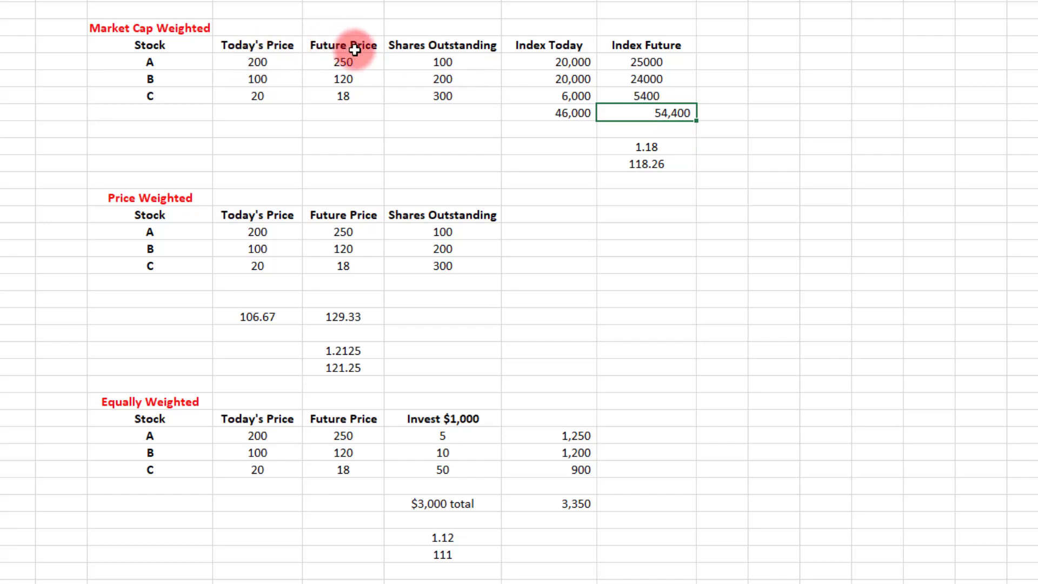
pyautogui.moveTo(684, 135)
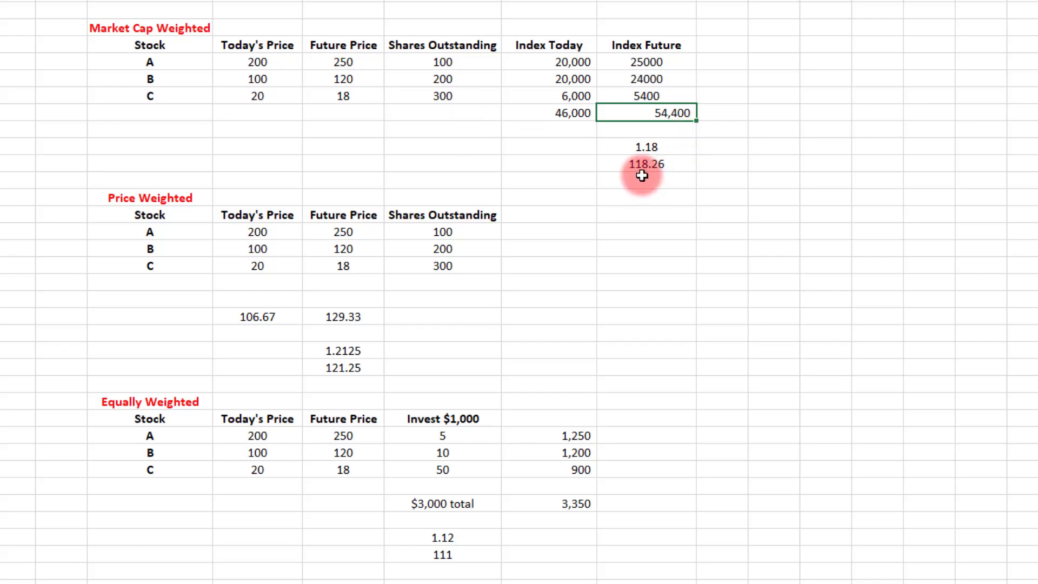
pyautogui.moveTo(650, 179)
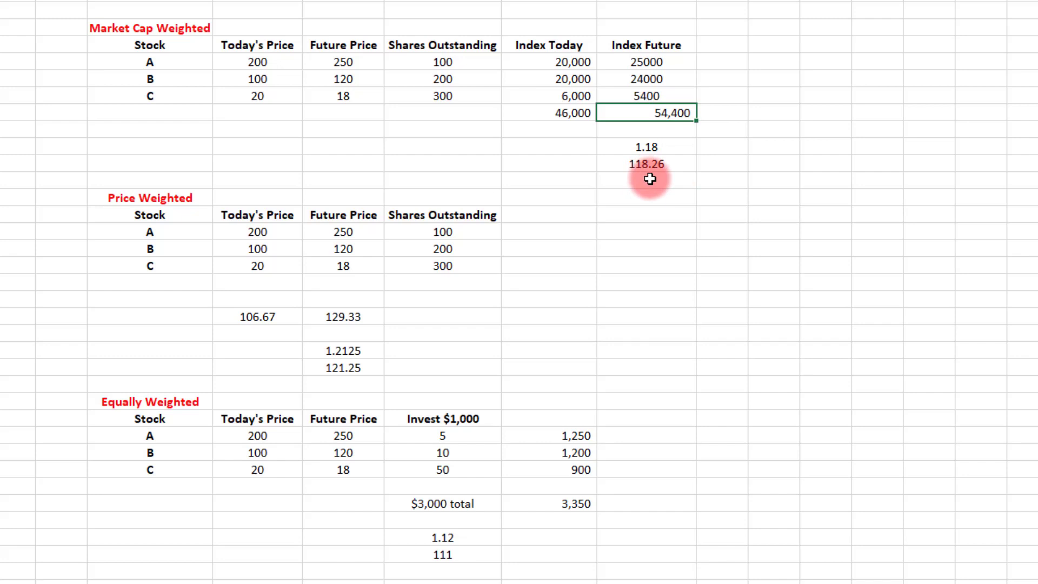
pyautogui.moveTo(689, 239)
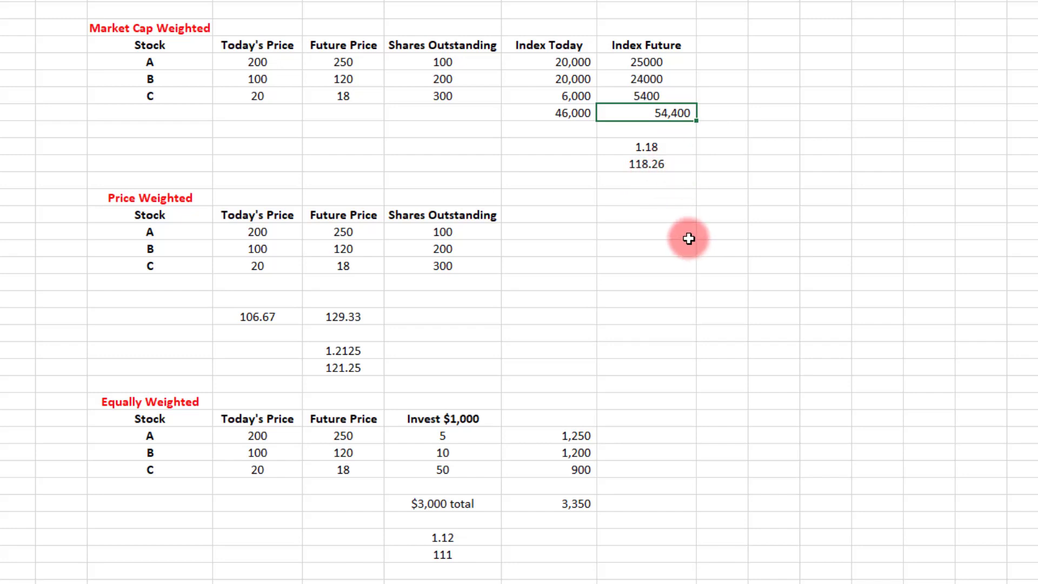
pyautogui.moveTo(603, 158)
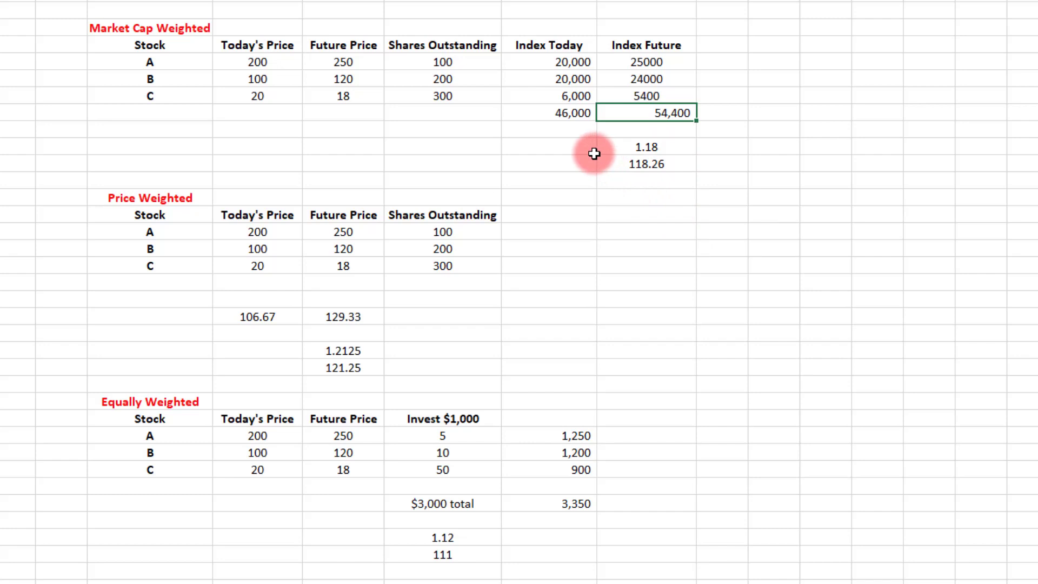
pyautogui.moveTo(569, 112)
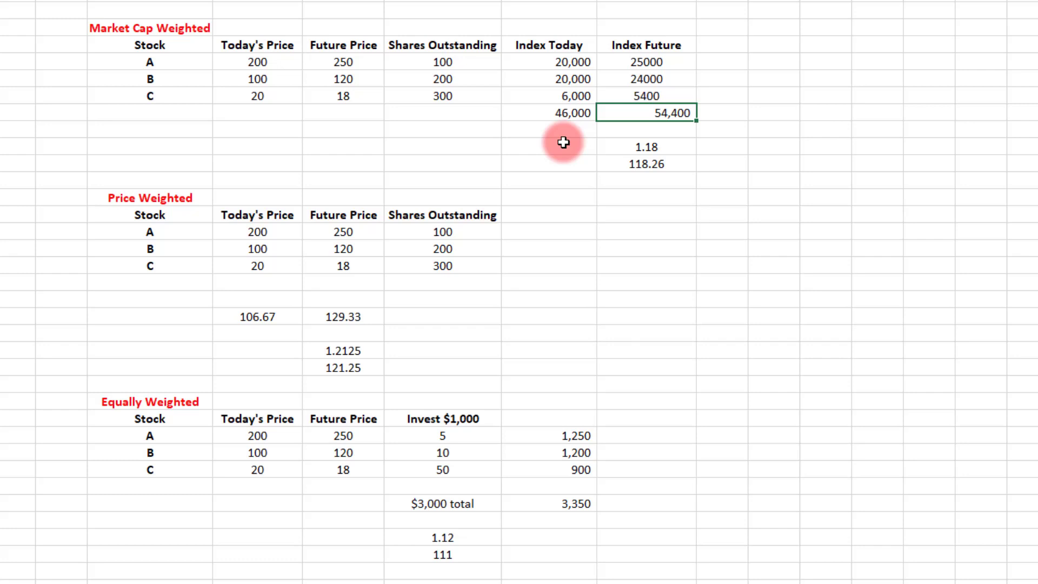
pyautogui.moveTo(674, 151)
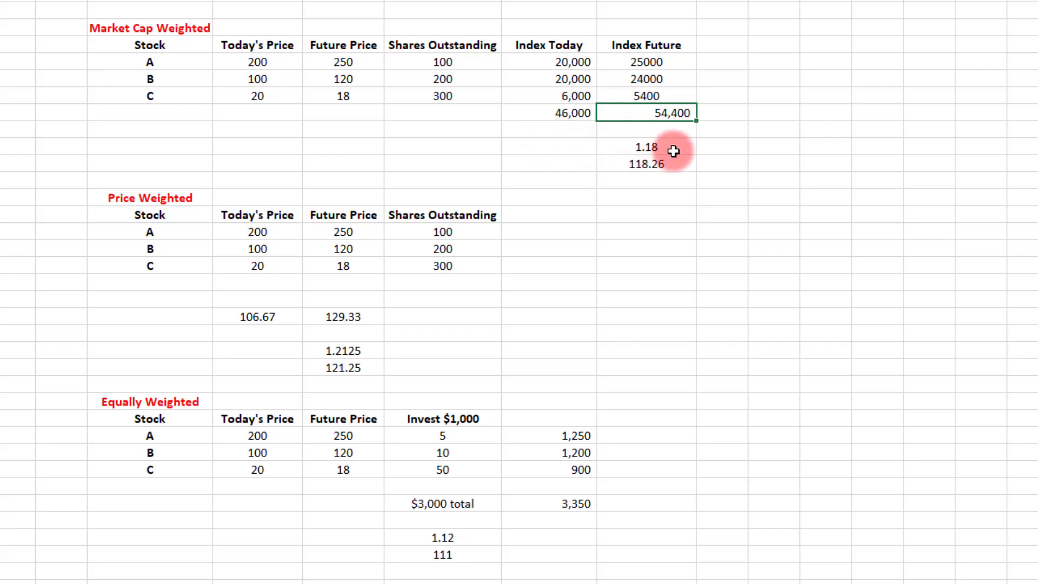
pyautogui.moveTo(567, 163)
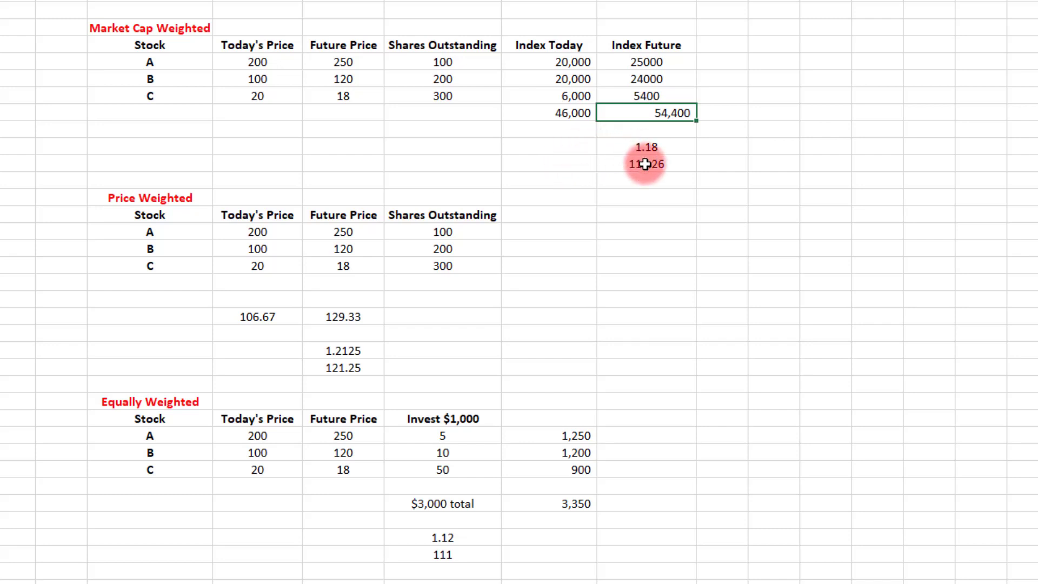
pyautogui.moveTo(568, 168)
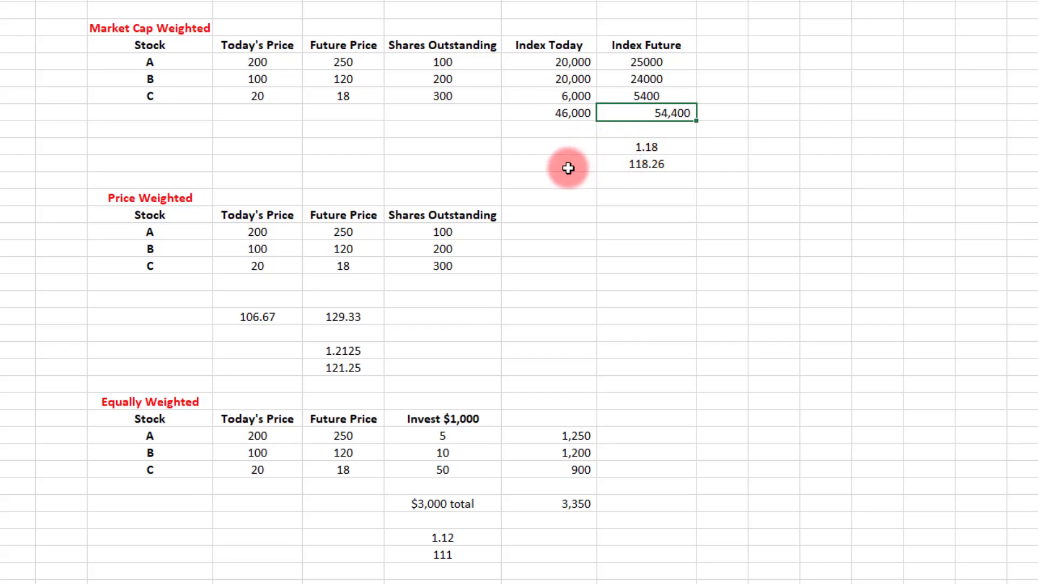
pyautogui.moveTo(206, 27)
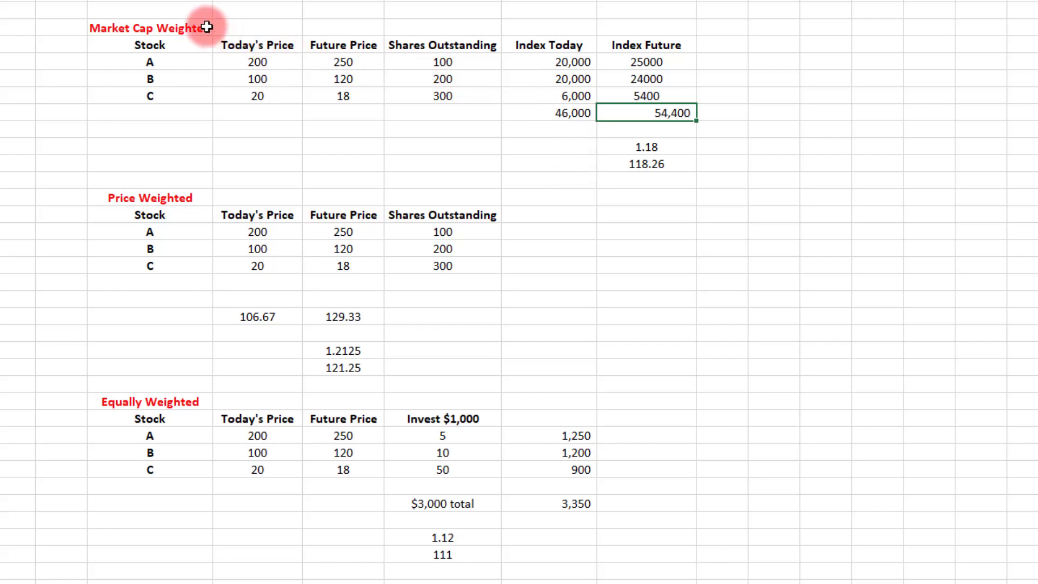
pyautogui.moveTo(283, 117)
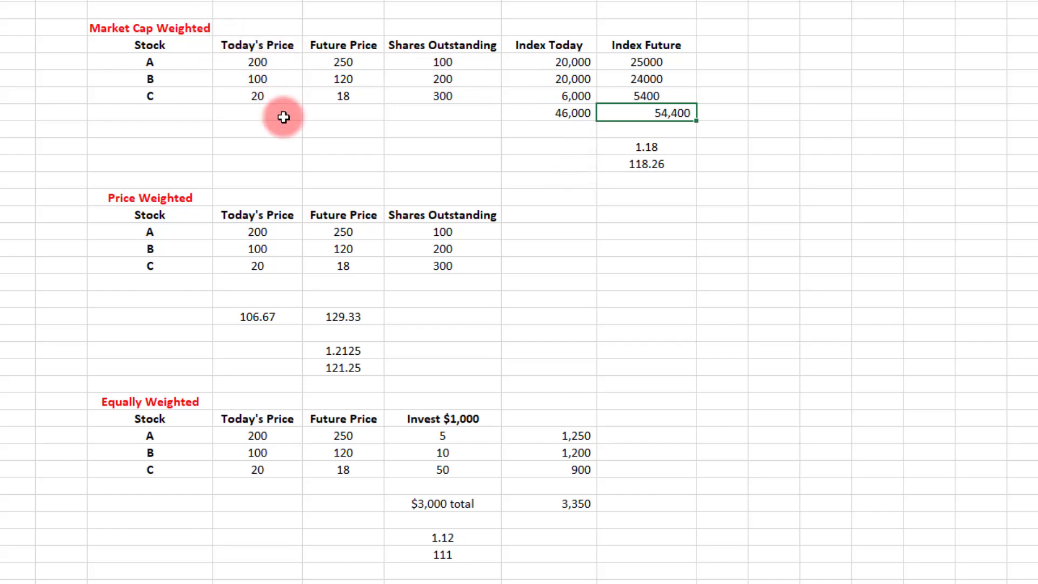
pyautogui.moveTo(332, 131)
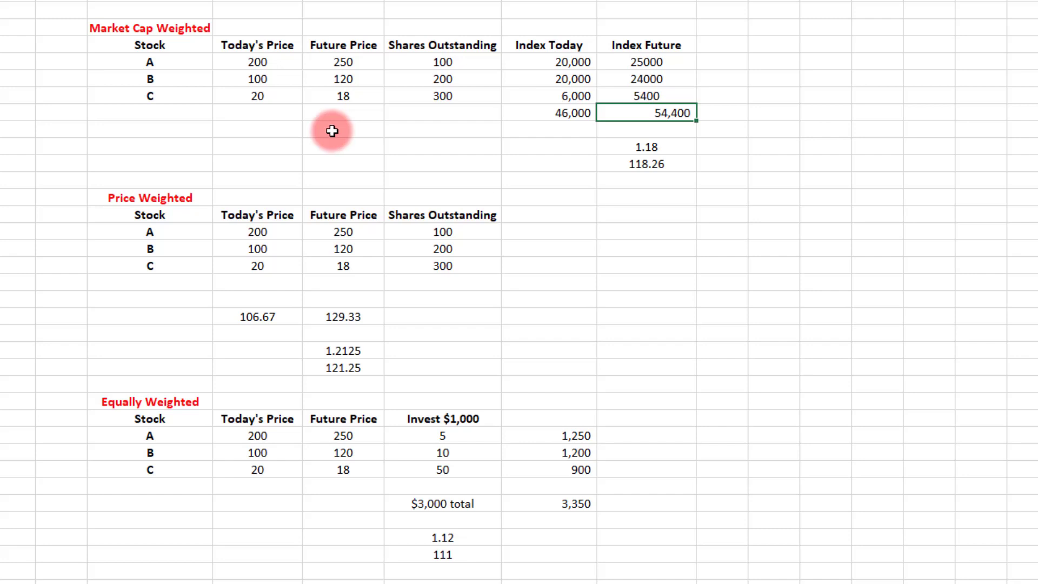
pyautogui.moveTo(328, 123)
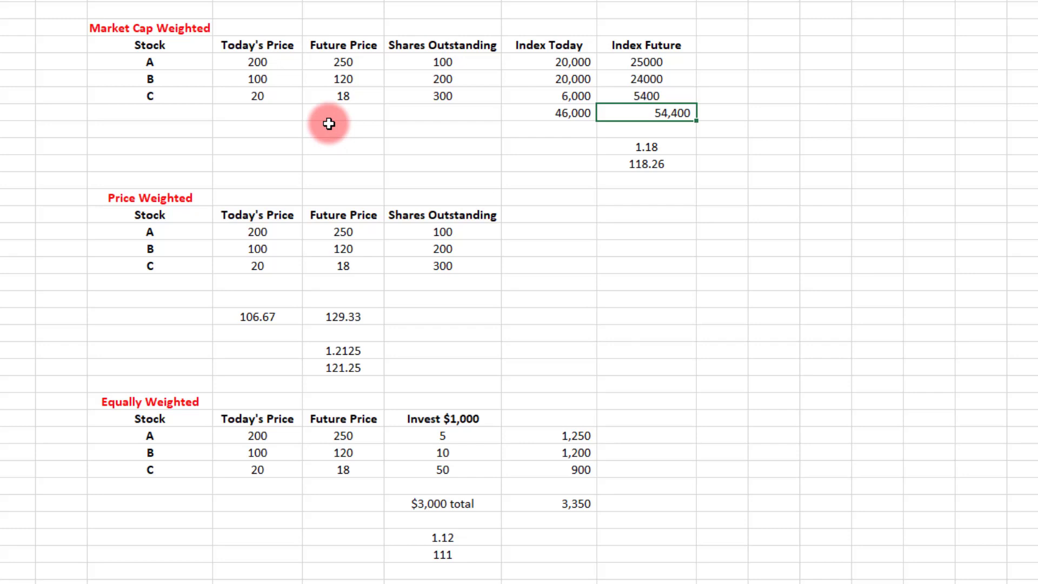
pyautogui.moveTo(282, 63)
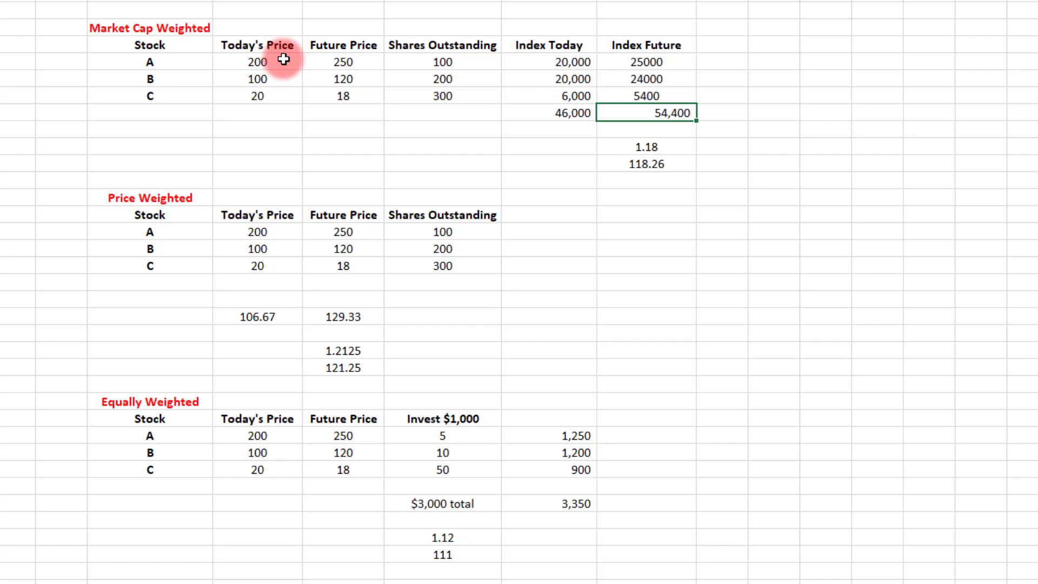
pyautogui.moveTo(412, 42)
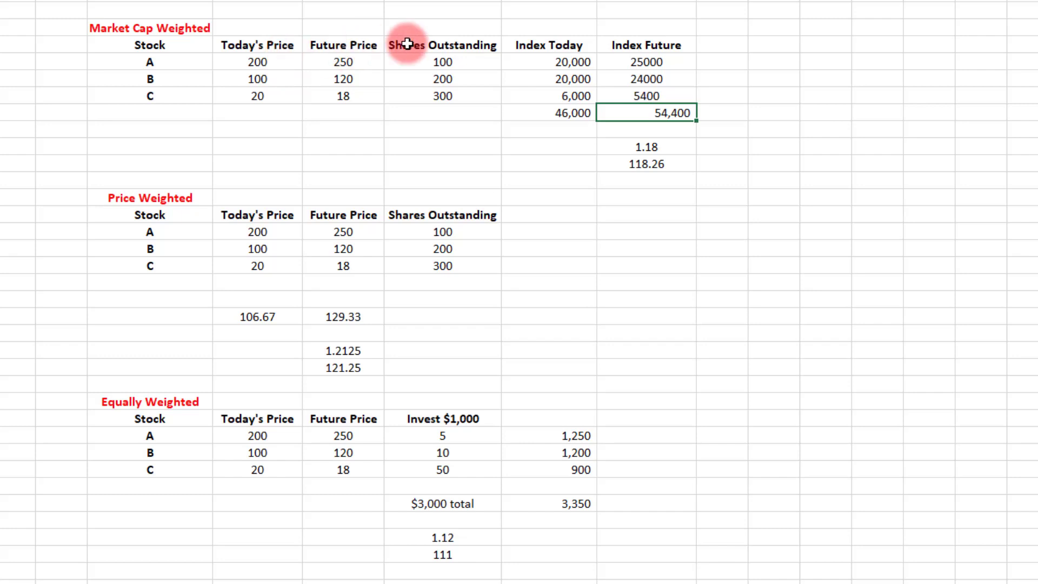
pyautogui.moveTo(478, 60)
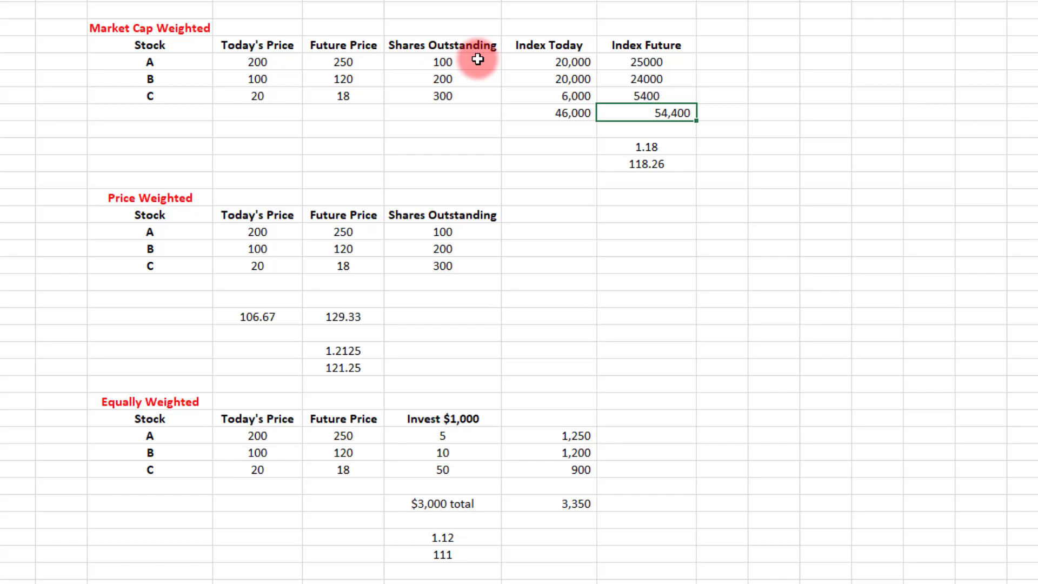
pyautogui.moveTo(496, 64)
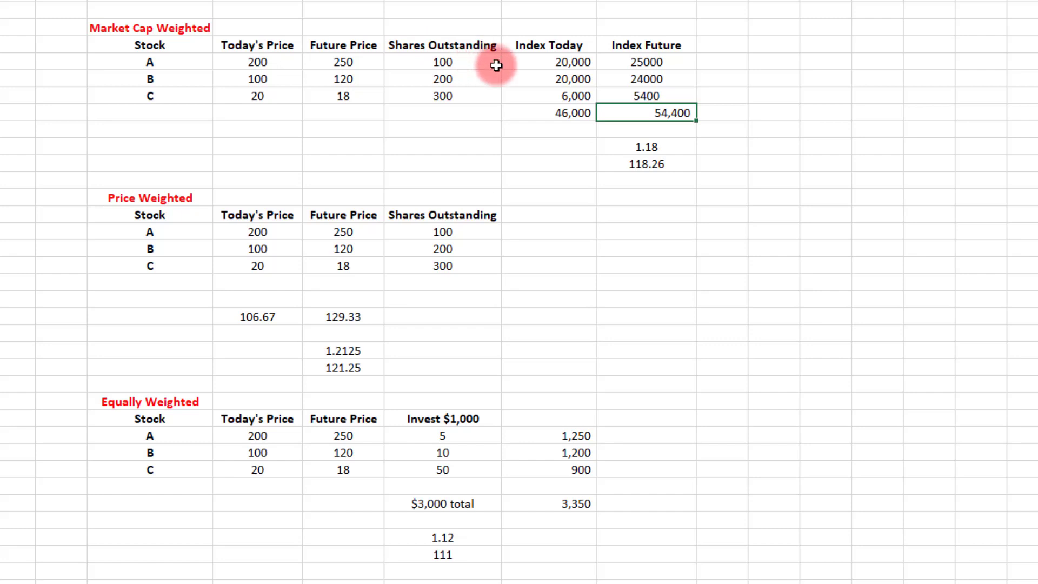
pyautogui.moveTo(538, 65)
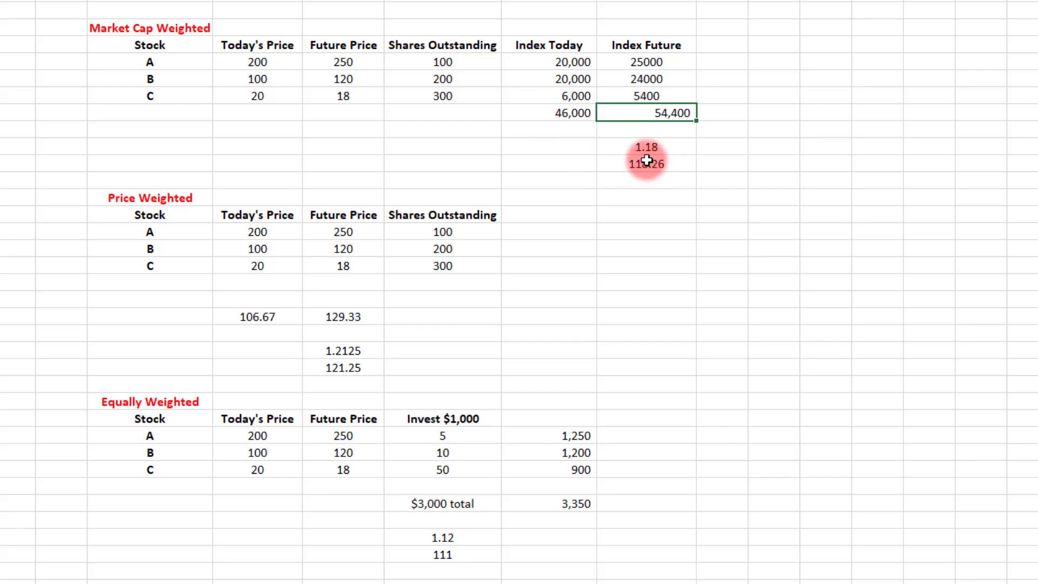
pyautogui.moveTo(645, 161)
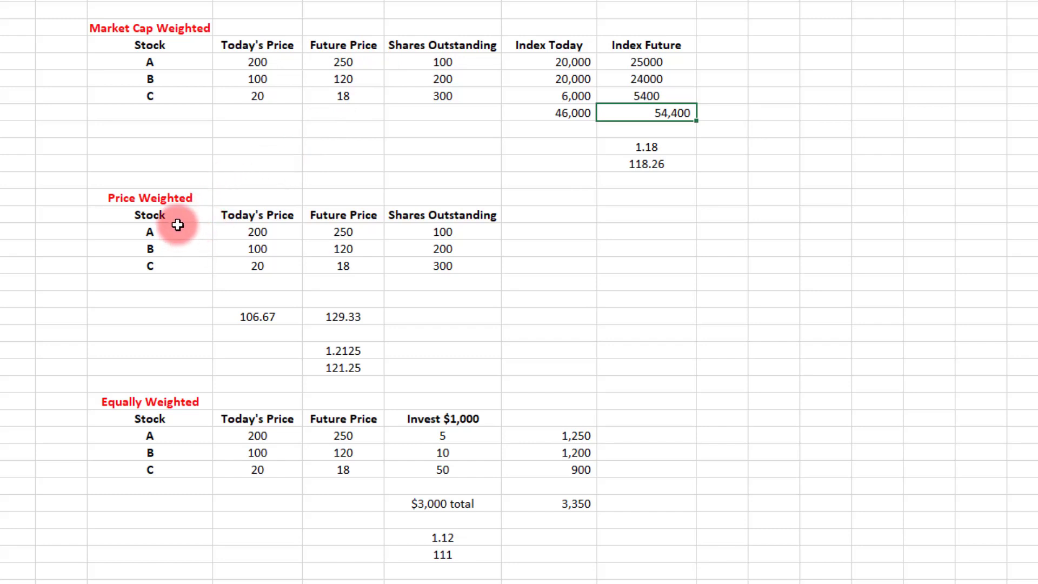
pyautogui.moveTo(186, 264)
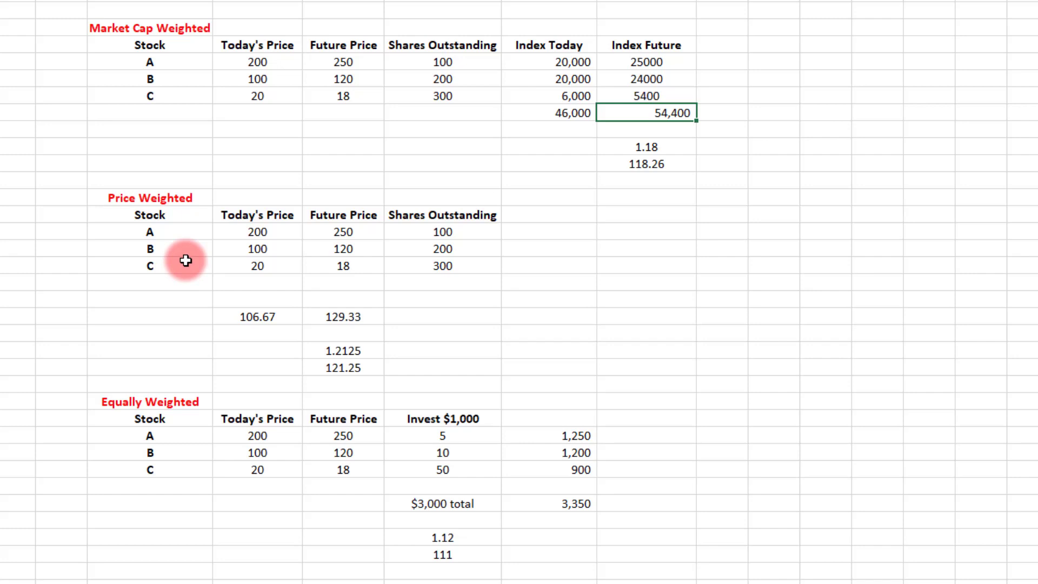
pyautogui.moveTo(186, 251)
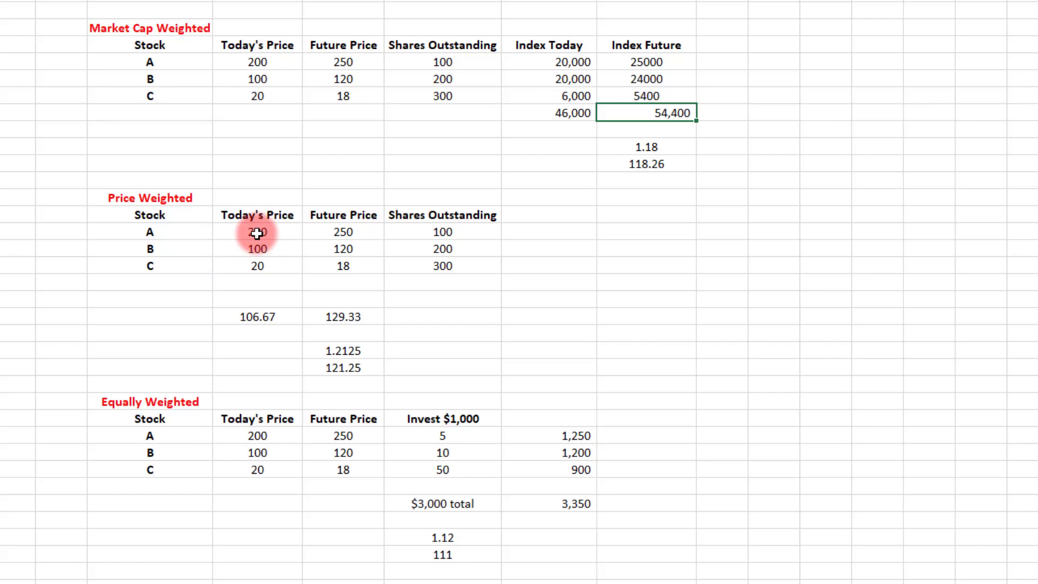
pyautogui.moveTo(183, 231)
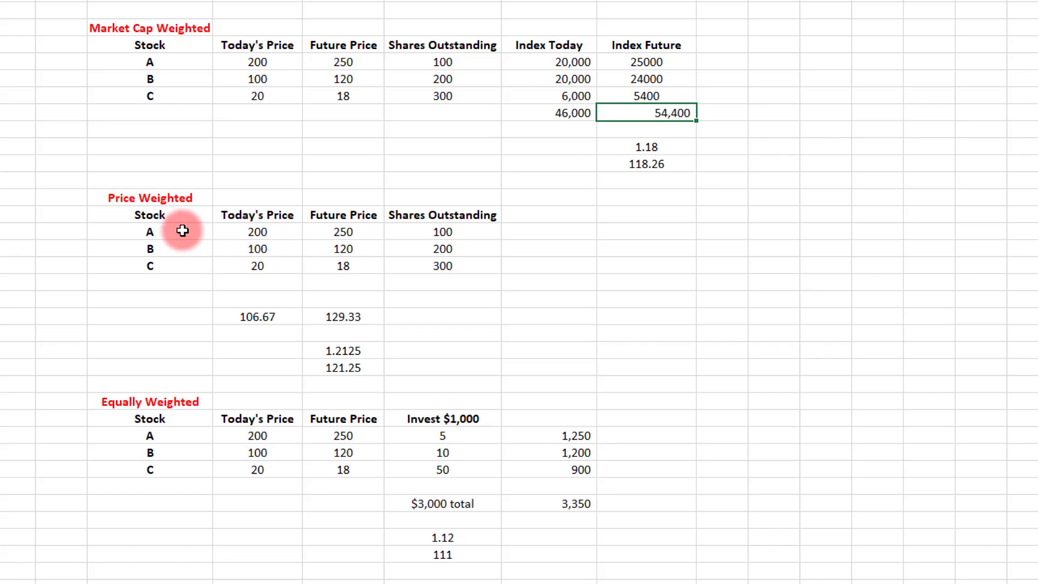
pyautogui.moveTo(266, 267)
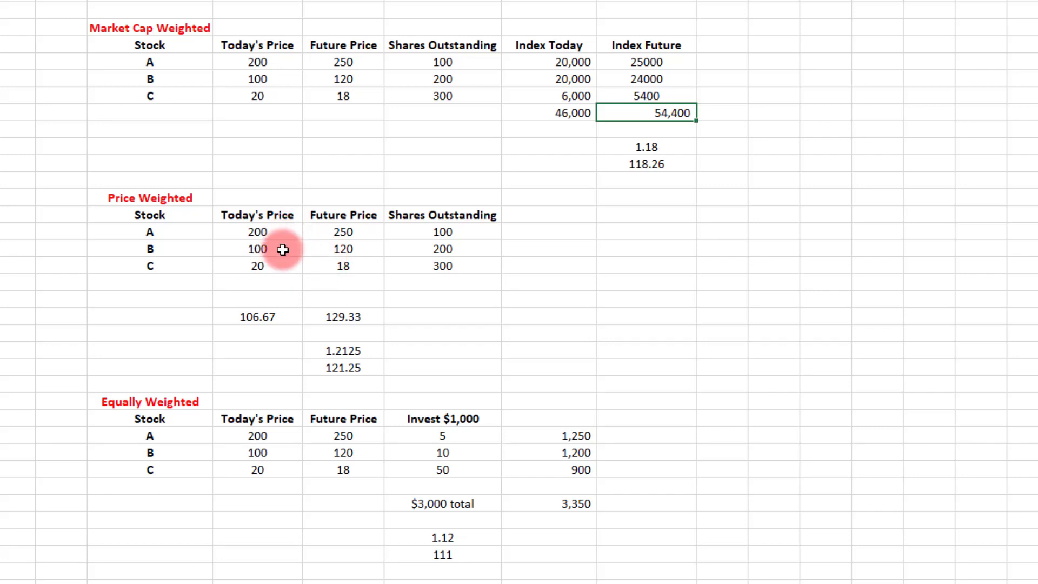
pyautogui.moveTo(277, 266)
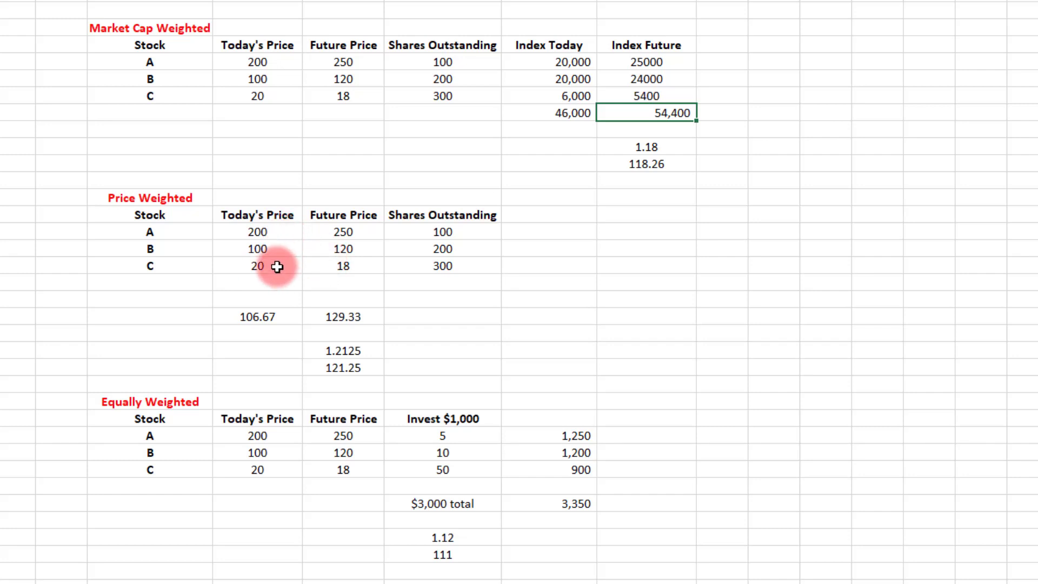
pyautogui.moveTo(270, 232)
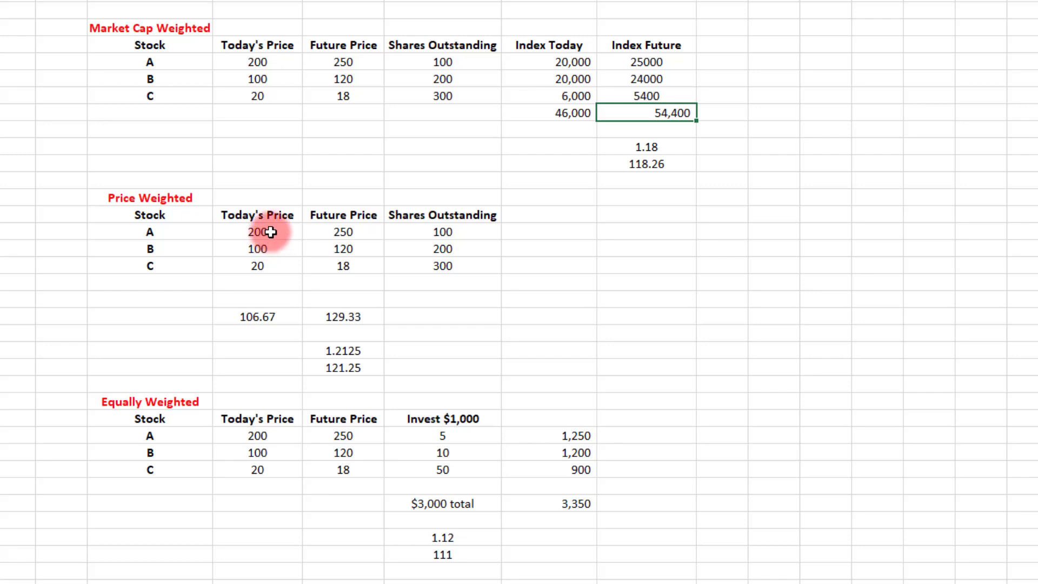
pyautogui.moveTo(189, 194)
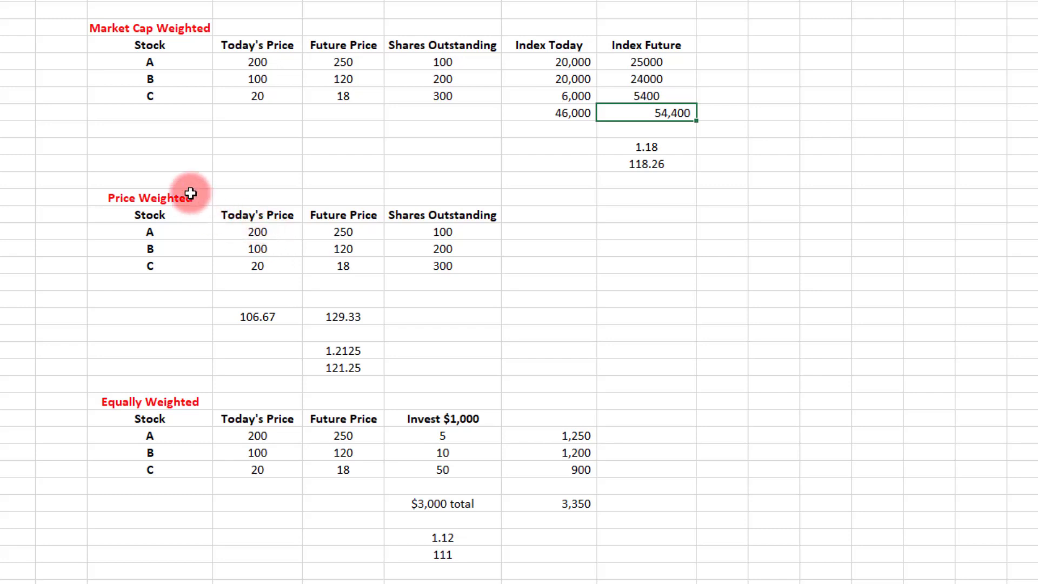
pyautogui.click(257, 232)
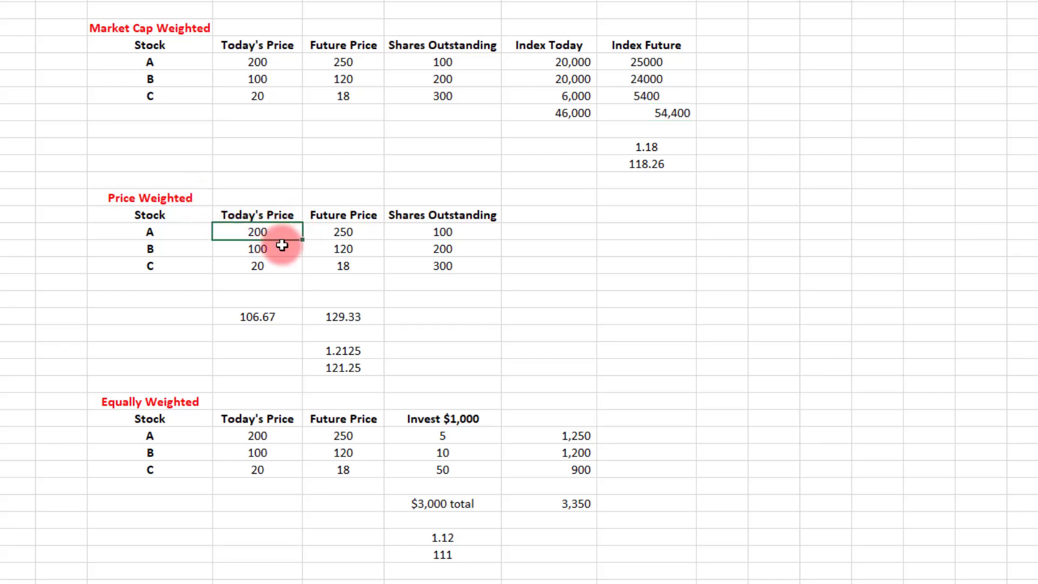
pyautogui.moveTo(257, 232); pyautogui.dragTo(257, 266)
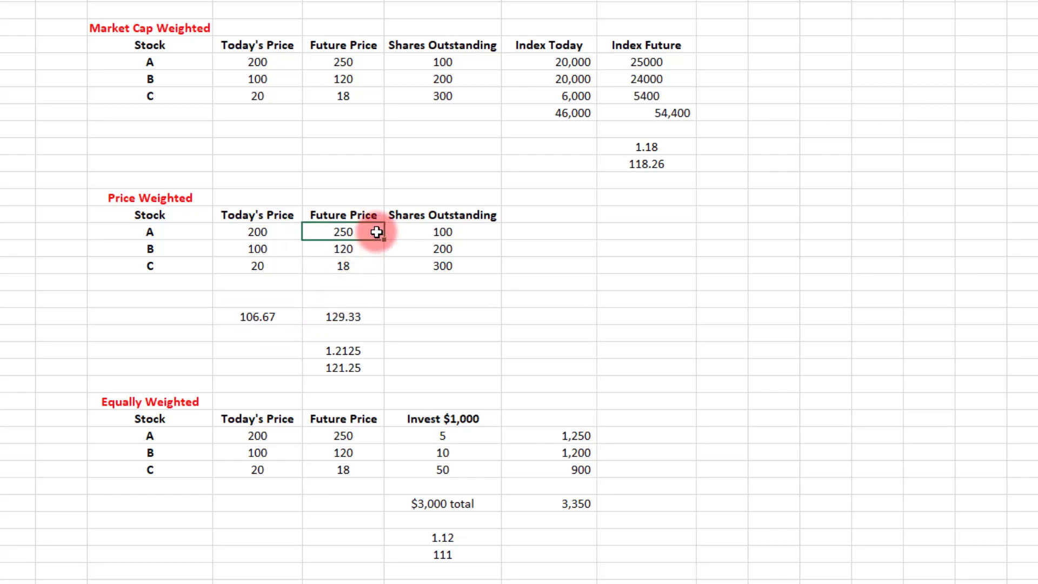
pyautogui.moveTo(371, 231)
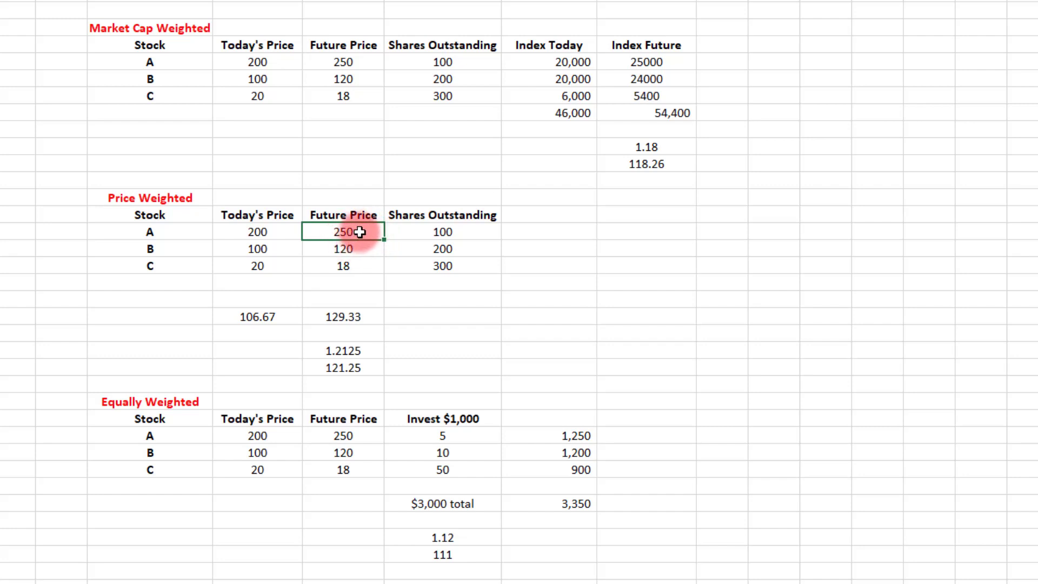
pyautogui.moveTo(343, 232); pyautogui.dragTo(343, 266)
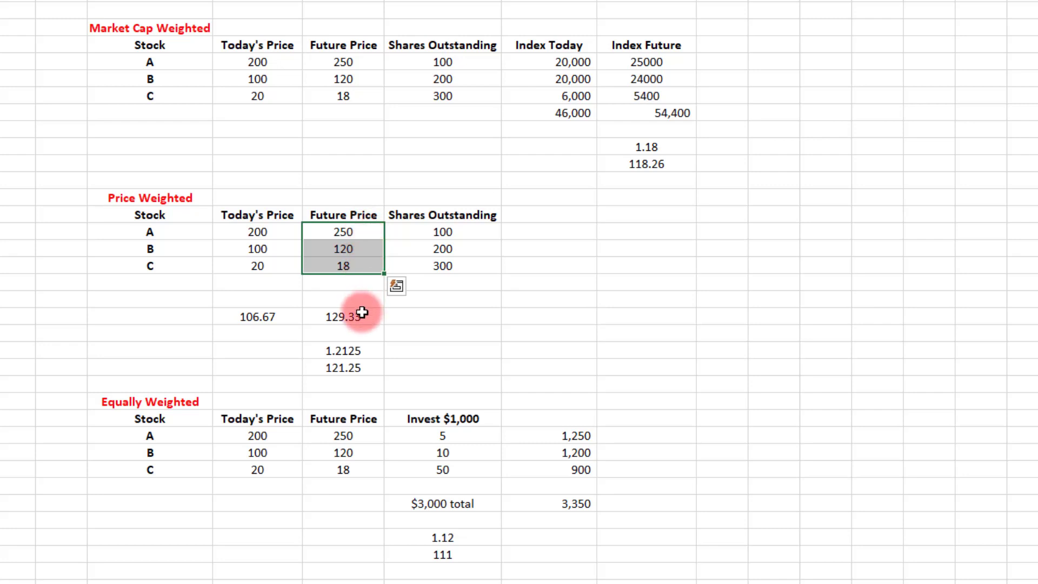
pyautogui.click(359, 316)
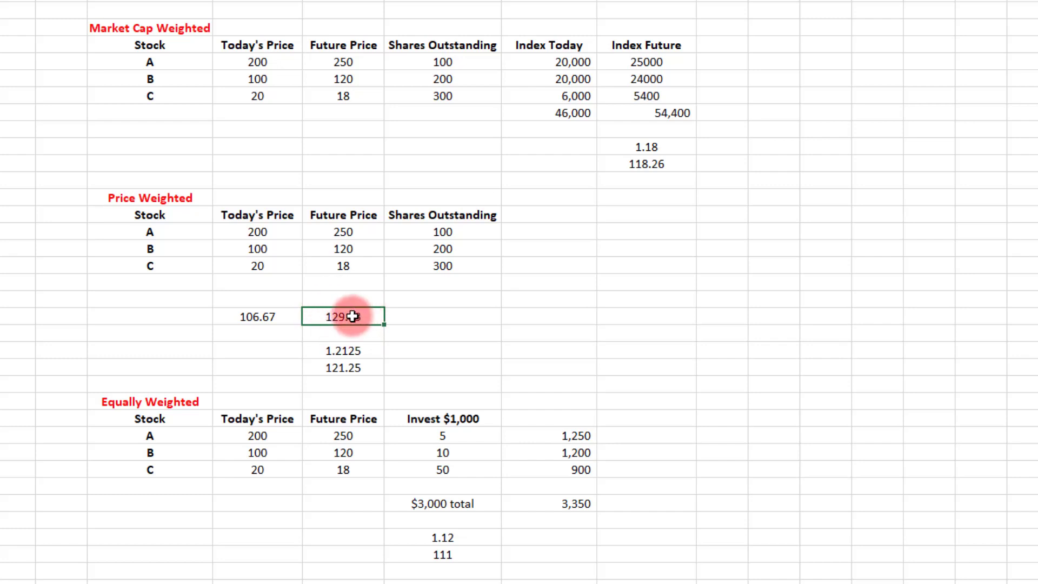
pyautogui.moveTo(267, 327)
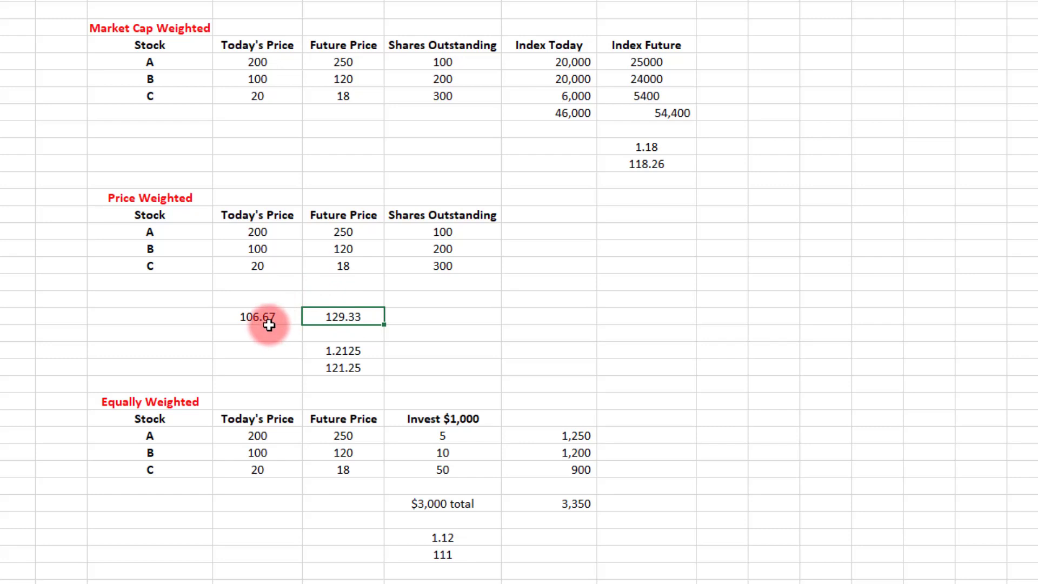
pyautogui.moveTo(367, 350)
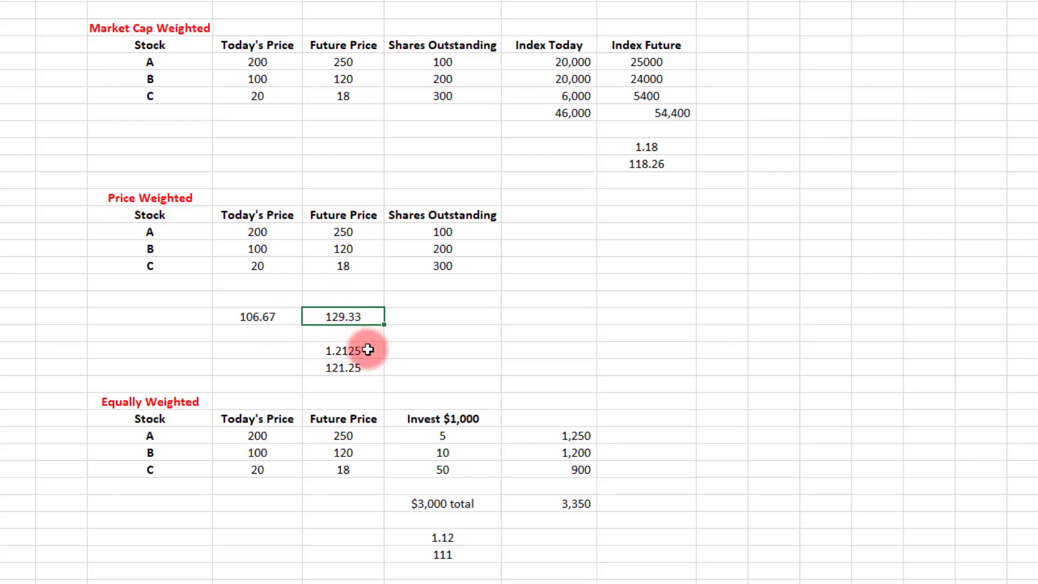
pyautogui.moveTo(367, 346)
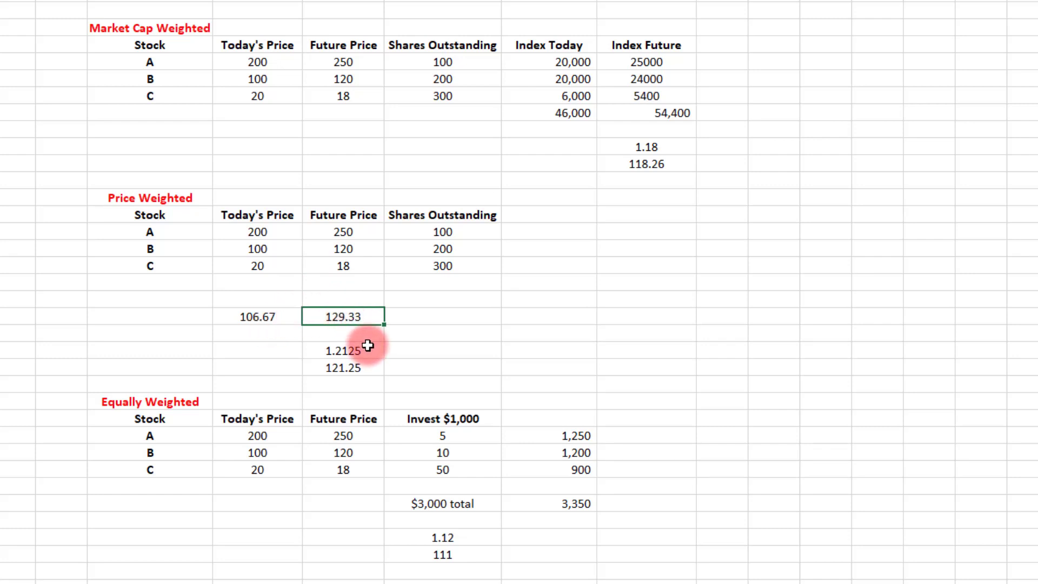
pyautogui.moveTo(364, 343)
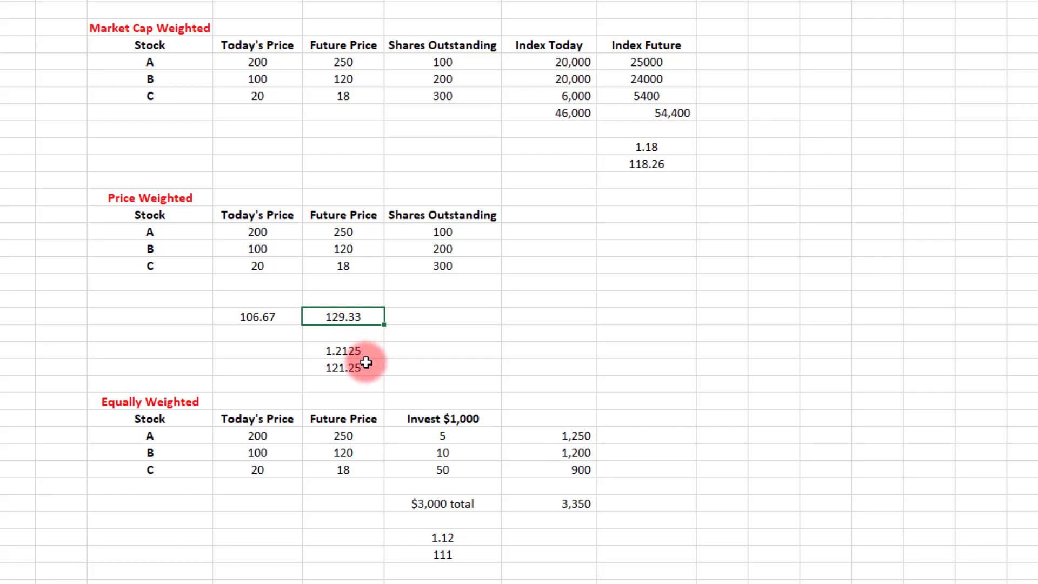
pyautogui.moveTo(149, 94)
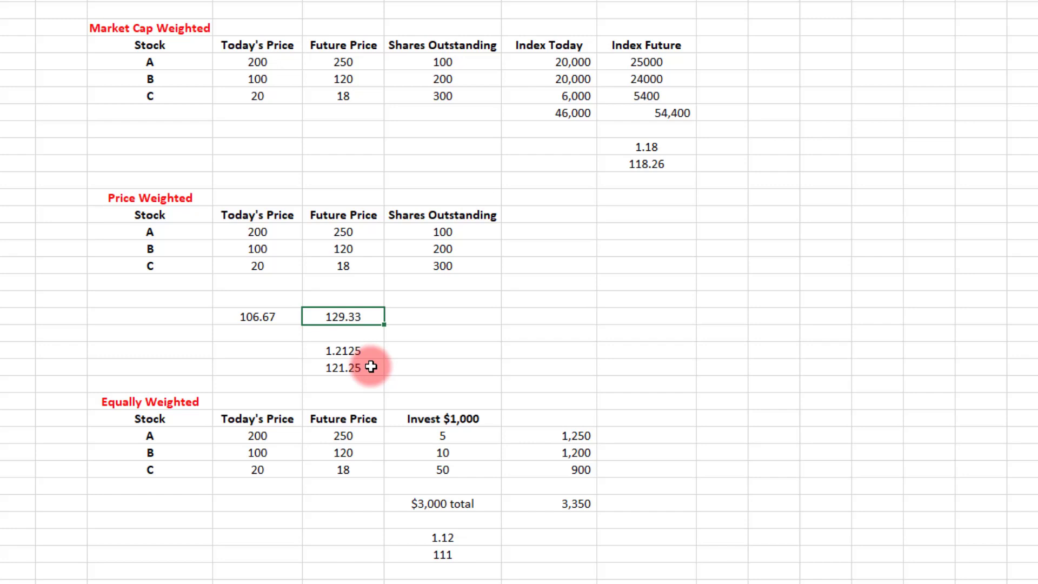
pyautogui.moveTo(327, 352)
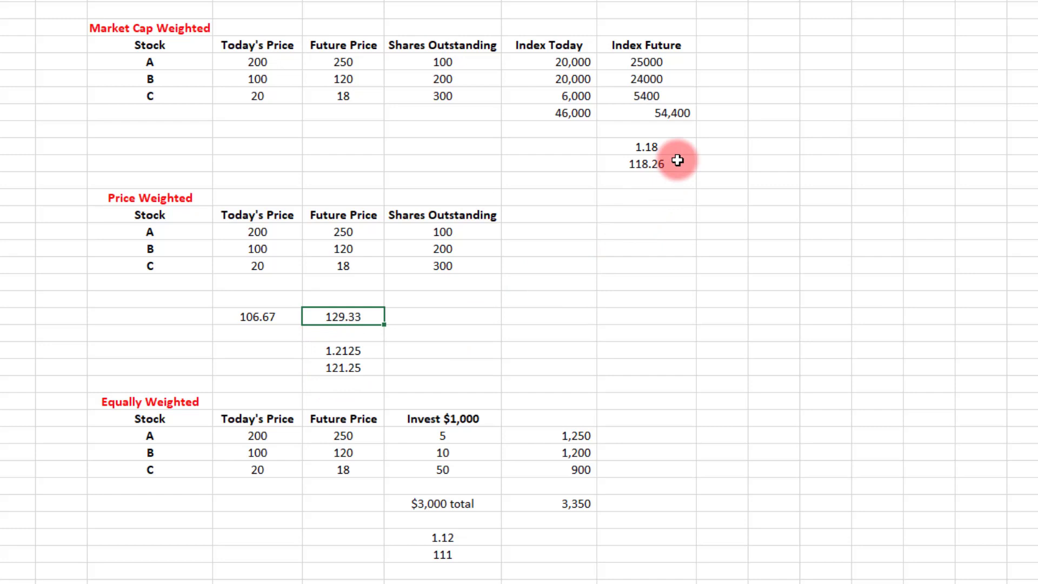
pyautogui.moveTo(374, 367)
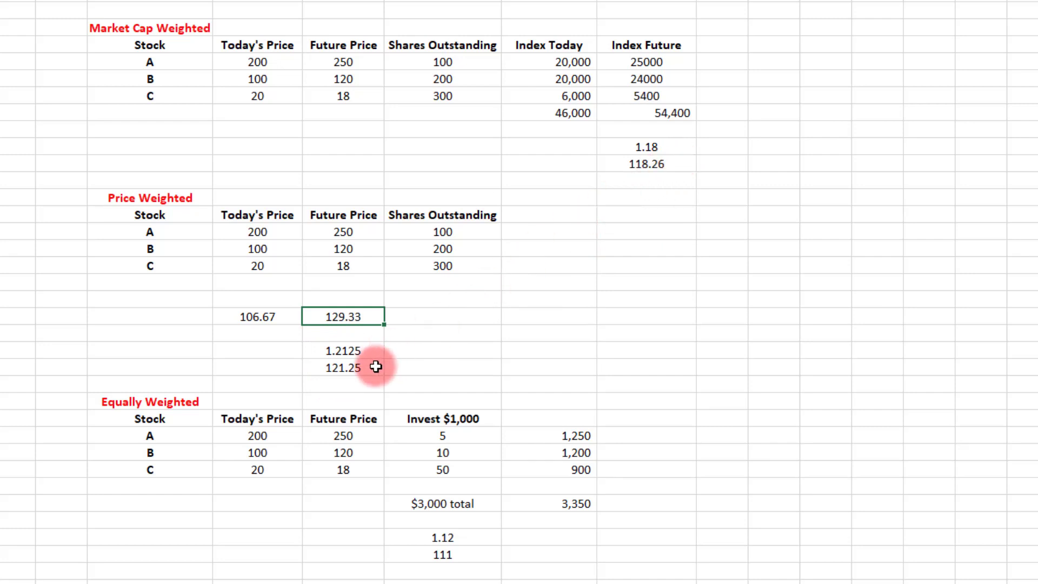
pyautogui.moveTo(344, 238)
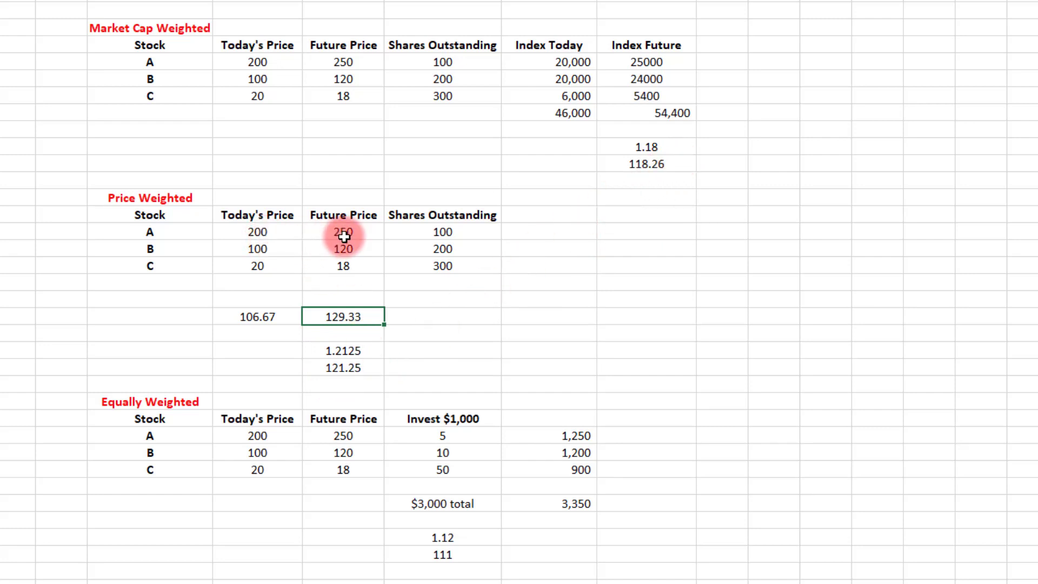
pyautogui.moveTo(282, 259)
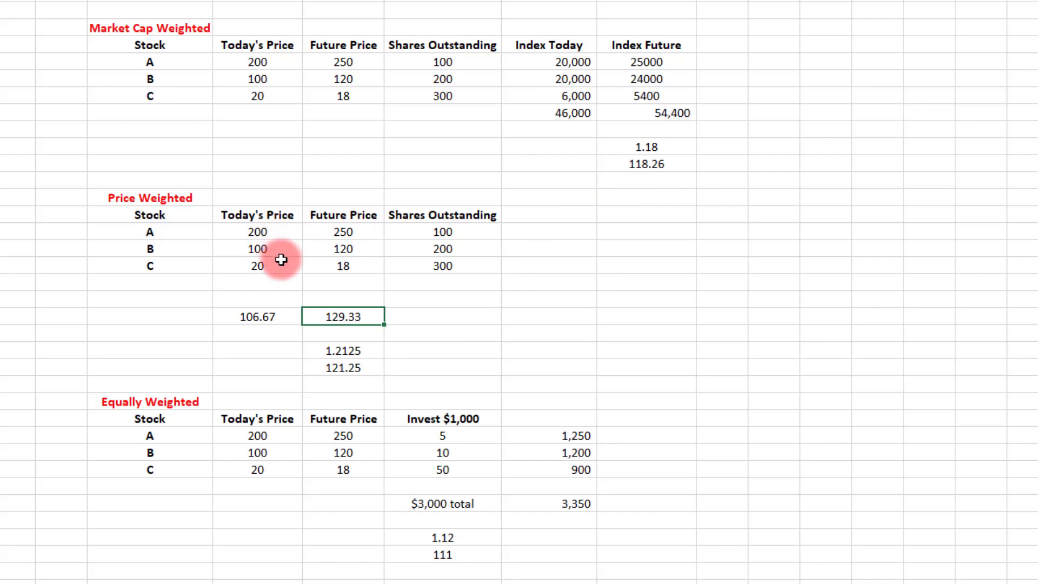
pyautogui.moveTo(365, 360)
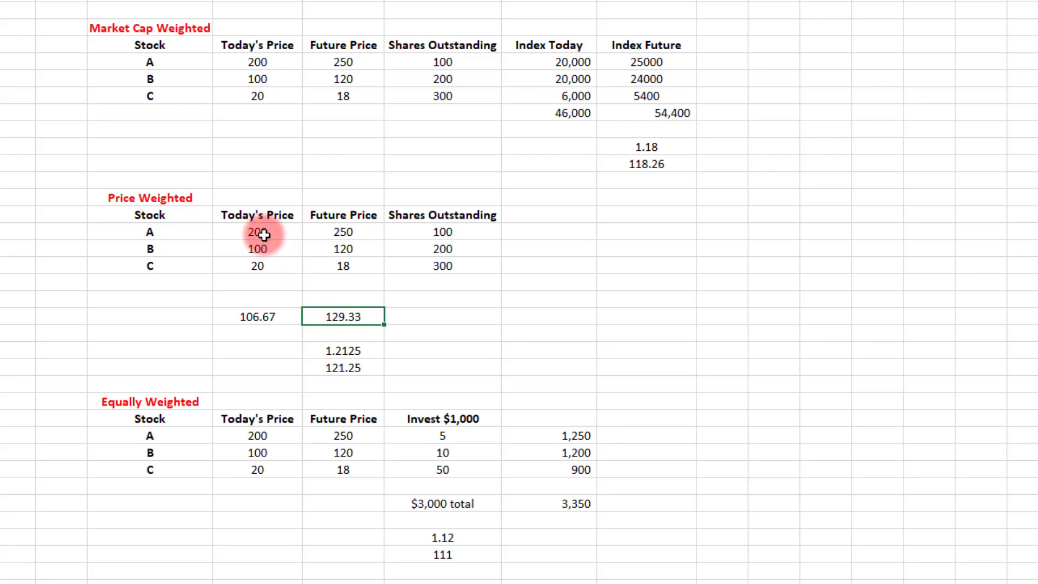
pyautogui.moveTo(207, 94)
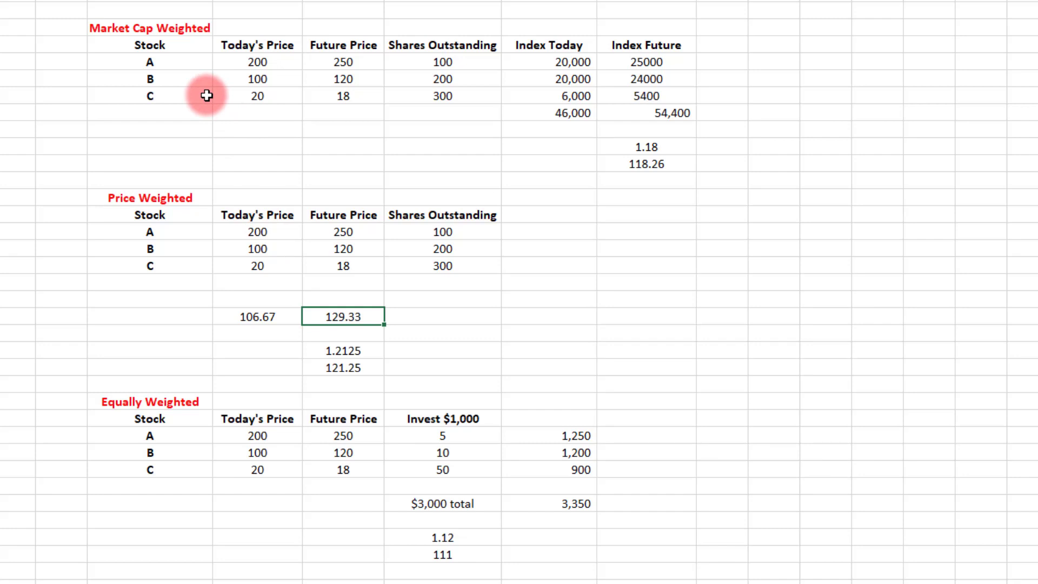
pyautogui.moveTo(207, 207)
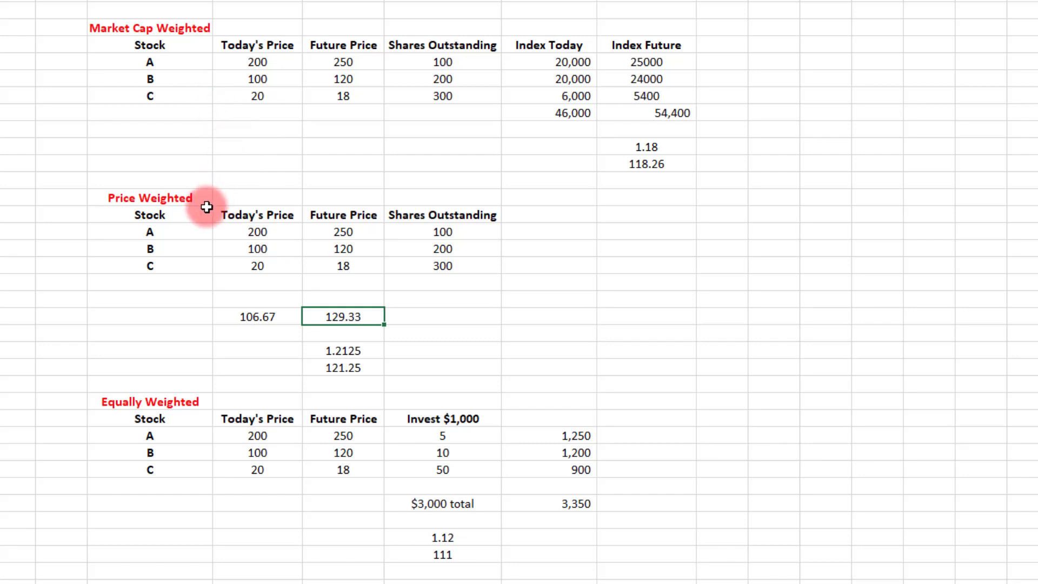
pyautogui.moveTo(206, 205)
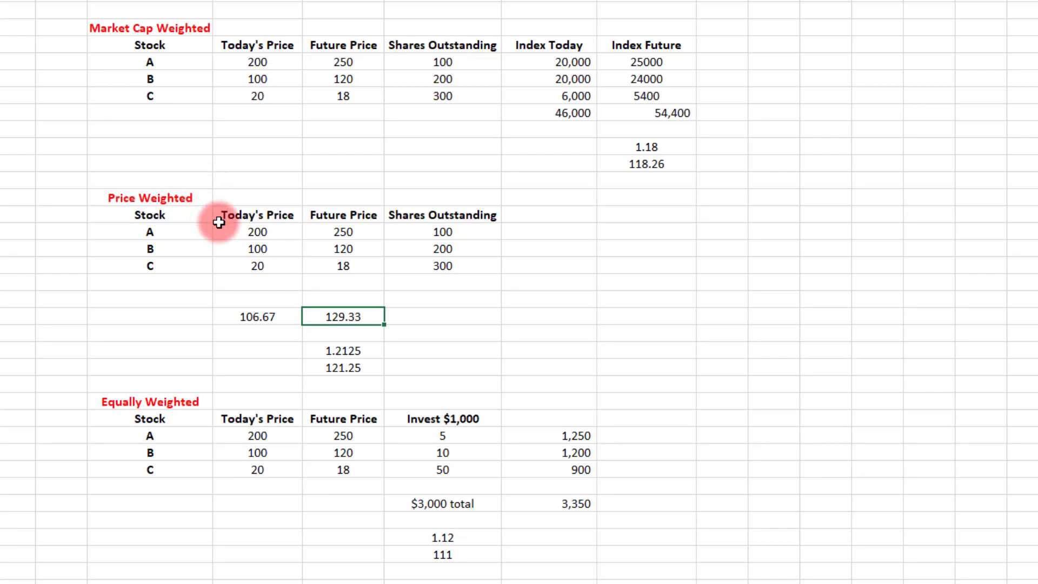
pyautogui.moveTo(183, 440)
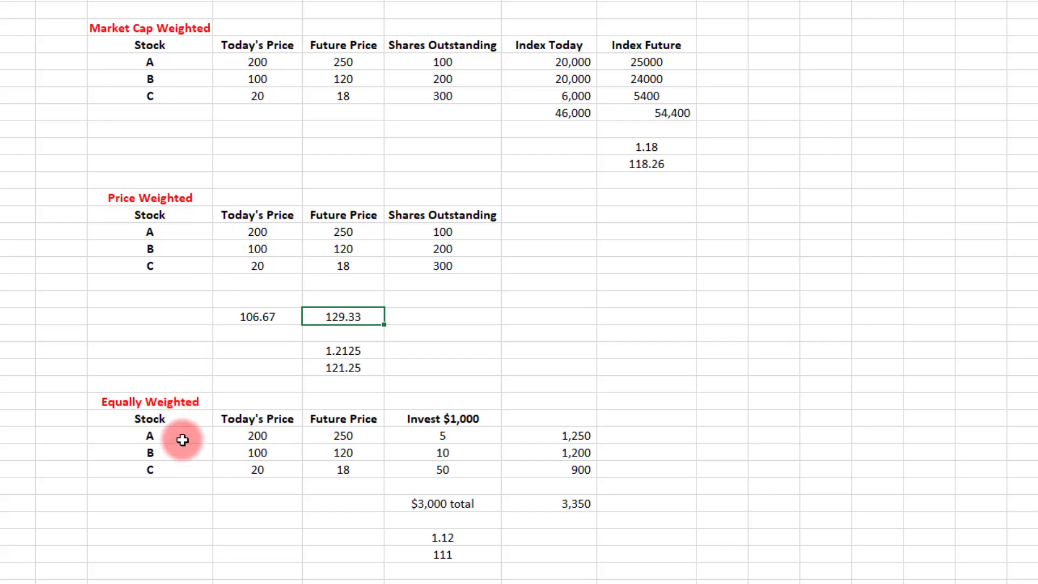
pyautogui.moveTo(183, 483)
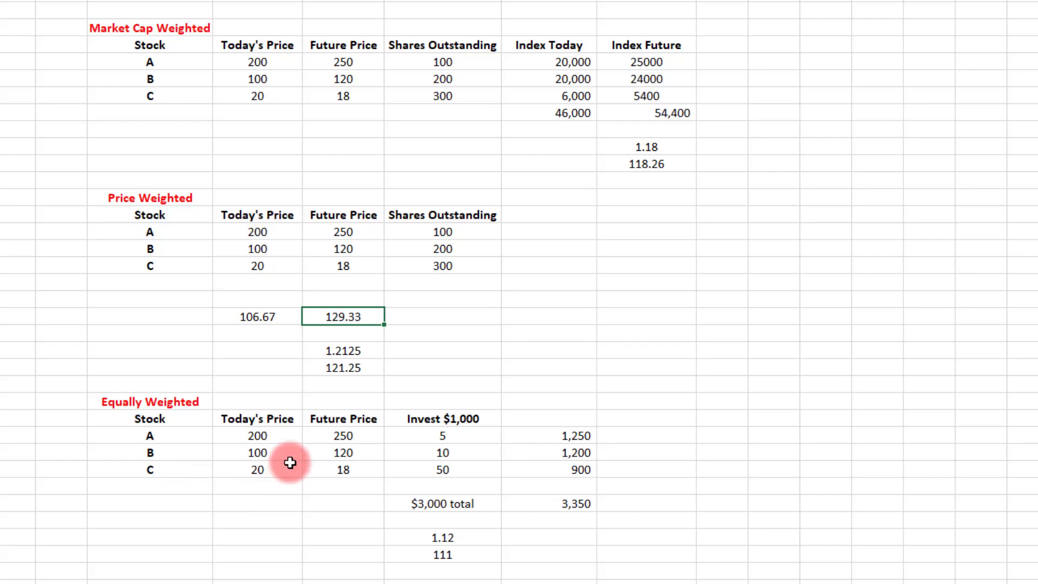
pyautogui.moveTo(335, 465)
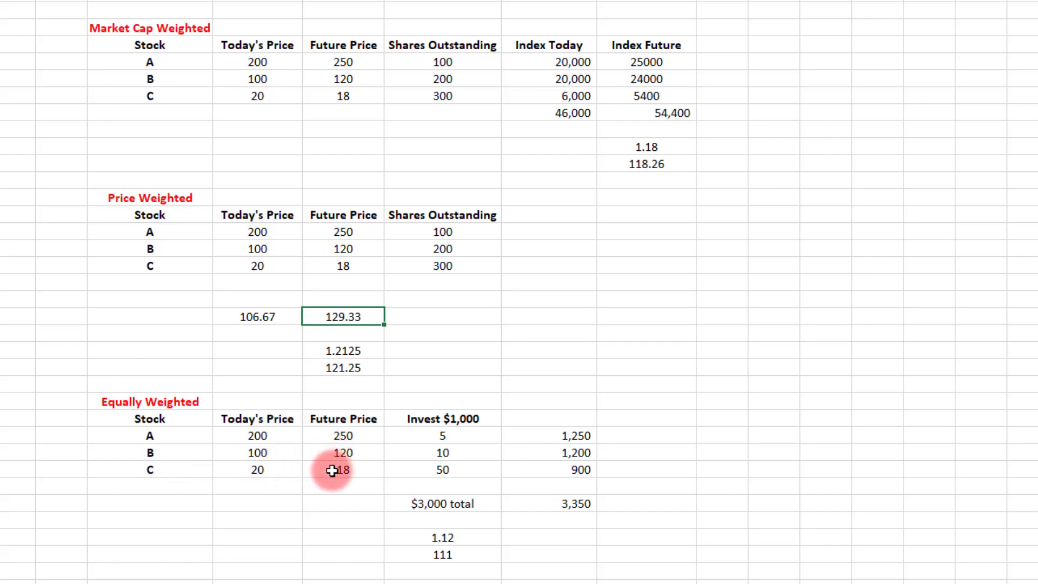
pyautogui.moveTo(202, 432)
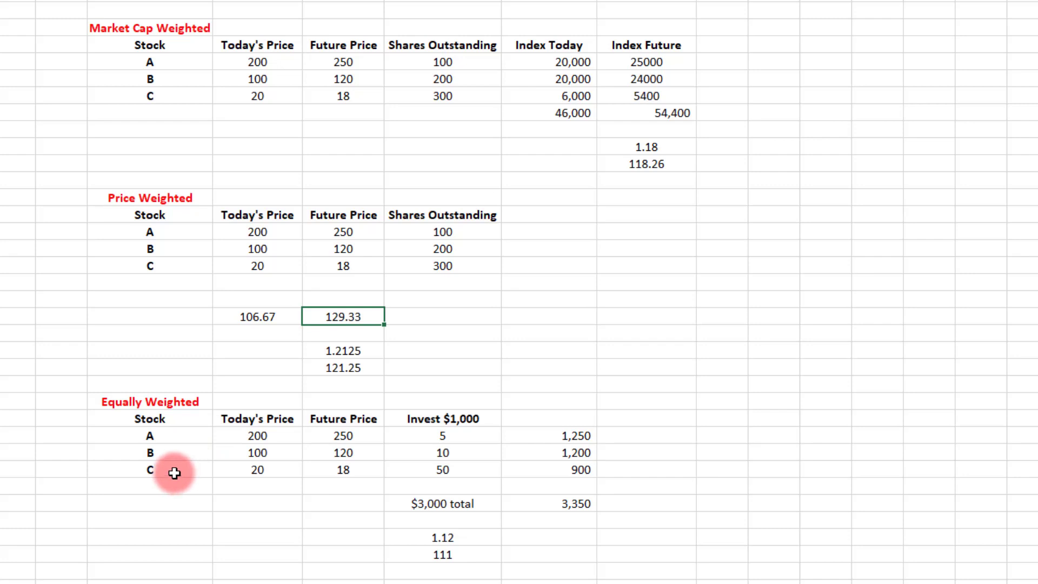
pyautogui.moveTo(482, 423)
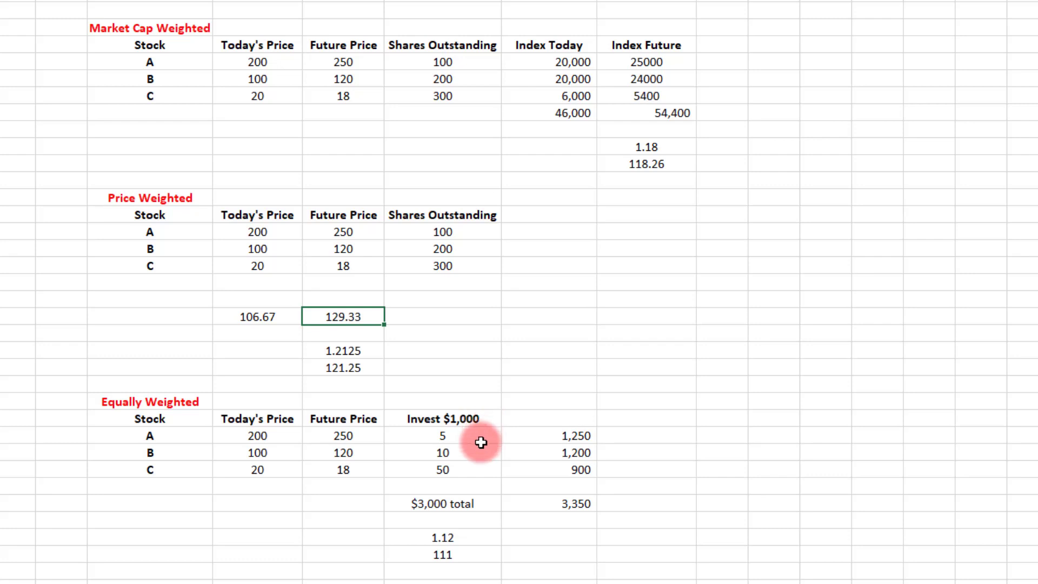
pyautogui.moveTo(221, 439)
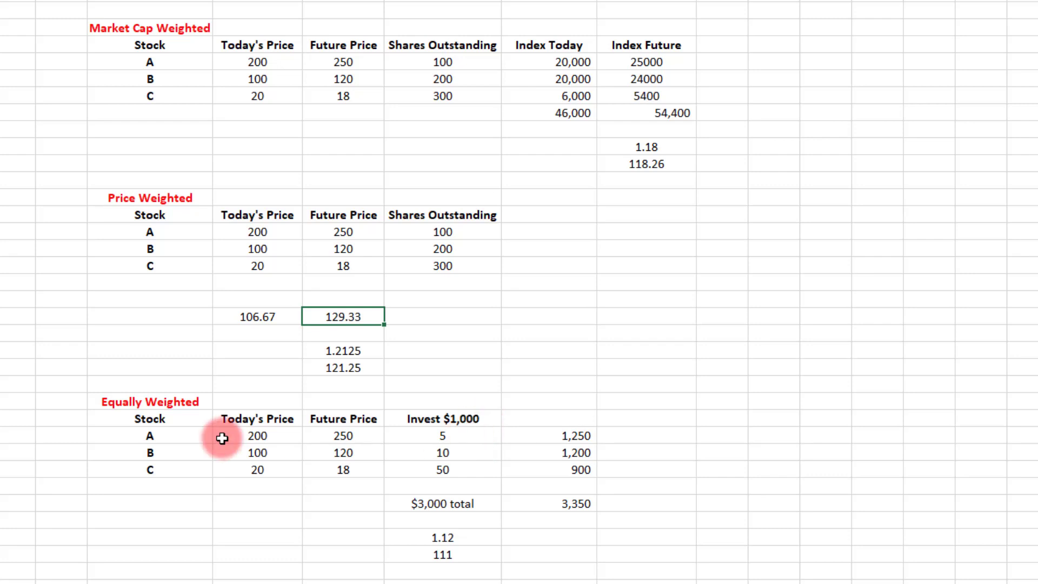
pyautogui.moveTo(522, 445)
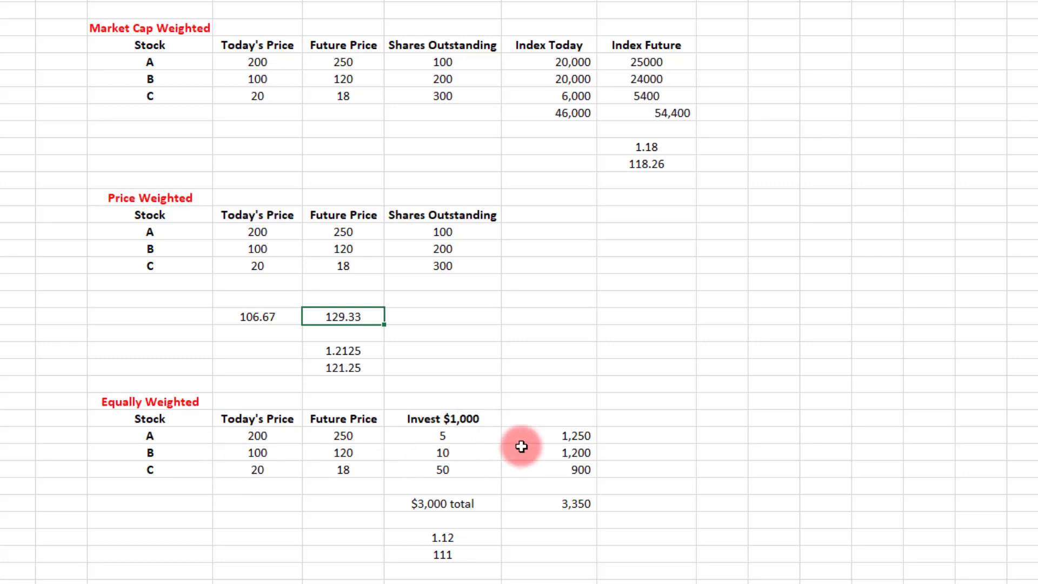
pyautogui.moveTo(483, 421)
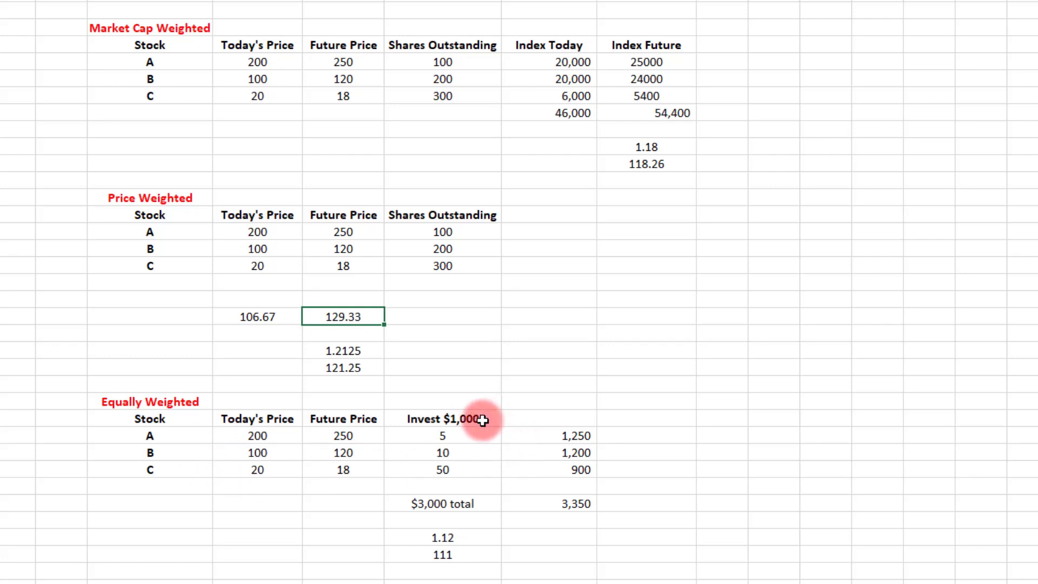
pyautogui.moveTo(234, 442)
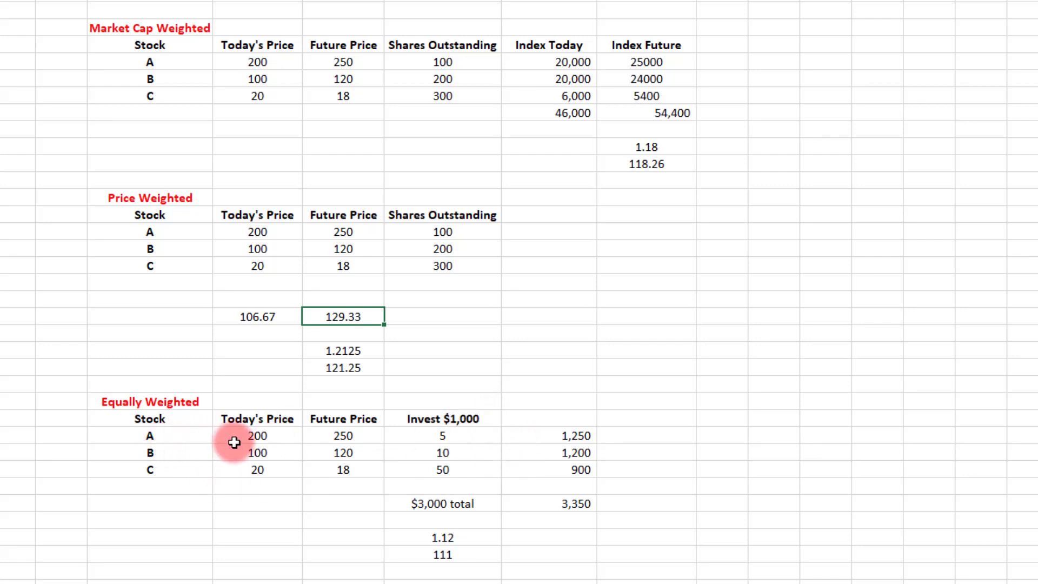
pyautogui.moveTo(474, 439)
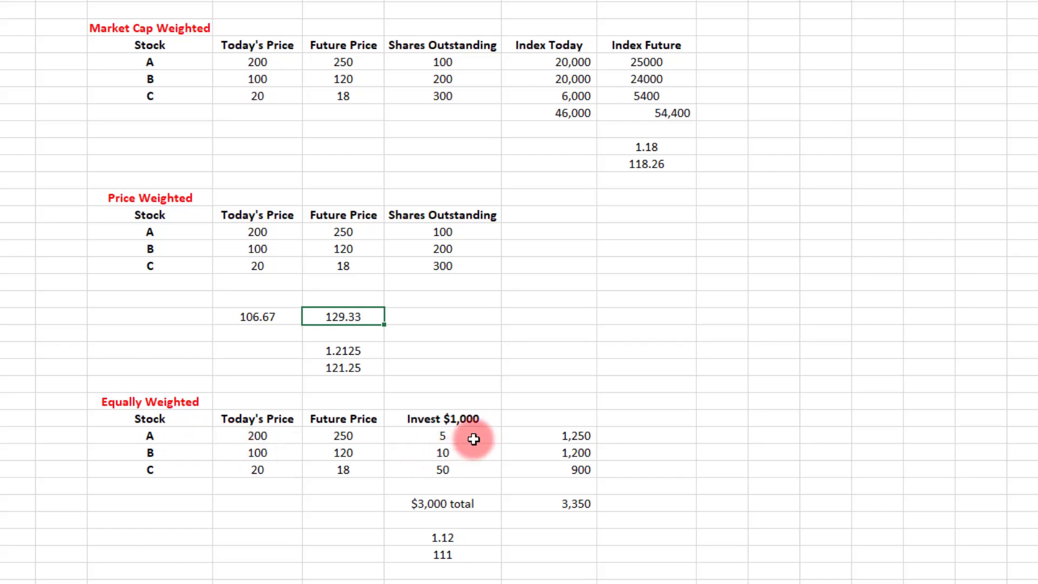
pyautogui.moveTo(267, 456)
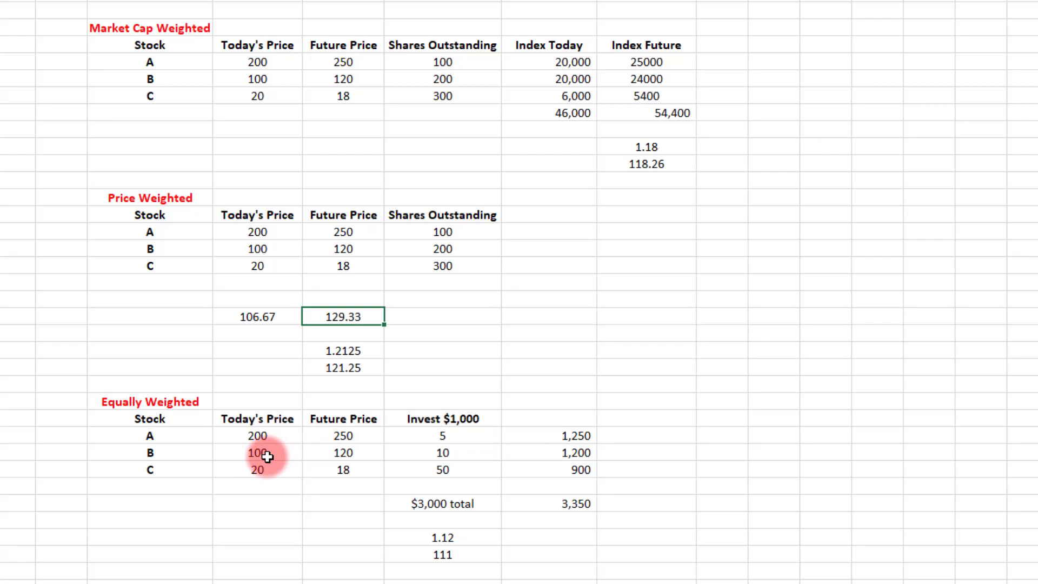
pyautogui.moveTo(459, 461)
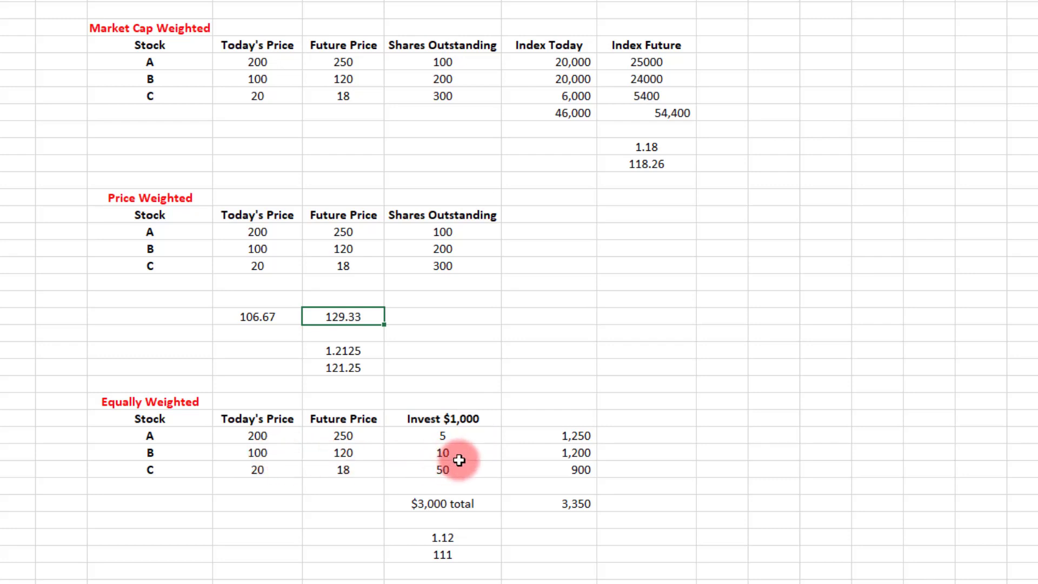
pyautogui.moveTo(188, 481)
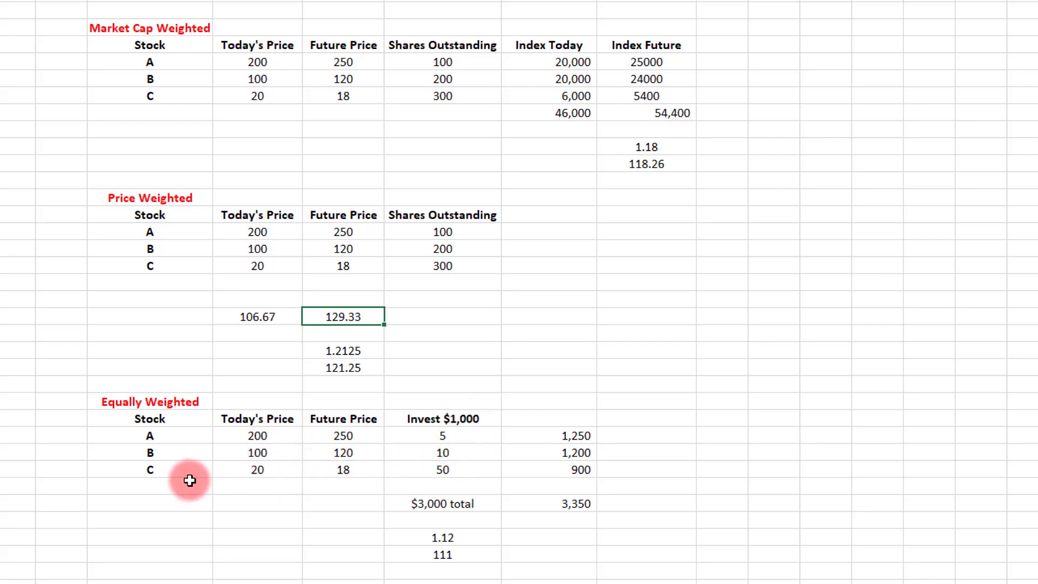
pyautogui.moveTo(461, 476)
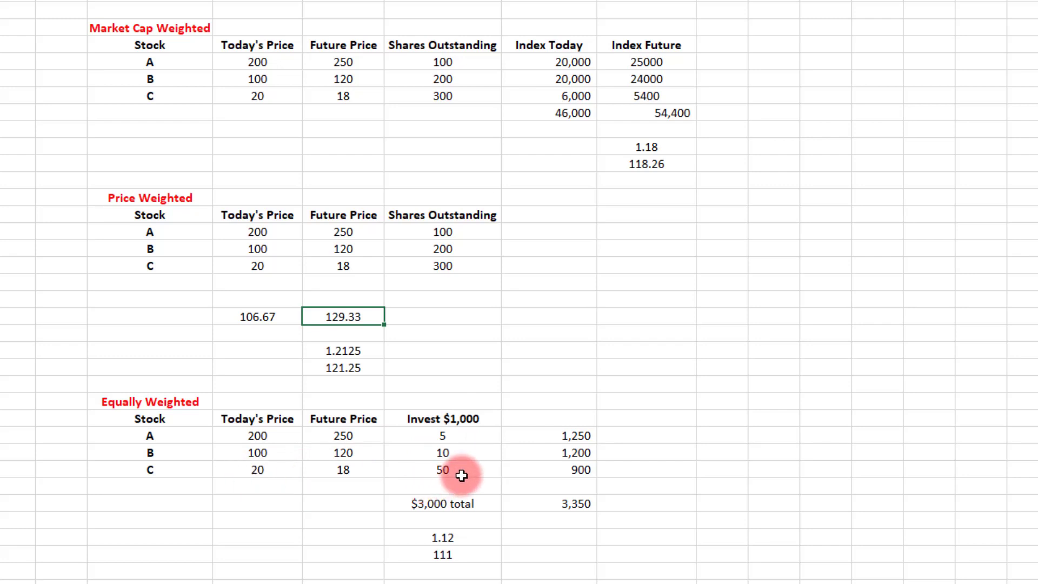
pyautogui.moveTo(466, 503)
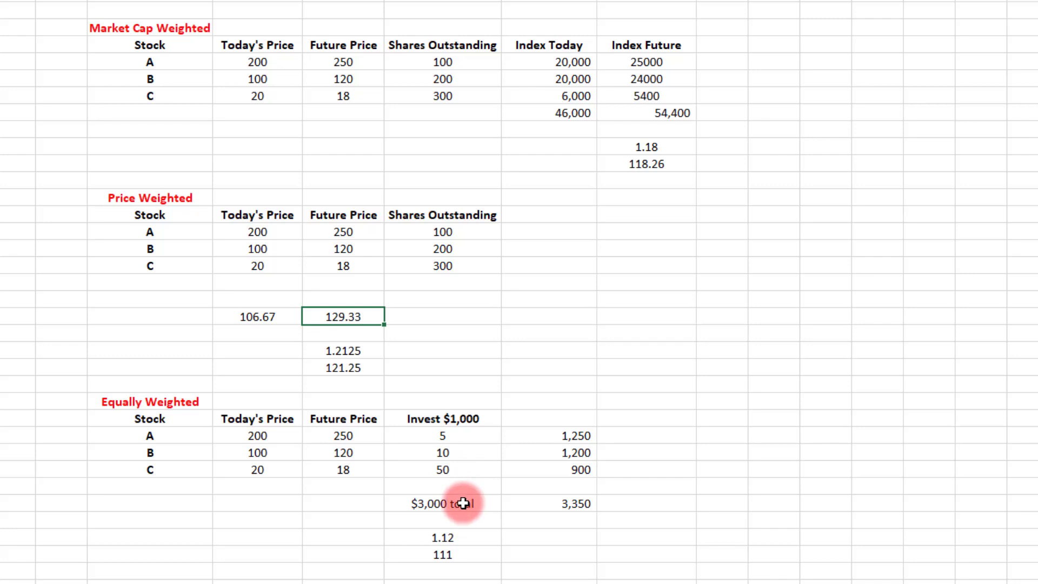
pyautogui.moveTo(556, 506)
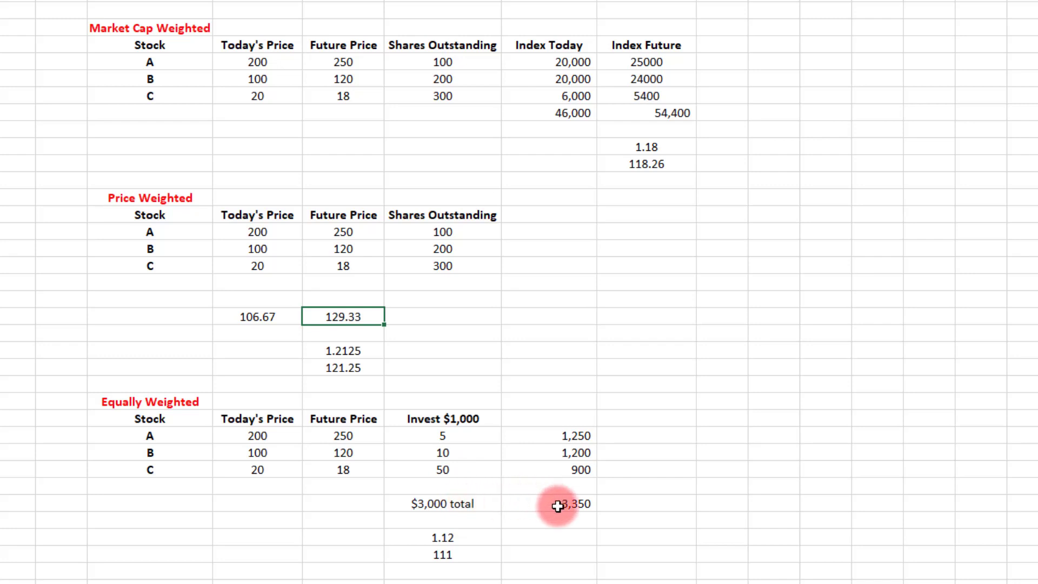
pyautogui.moveTo(455, 440)
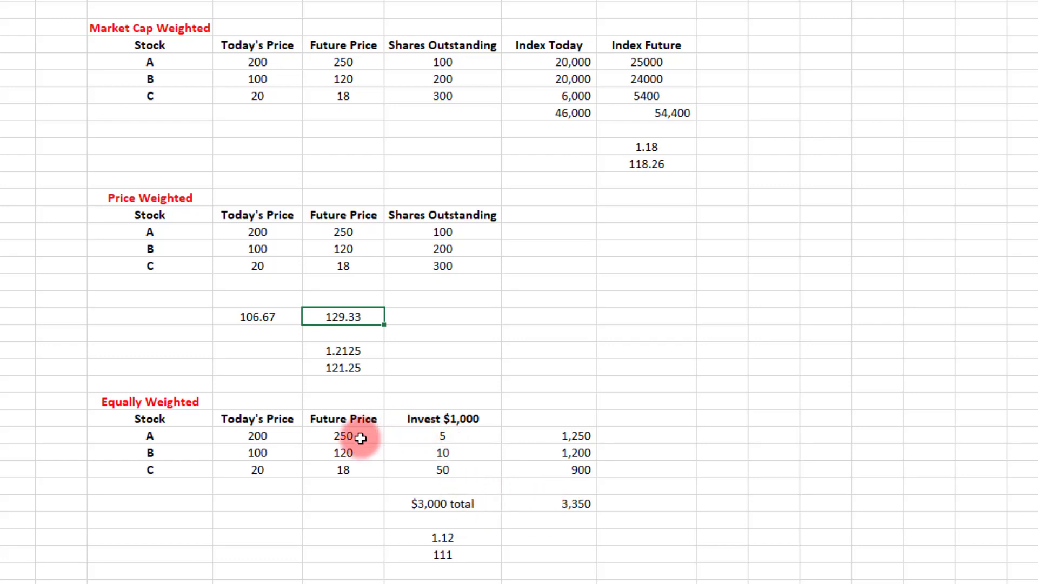
pyautogui.moveTo(570, 433)
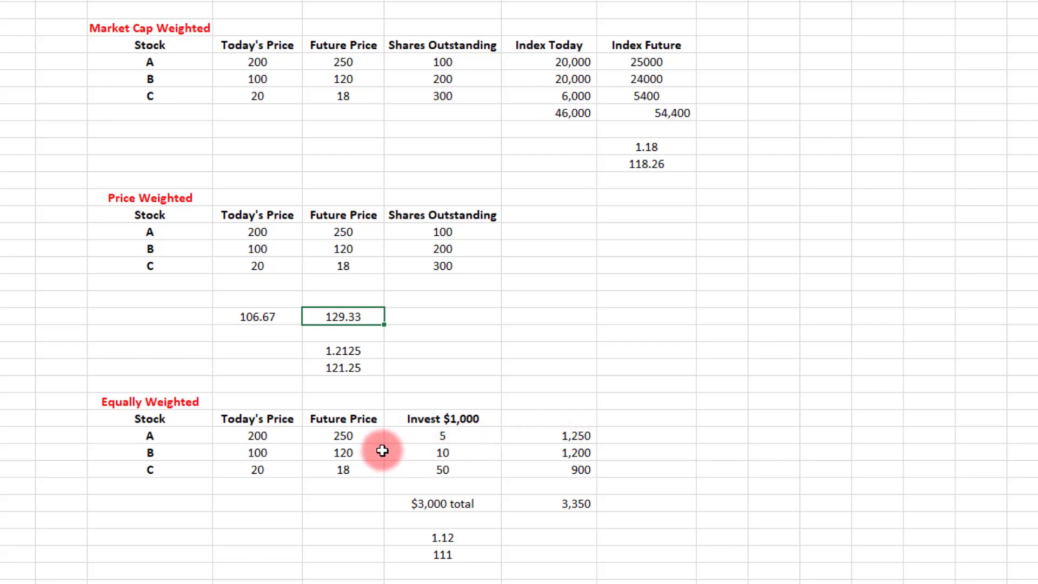
pyautogui.moveTo(540, 455)
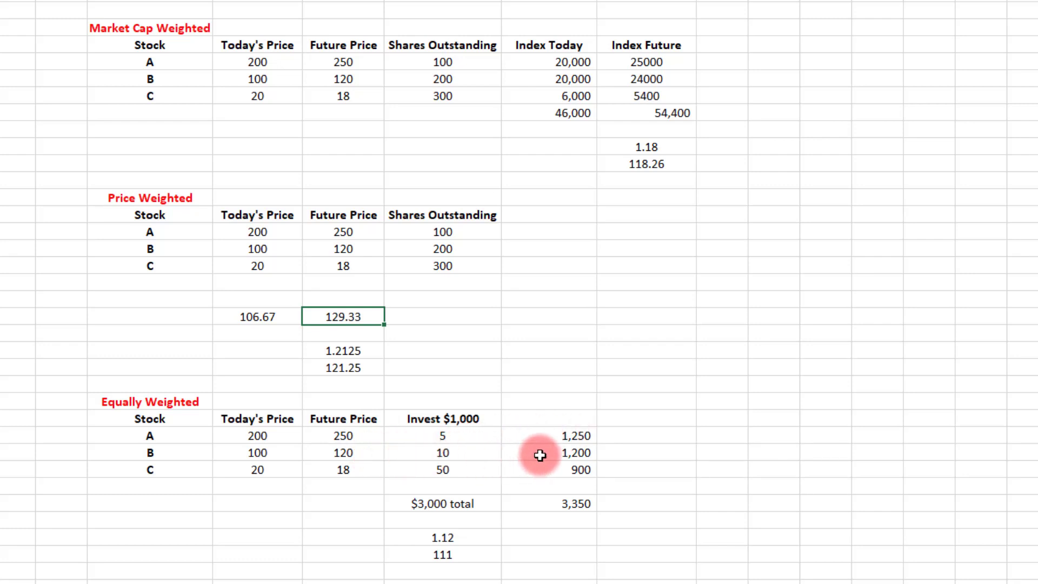
pyautogui.moveTo(478, 485)
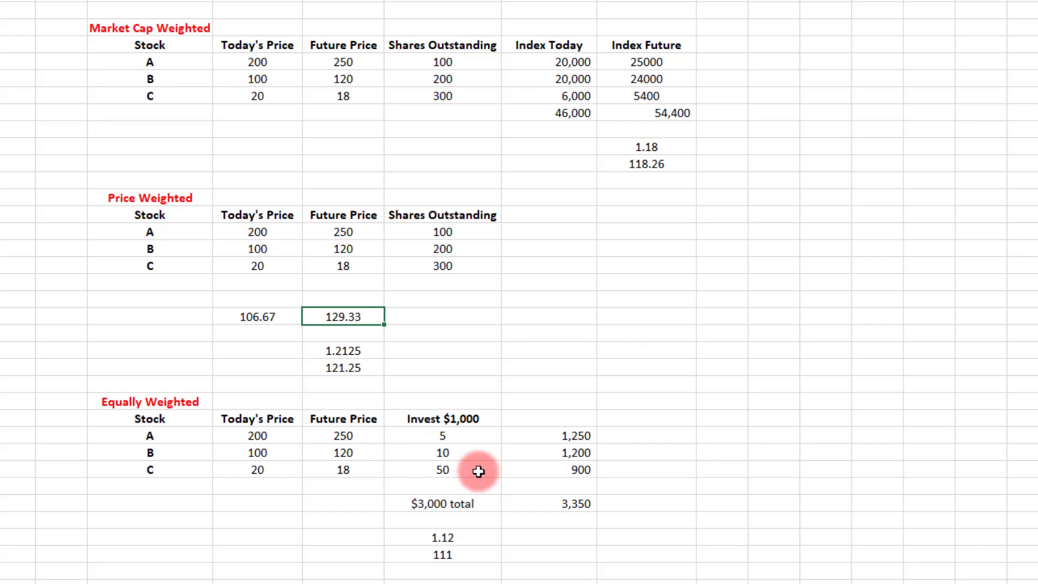
pyautogui.moveTo(374, 477)
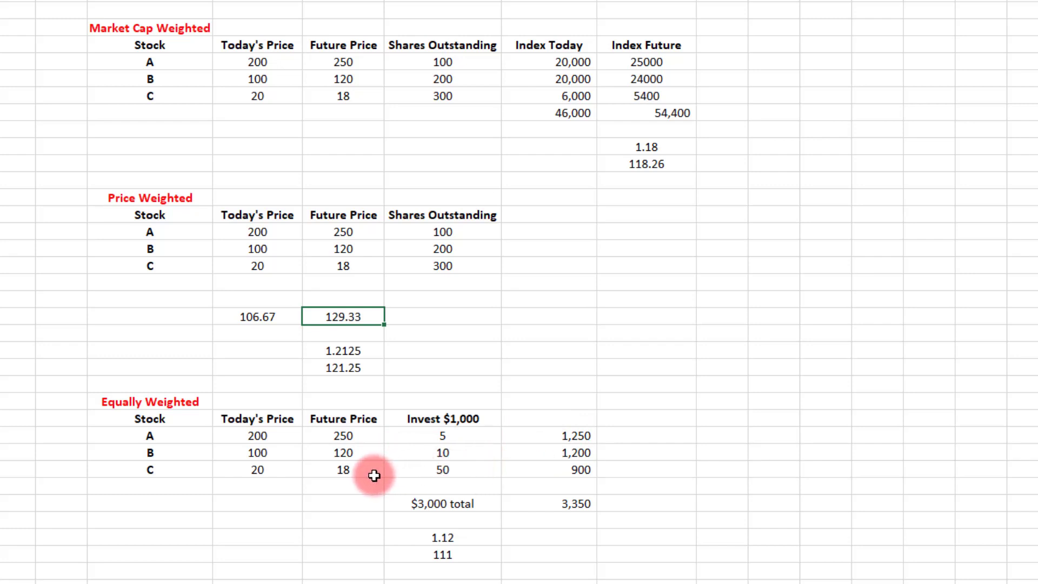
pyautogui.moveTo(552, 478)
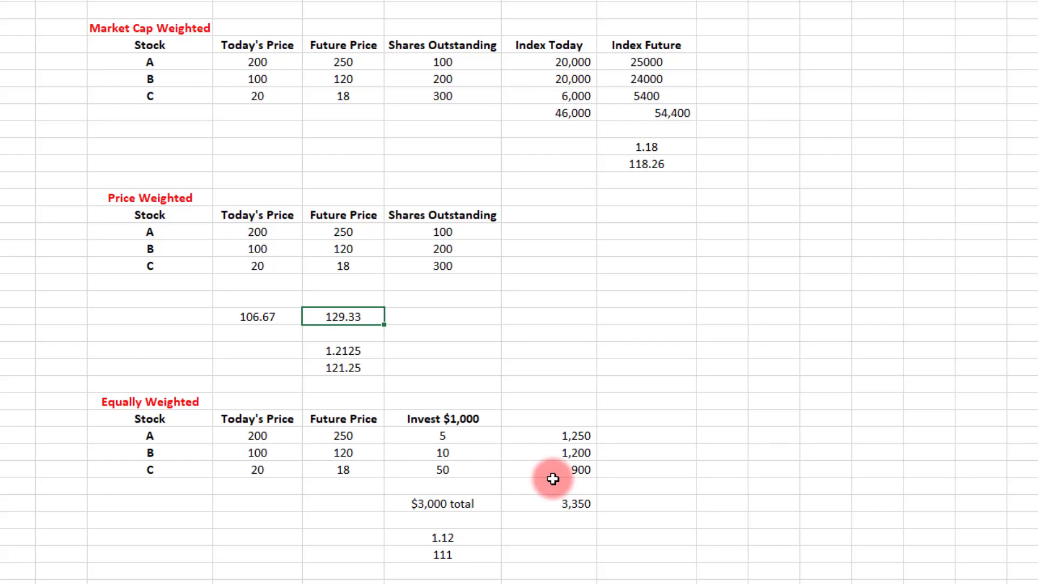
pyautogui.moveTo(542, 507)
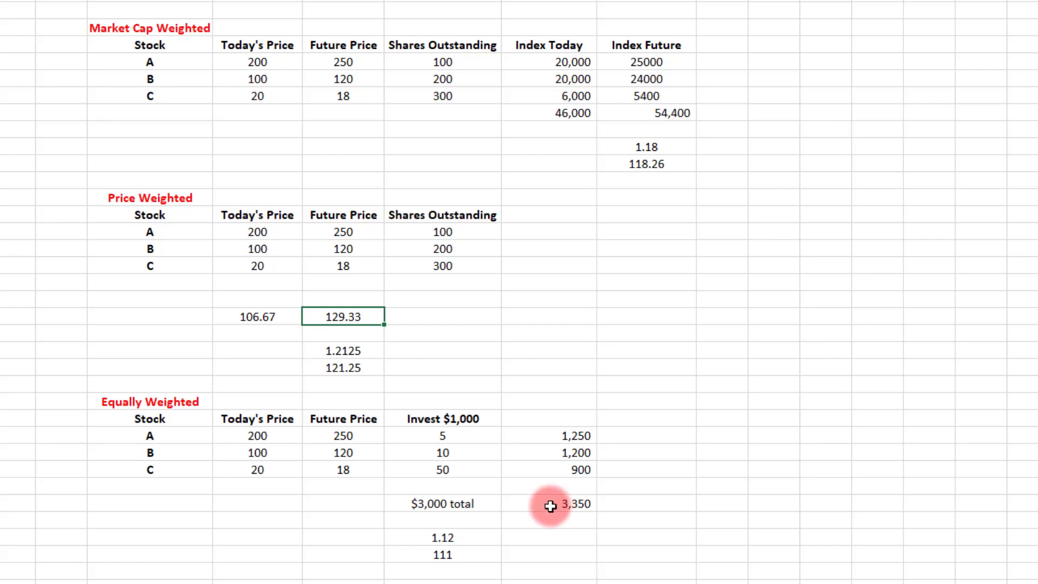
pyautogui.moveTo(576, 521)
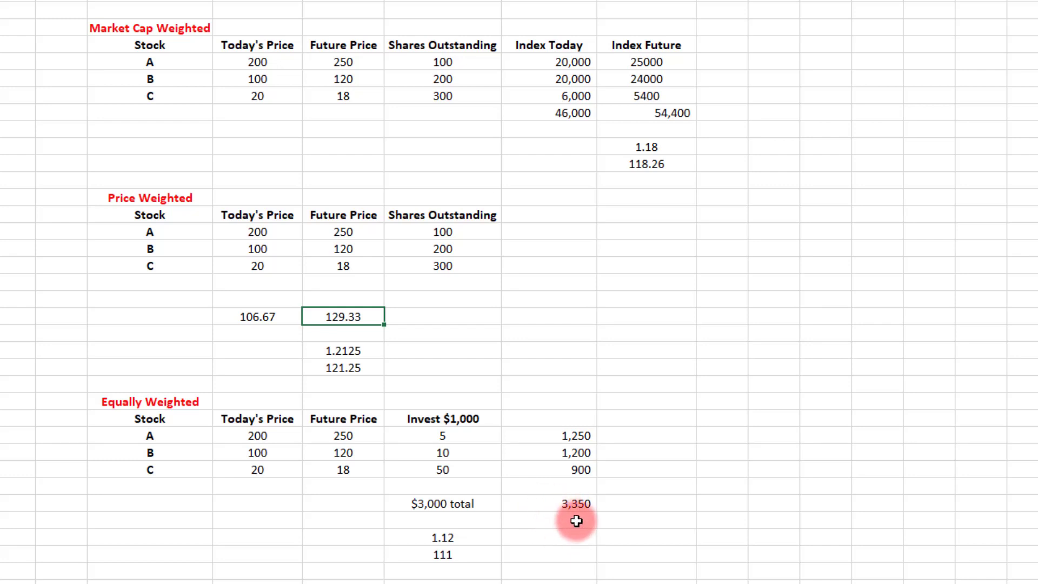
pyautogui.moveTo(482, 502)
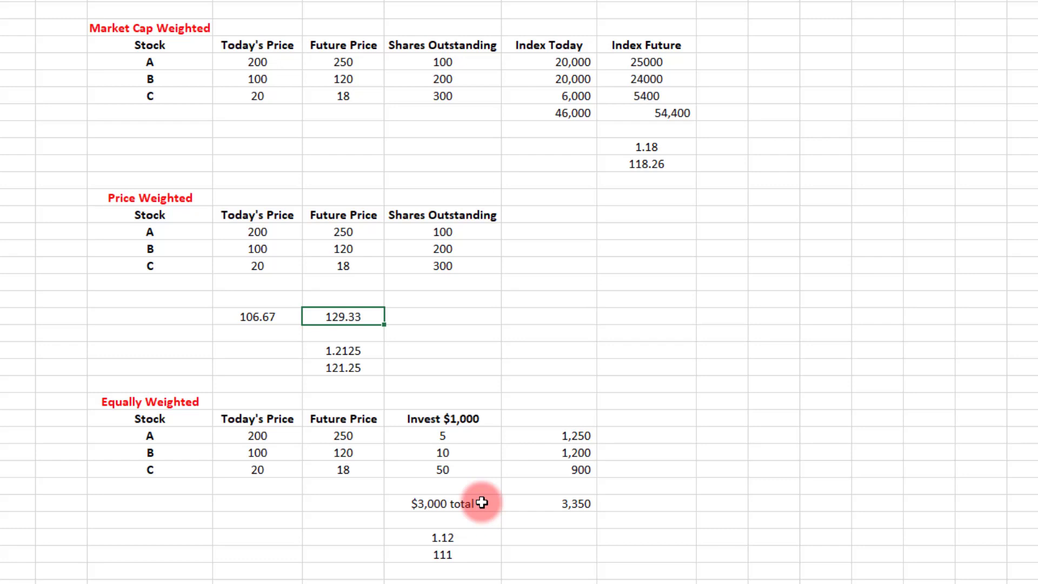
pyautogui.moveTo(487, 537)
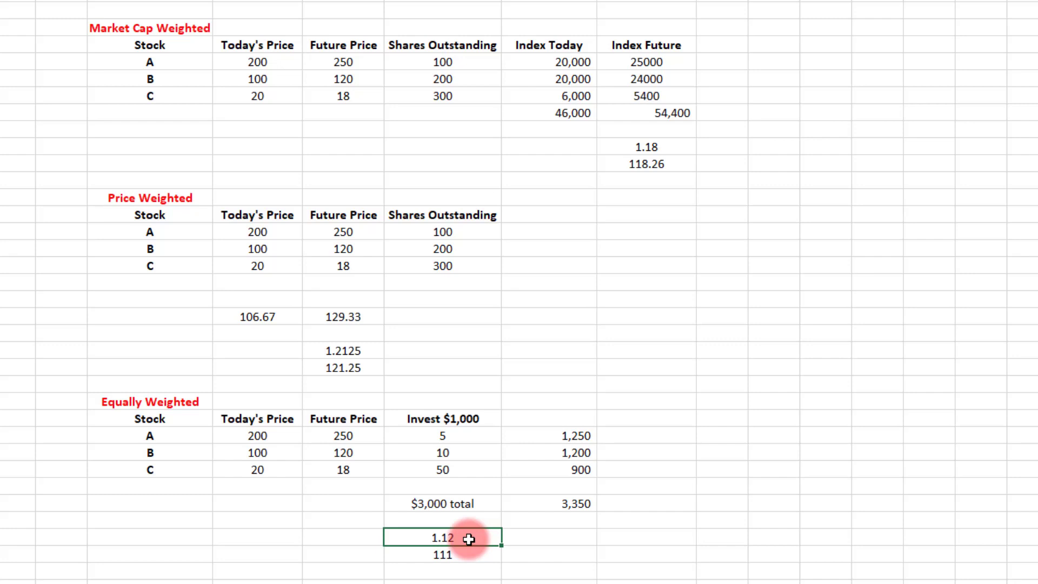
pyautogui.moveTo(457, 43)
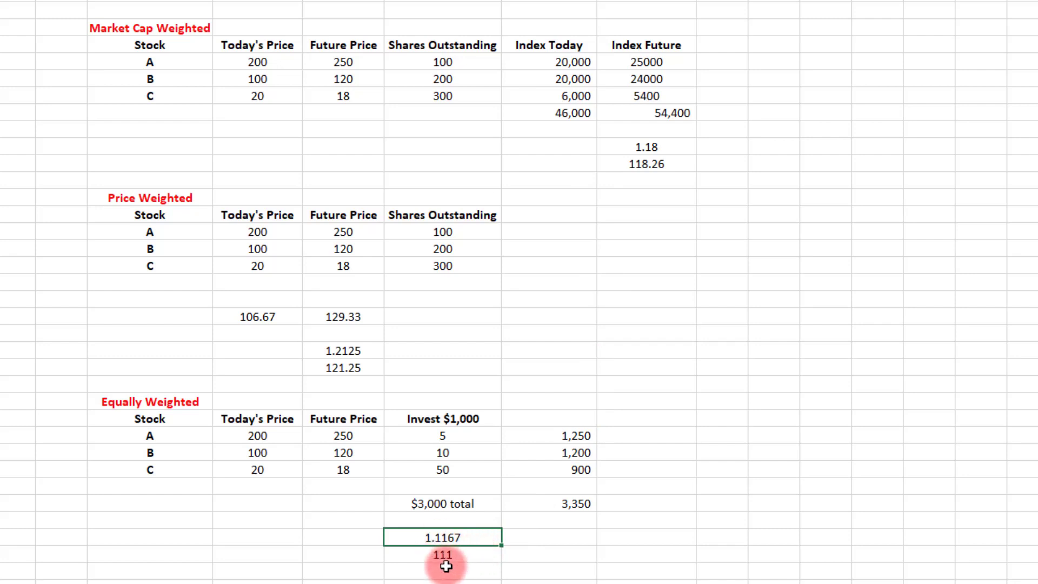
pyautogui.click(445, 568)
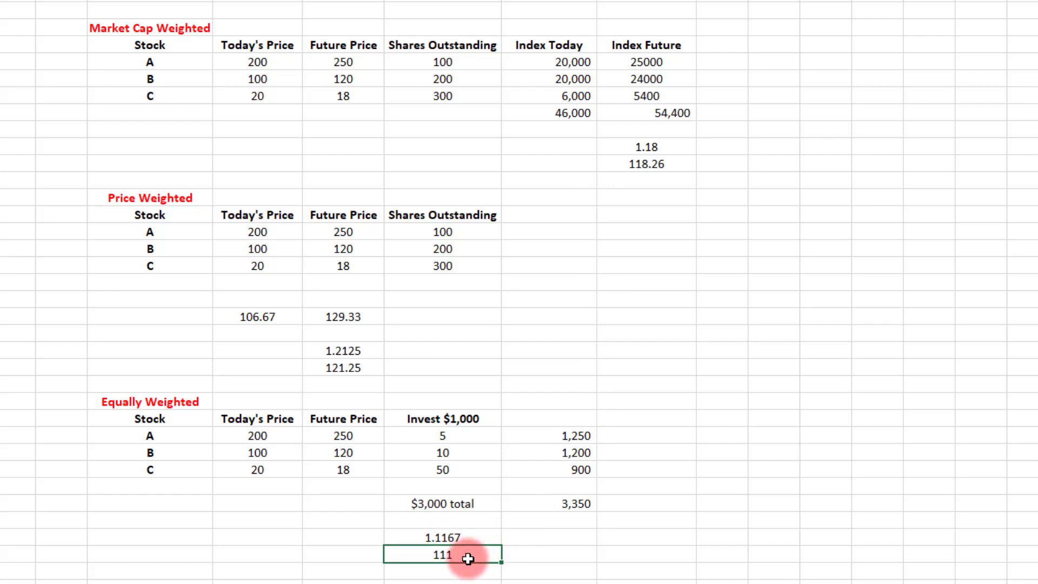
pyautogui.moveTo(423, 435)
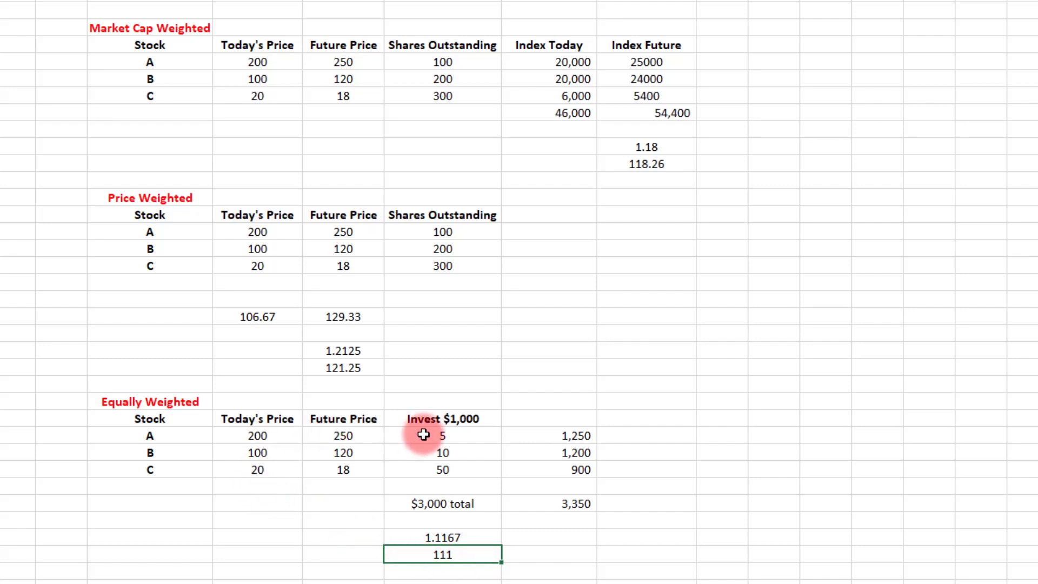
pyautogui.moveTo(186, 441)
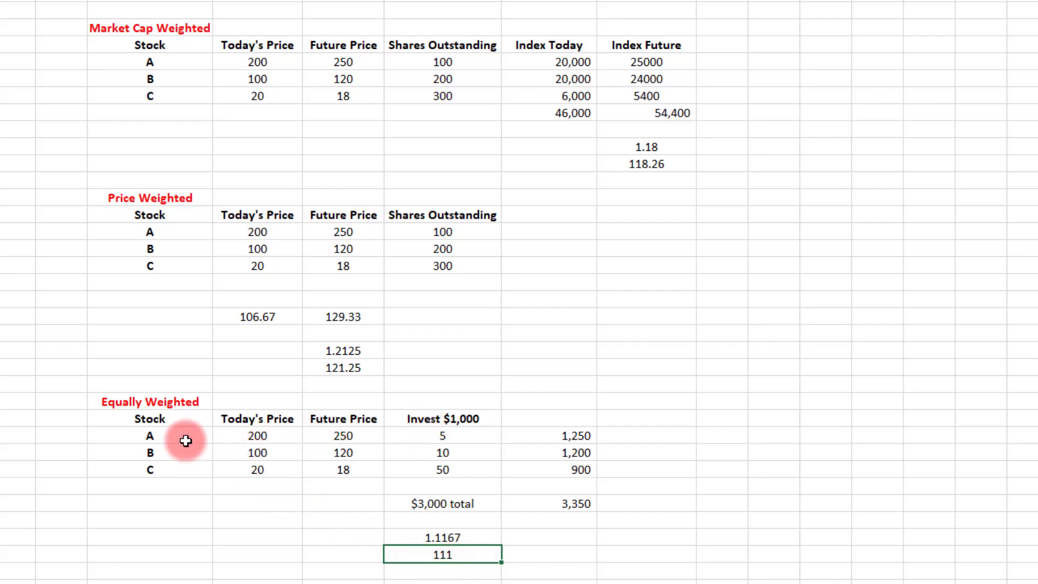
pyautogui.moveTo(203, 535)
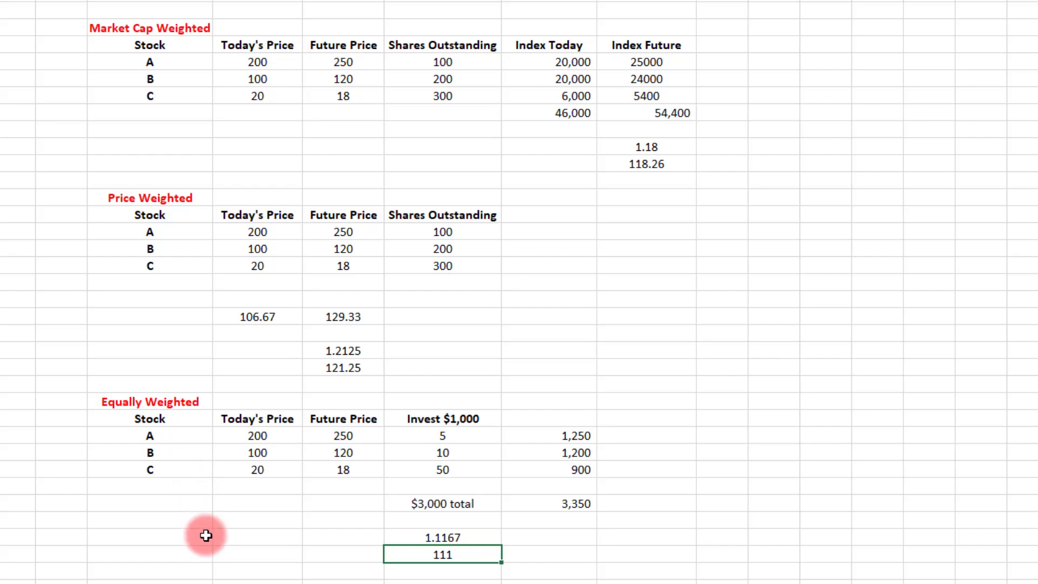
pyautogui.moveTo(213, 547)
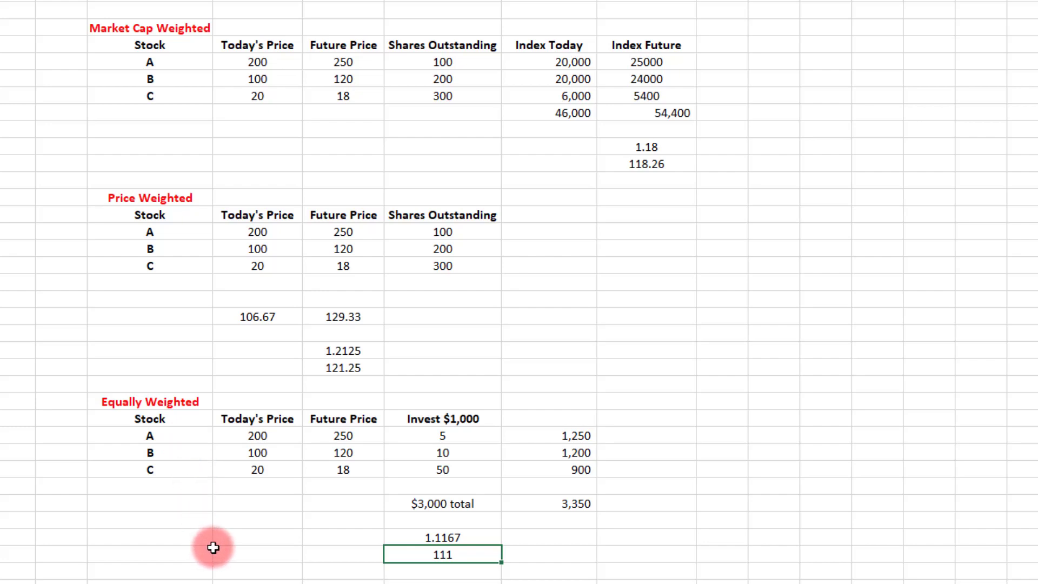
pyautogui.moveTo(215, 552)
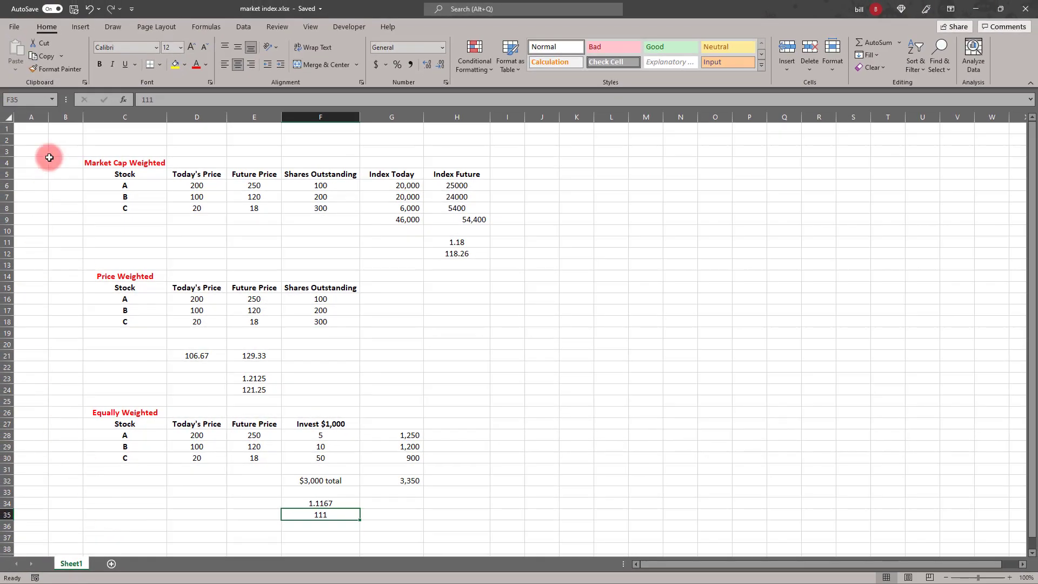
pyautogui.moveTo(47, 408)
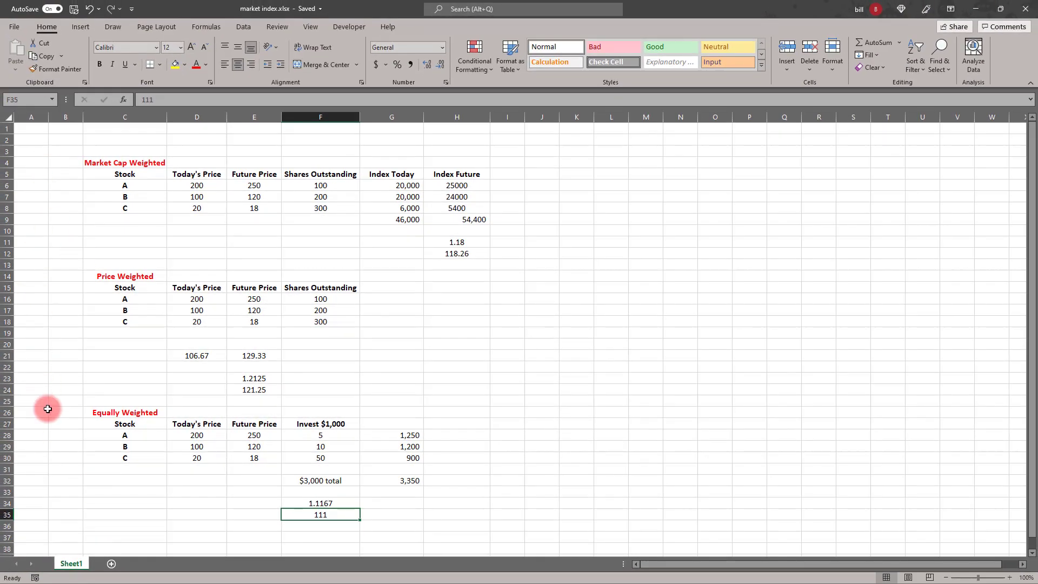